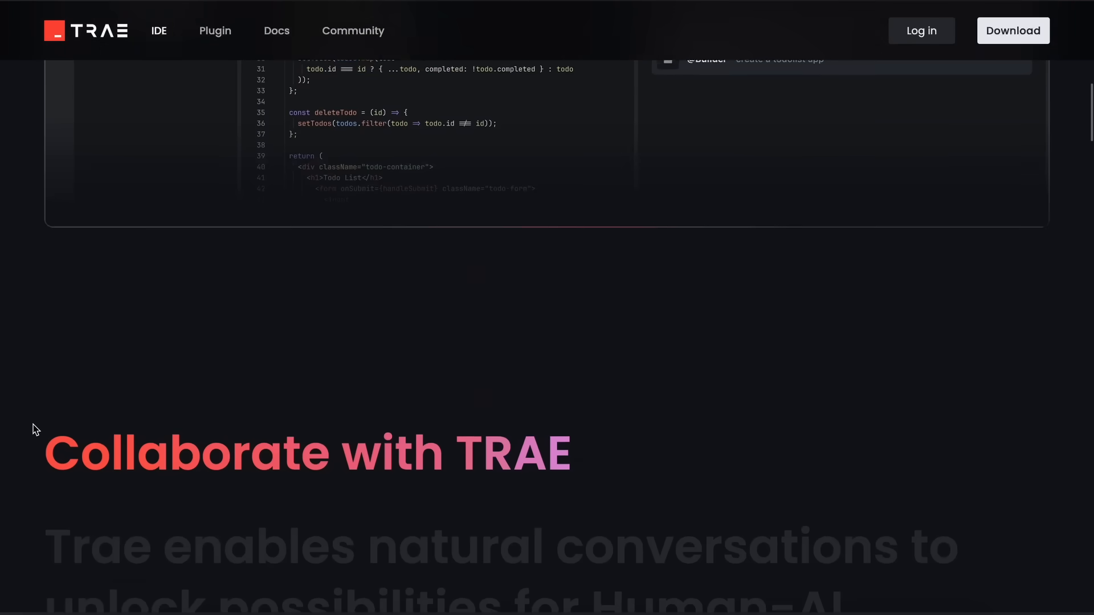
- Scroll through the homepage Agent, Tool, Context, Privacy and Loved by Devs sections, ending at Local Data Storage
scroll(down, 3)
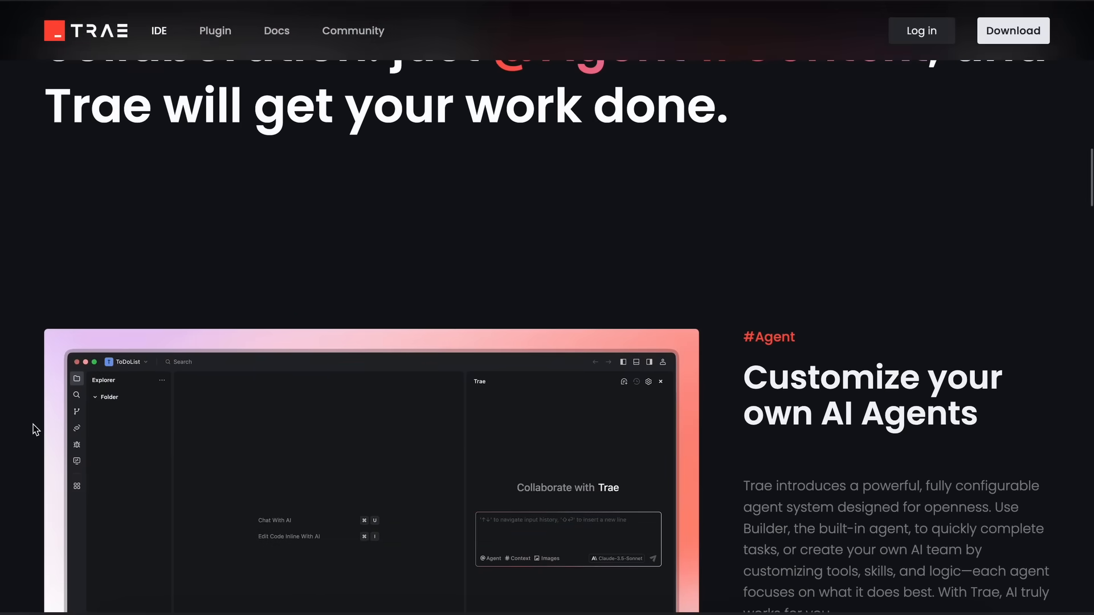
scroll(down, 3)
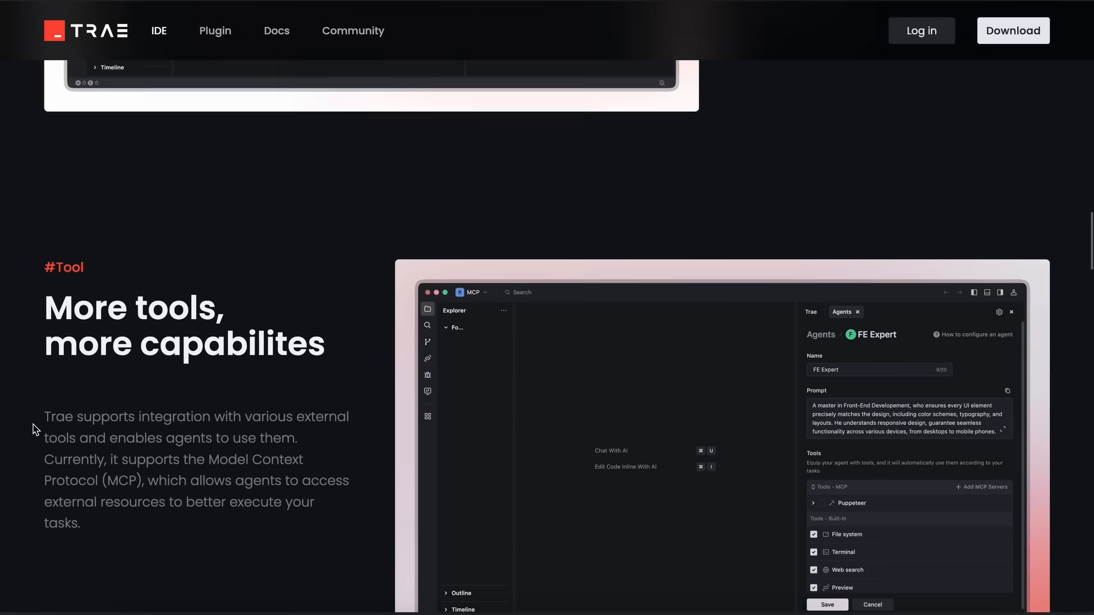
scroll(down, 3)
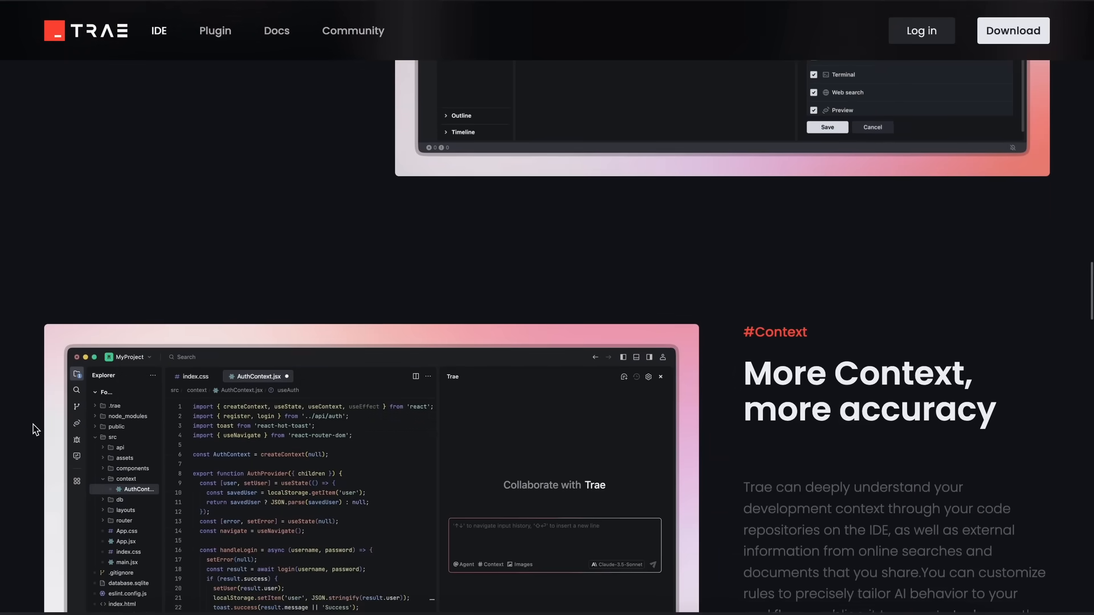
scroll(down, 3)
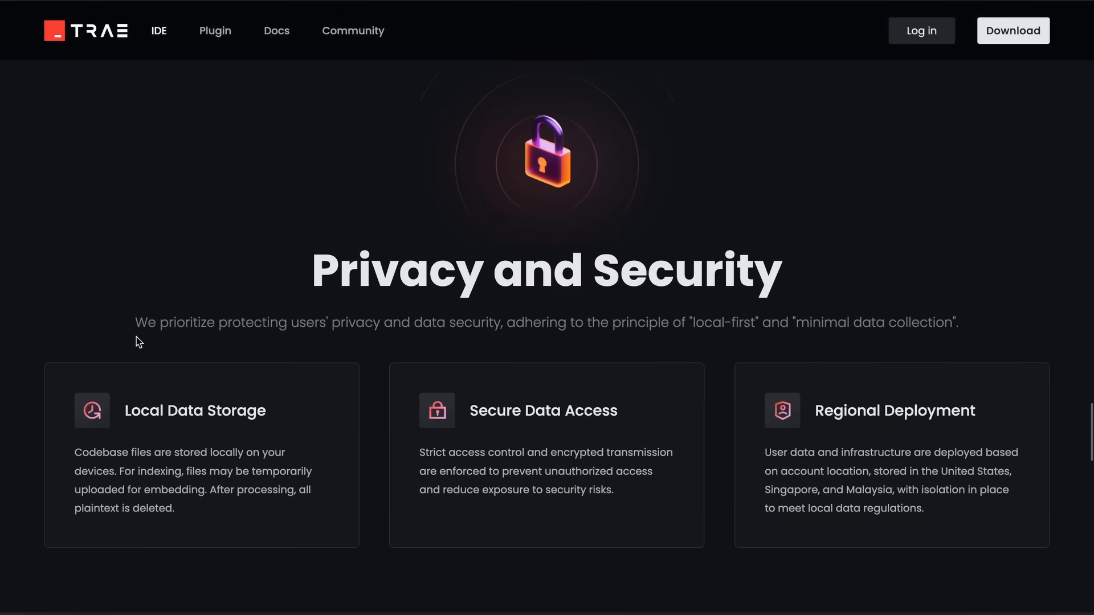
scroll(up, 3)
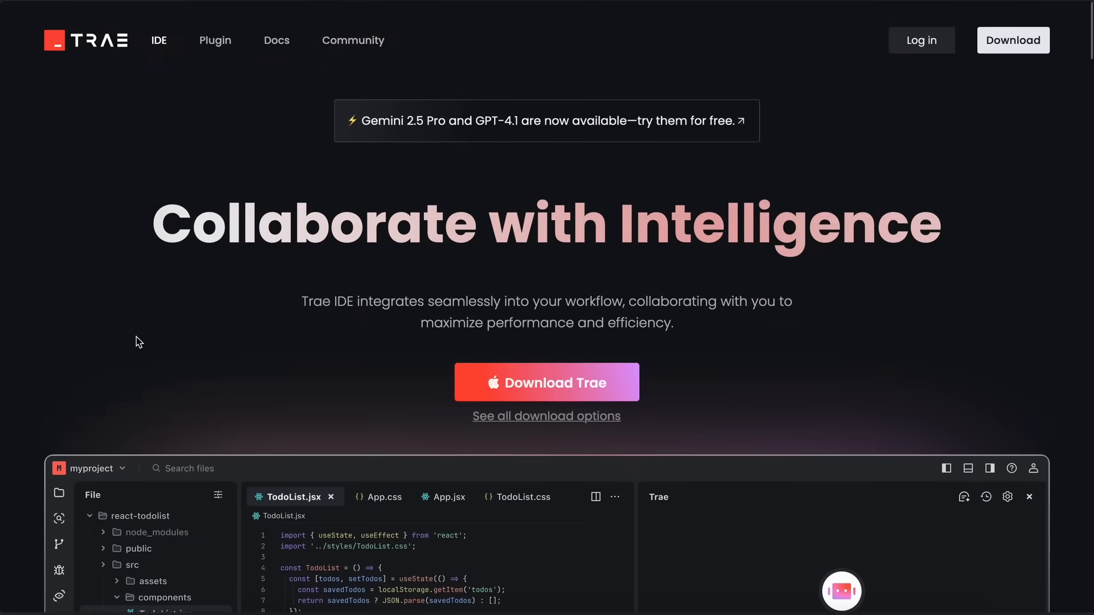
scroll(down, 3)
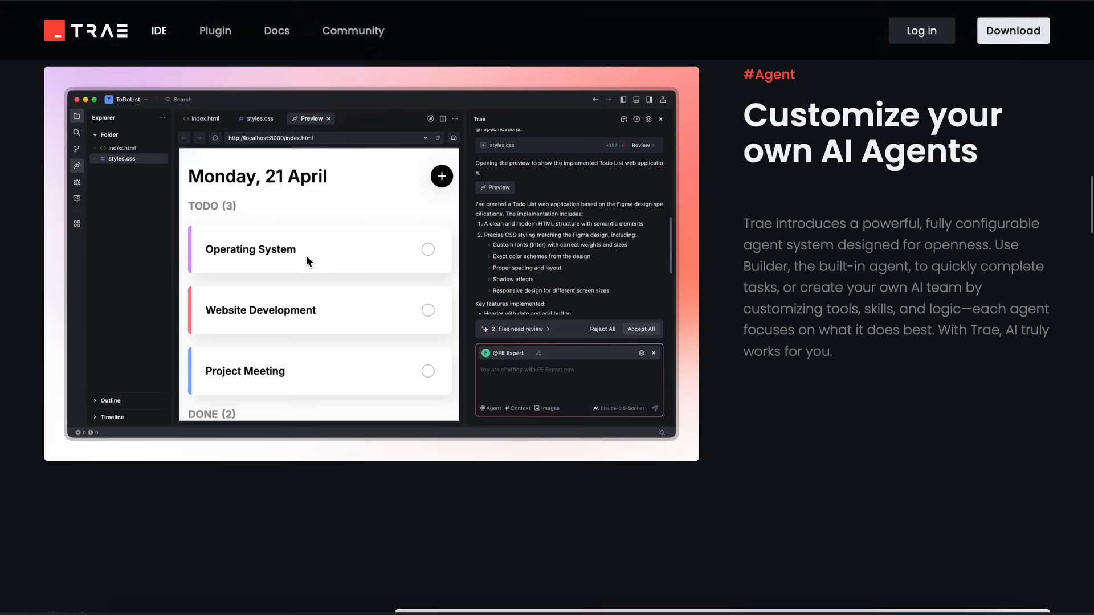
scroll(down, 3)
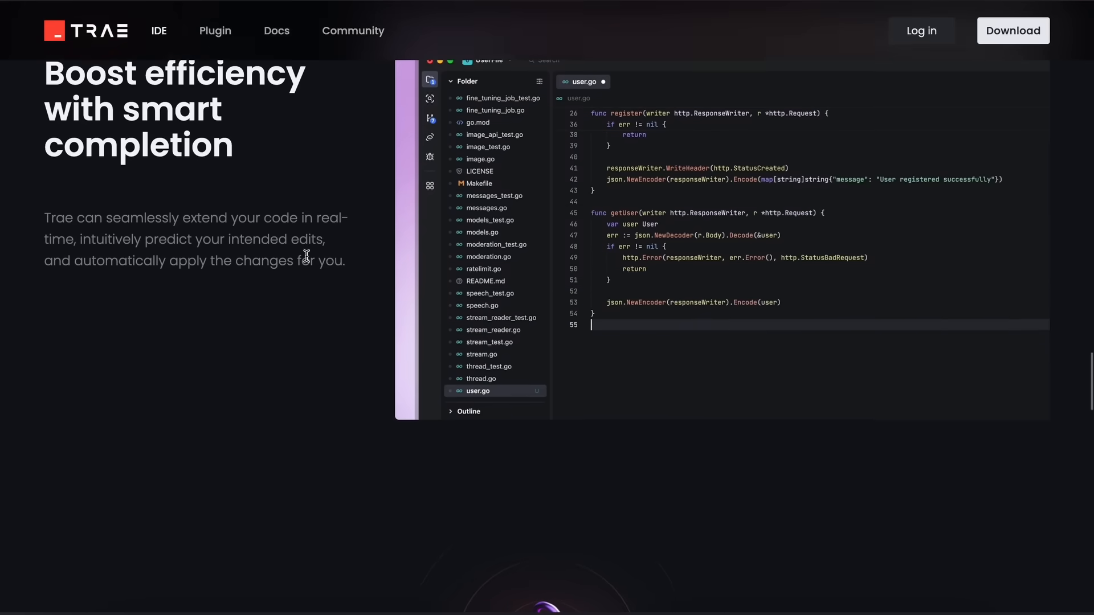
scroll(down, 3)
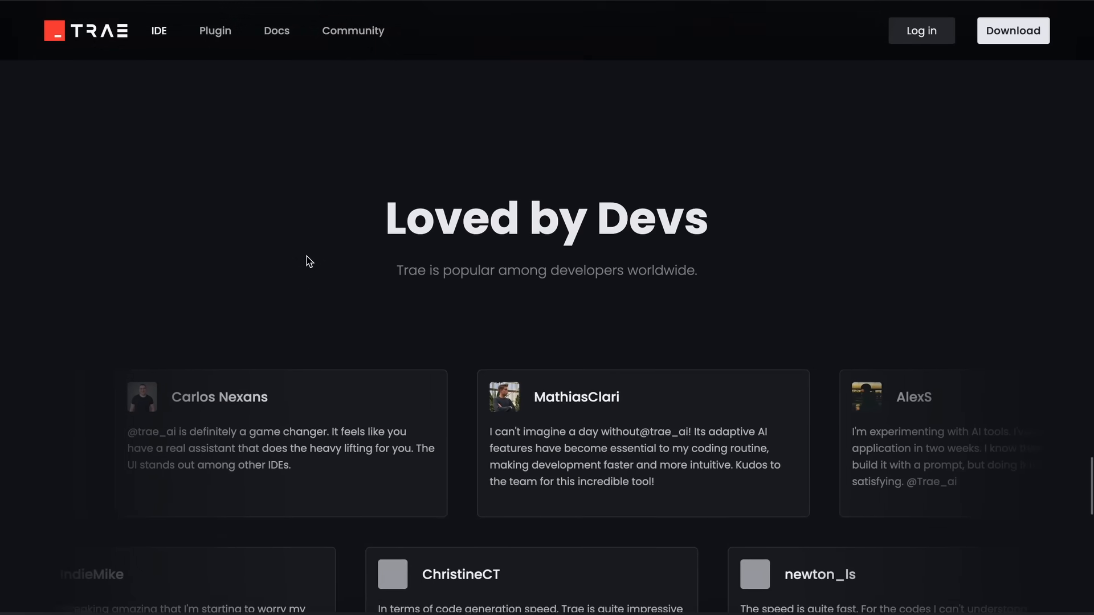
scroll(up, 3)
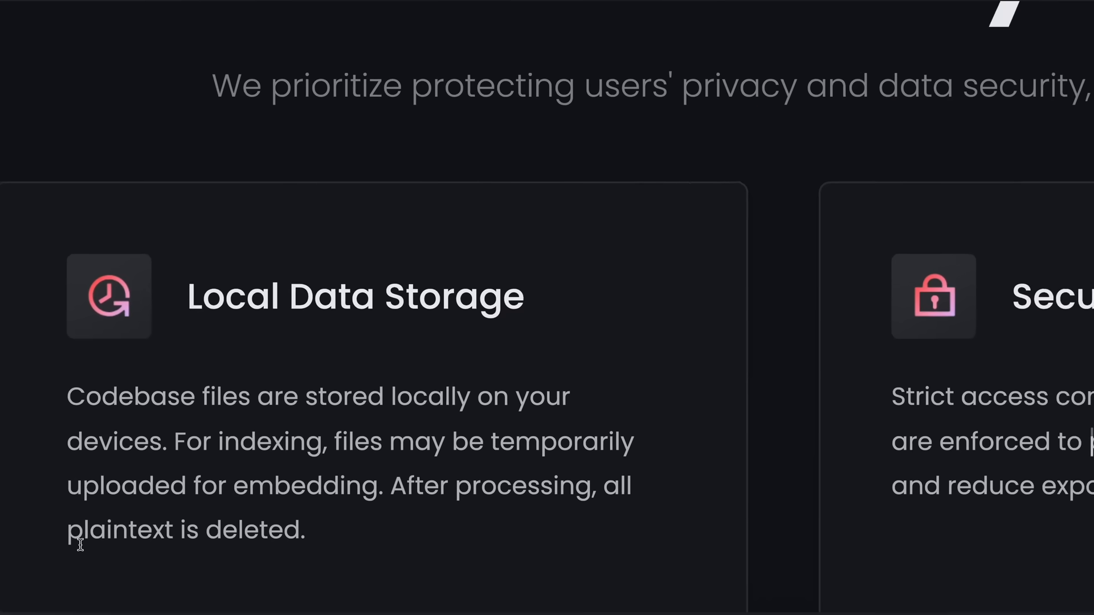
scroll(down, 3)
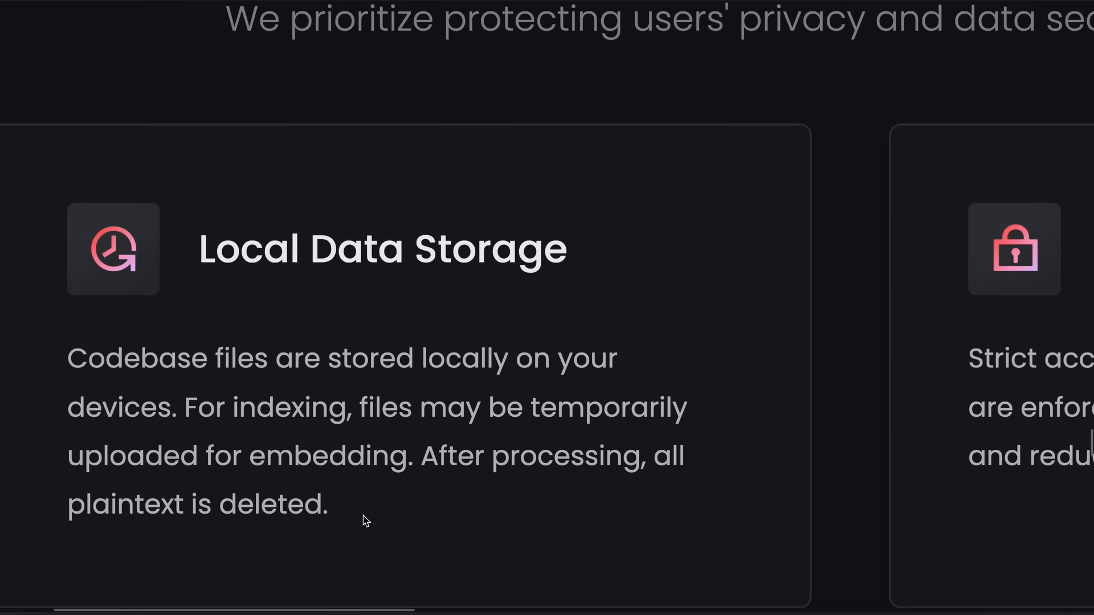
mouse_move(200, 432)
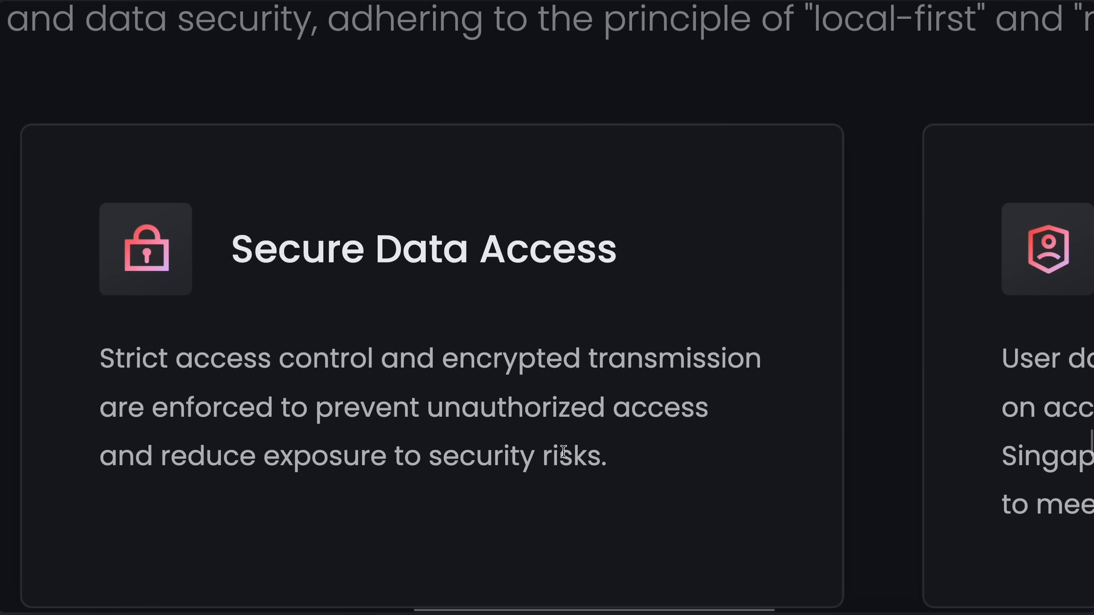
mouse_move(255, 399)
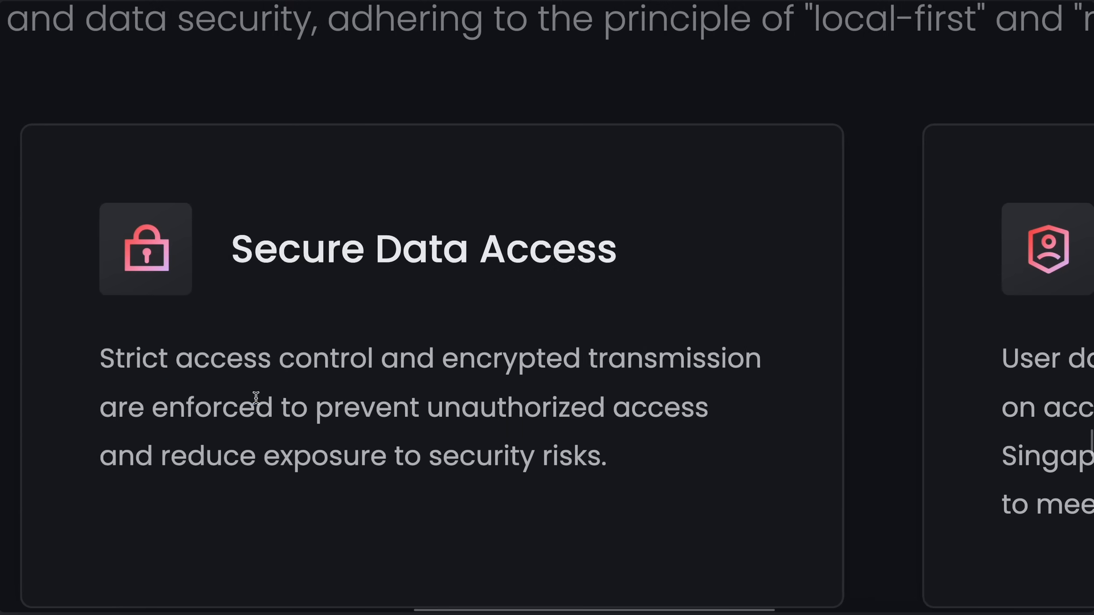
scroll(up, 3)
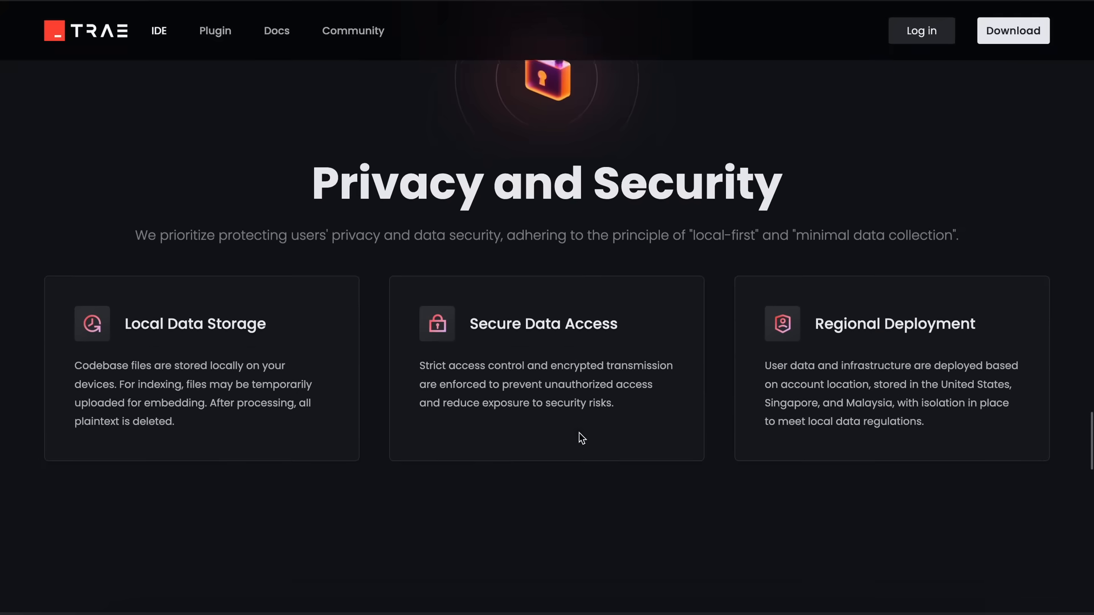
scroll(down, 3)
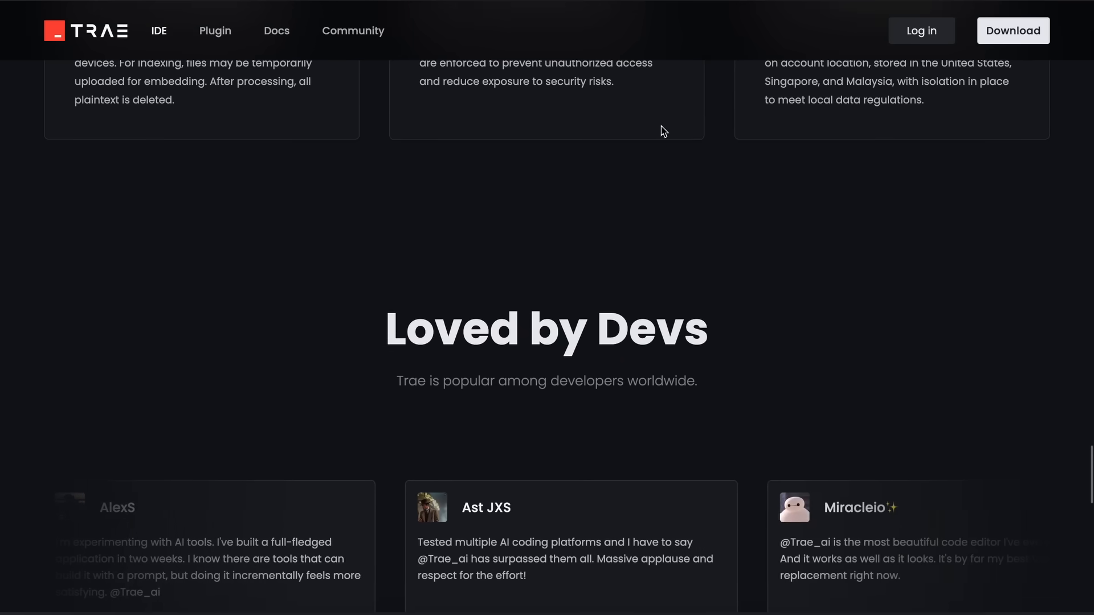
- Go to the Changelog page showing the April 22, 2025 Trae v1.3.1 release notes
click(276, 30)
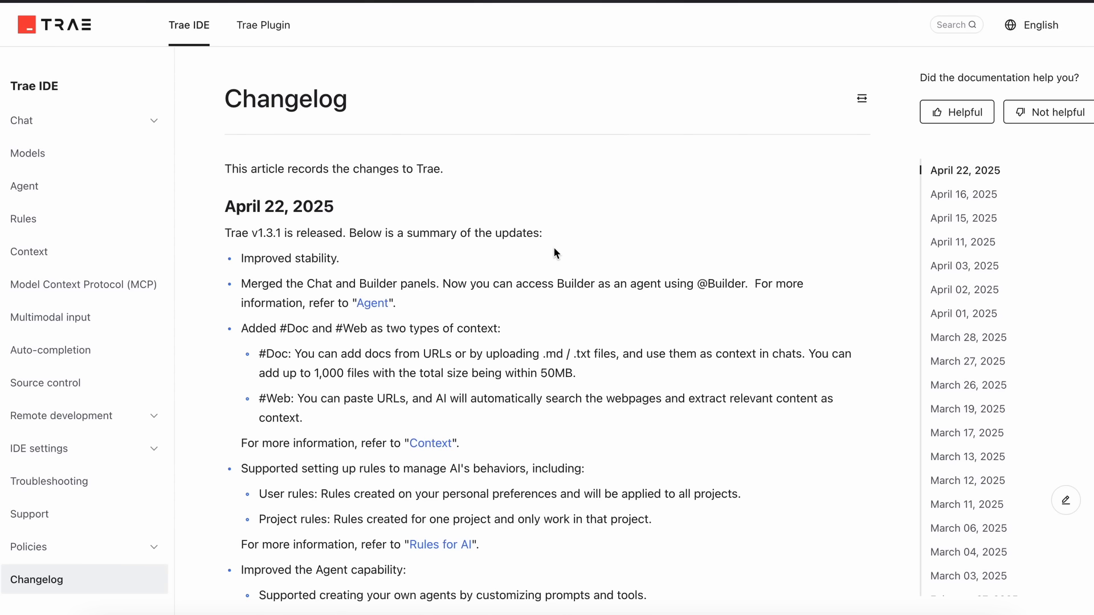
mouse_move(596, 268)
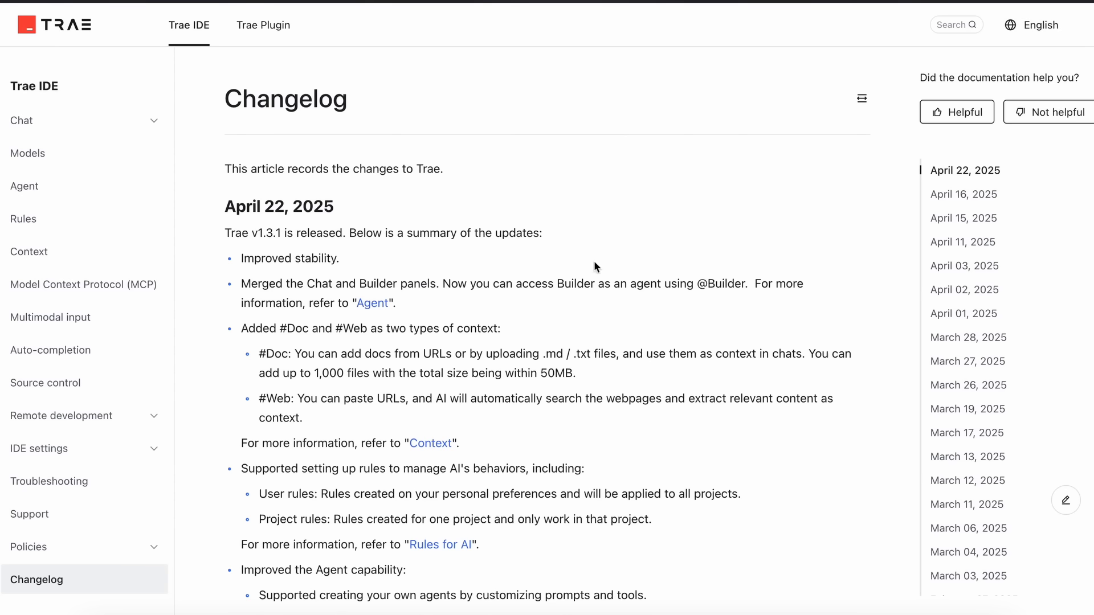
mouse_move(154, 222)
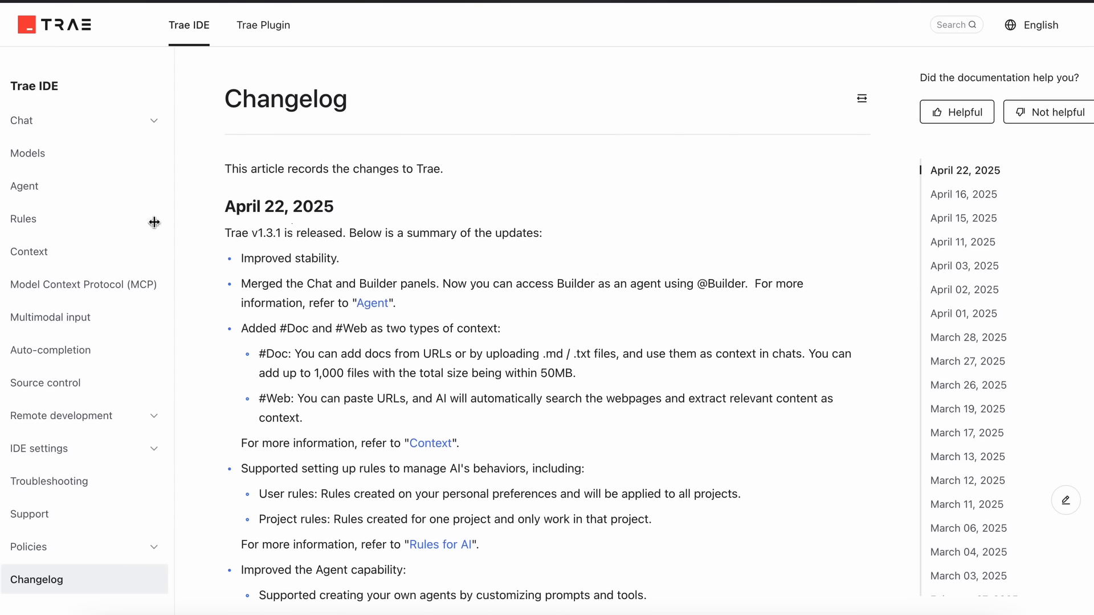
mouse_move(431, 184)
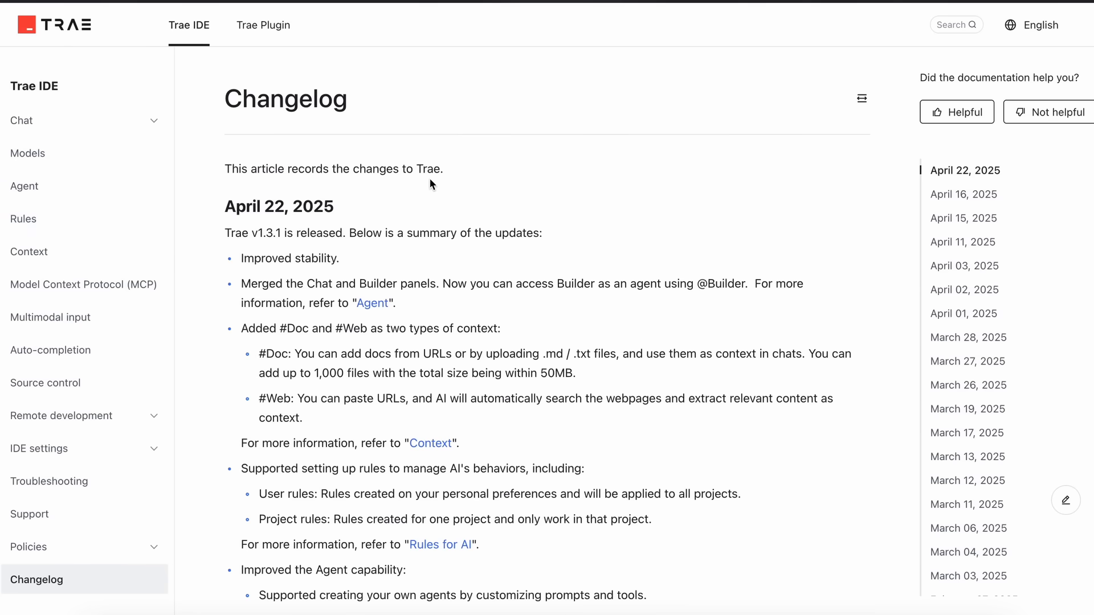
mouse_move(505, 218)
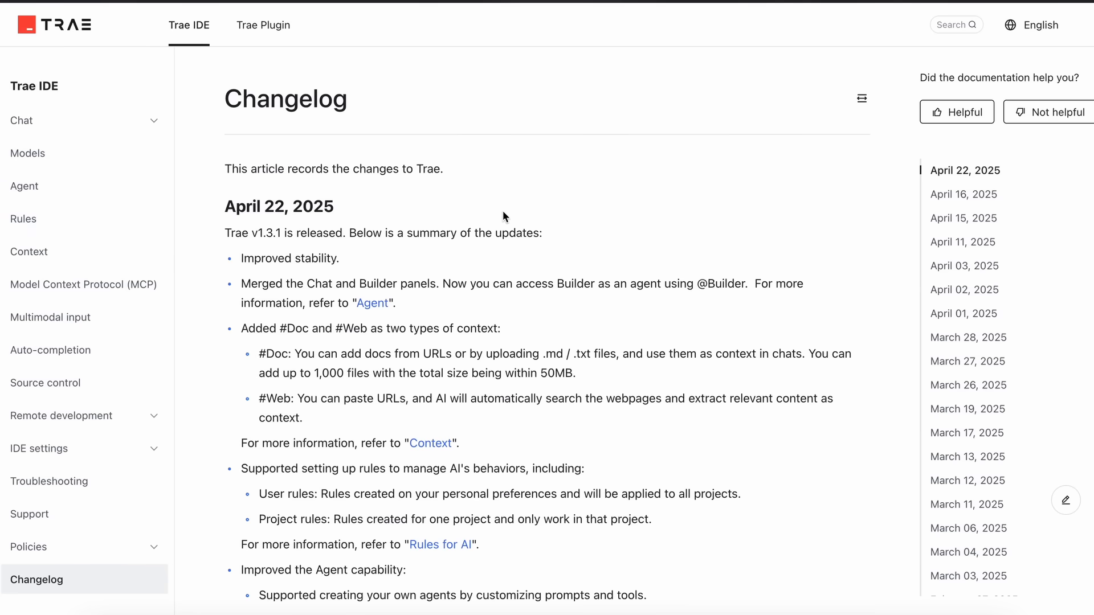
- Review the Models page's Add and Manage custom models sections, then return to the changelog
click(28, 152)
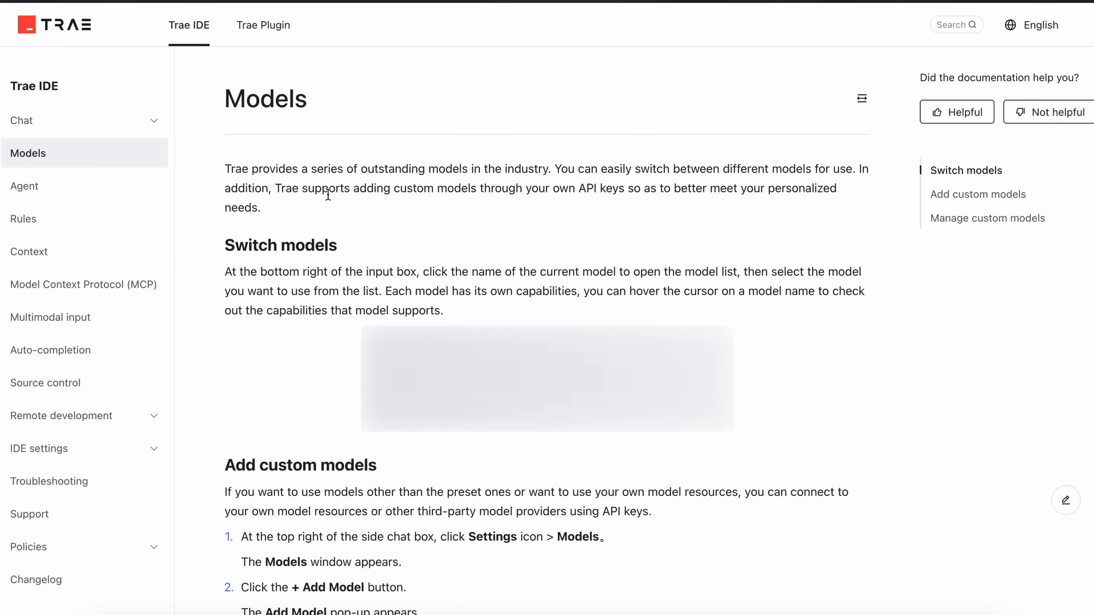
scroll(down, 3)
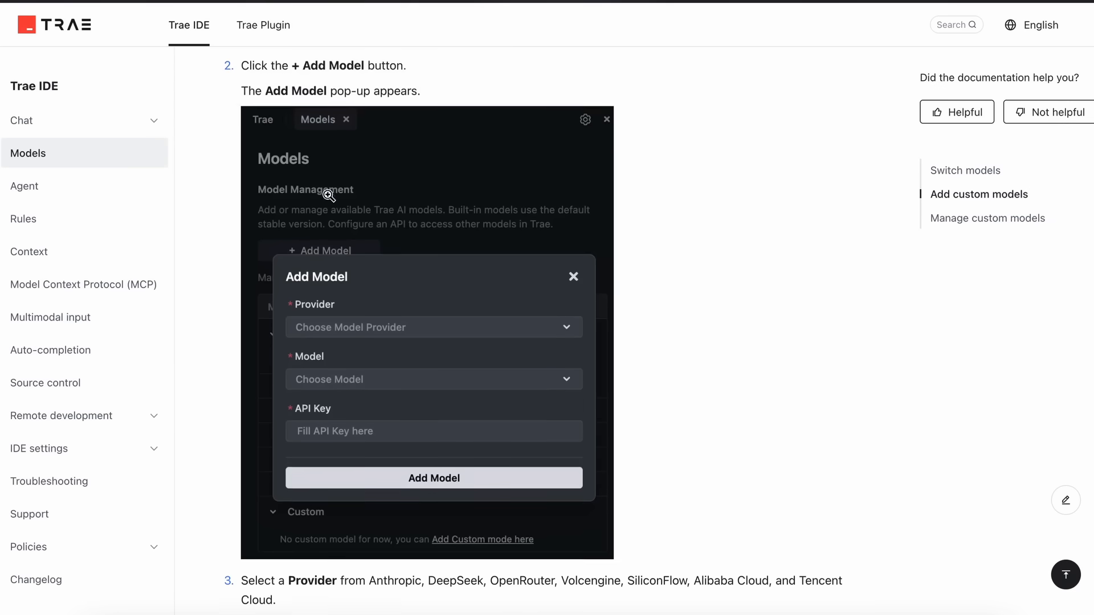
scroll(down, 3)
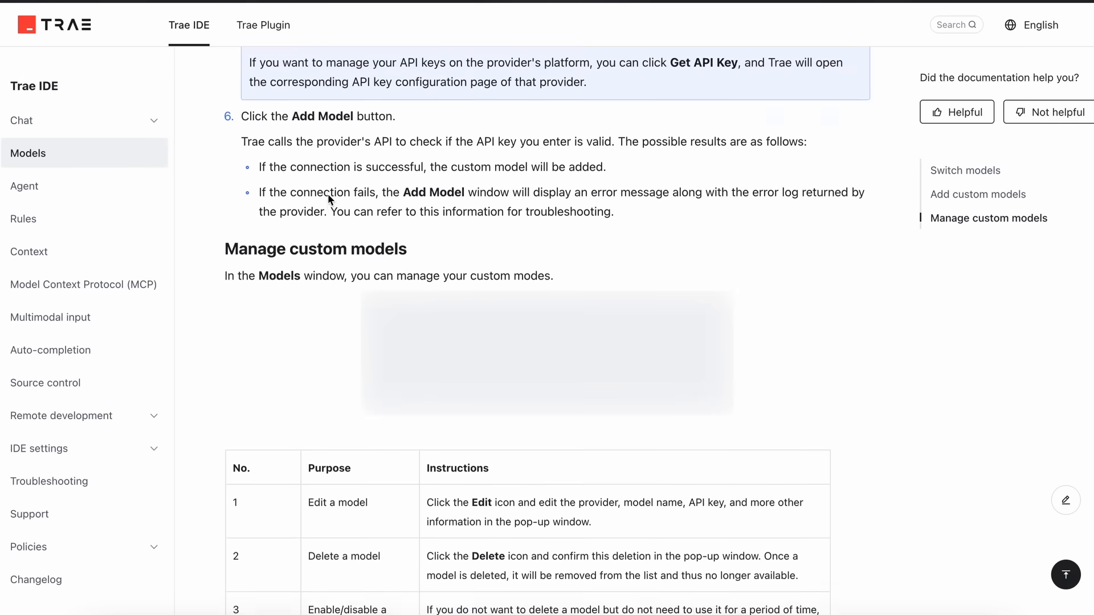
scroll(up, 3)
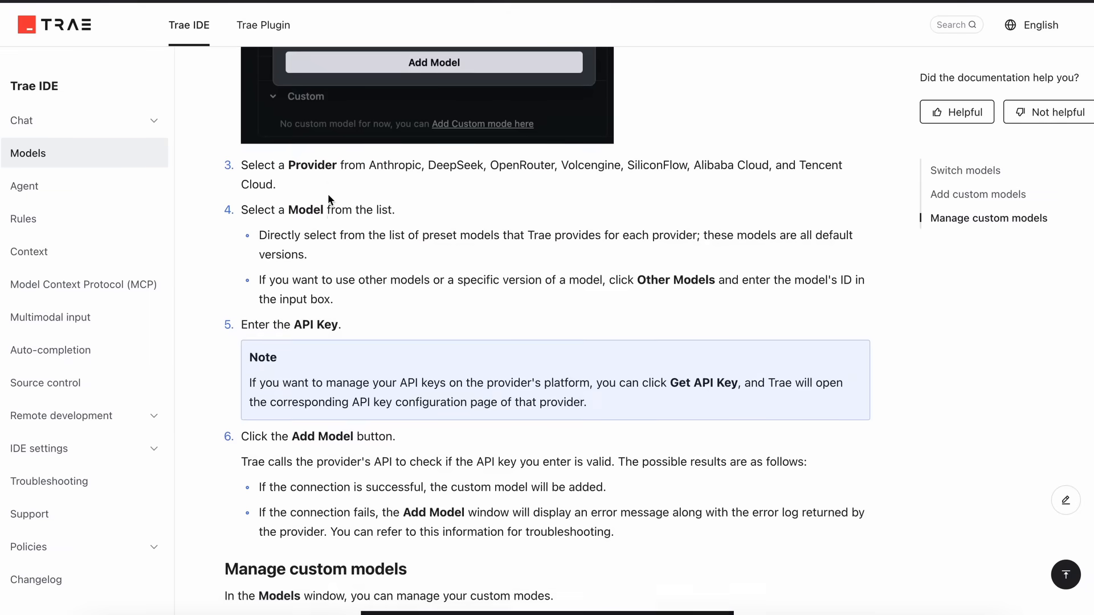
scroll(up, 3)
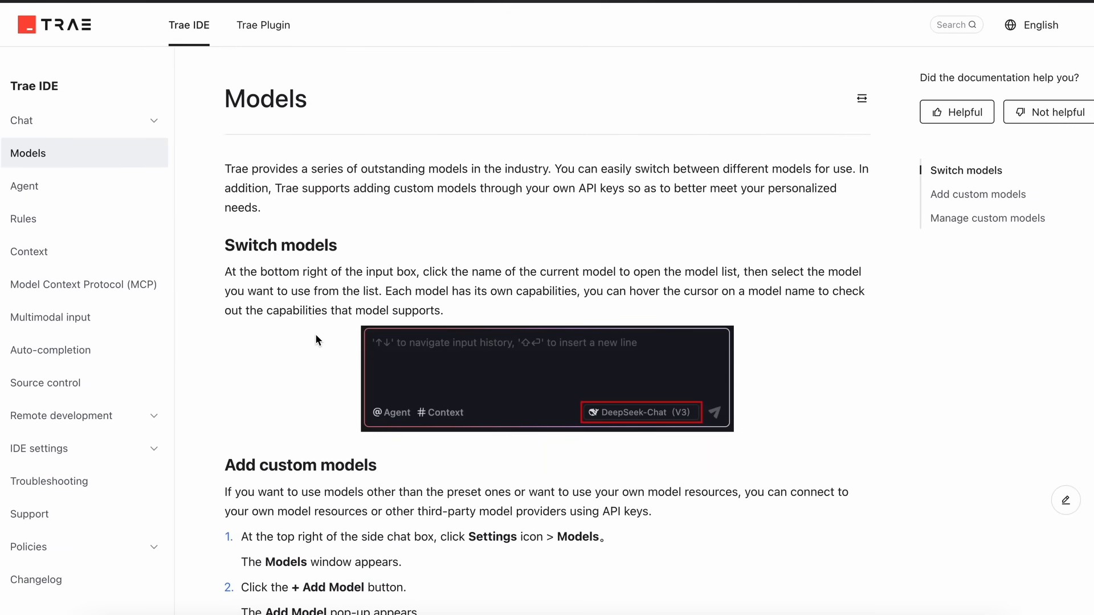
mouse_move(316, 236)
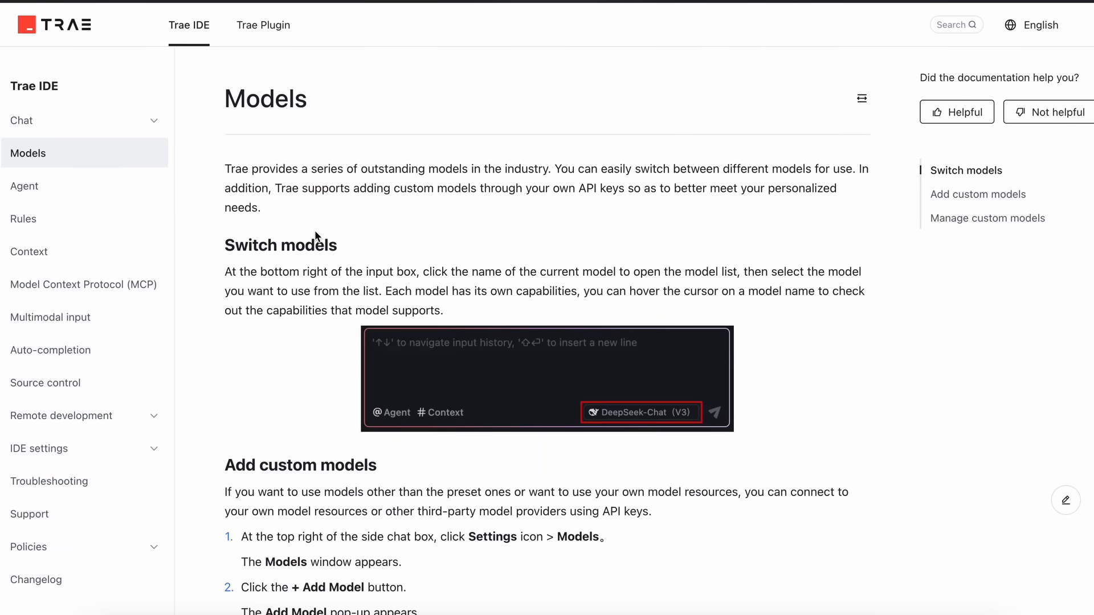
click(37, 578)
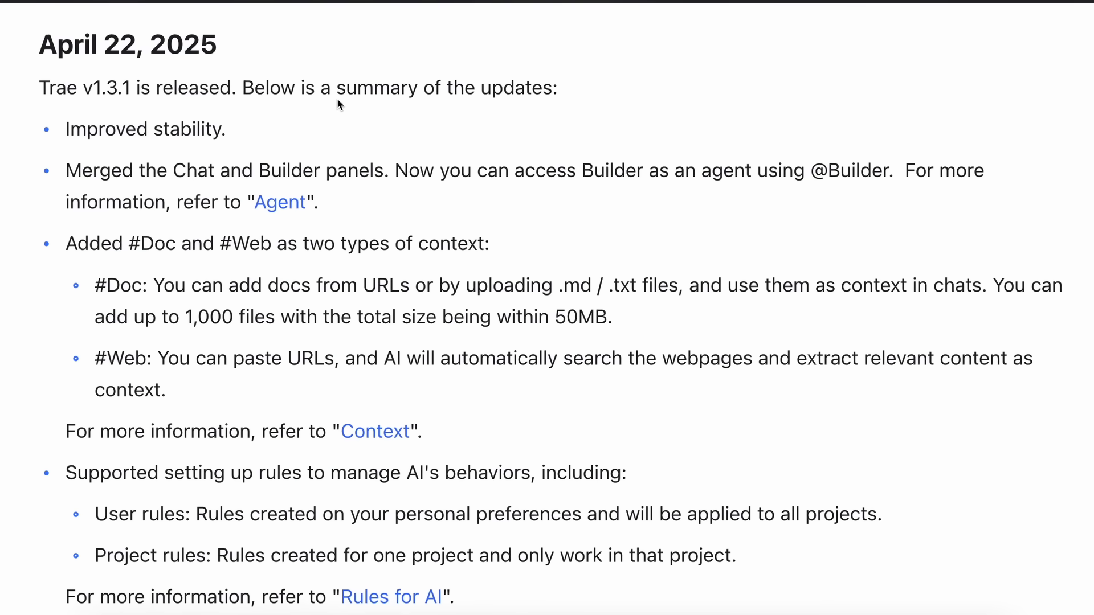
mouse_move(118, 121)
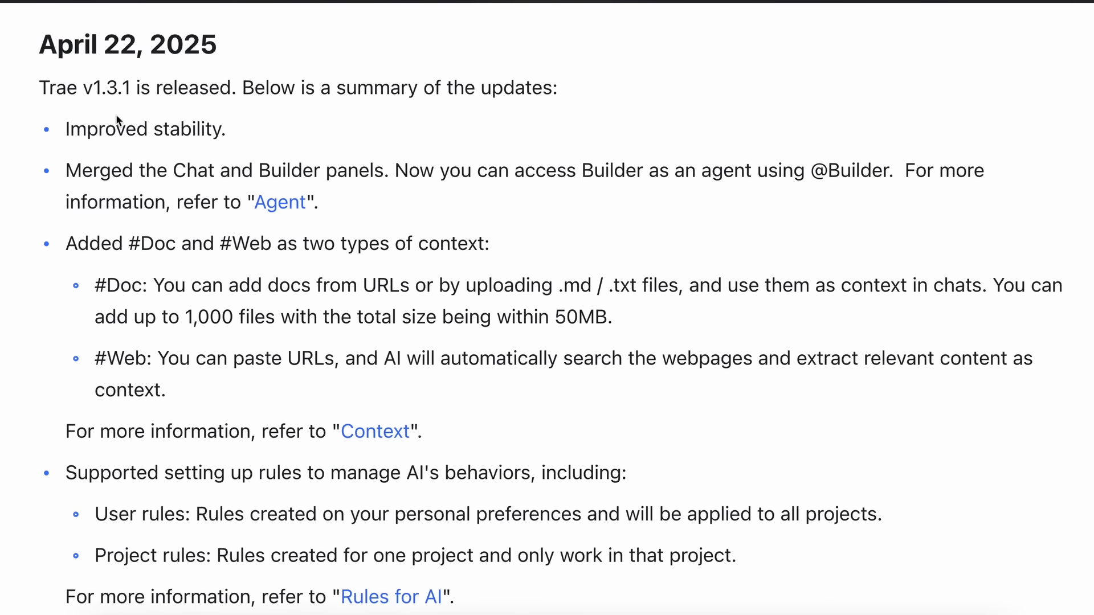
drag(174, 170, 286, 170)
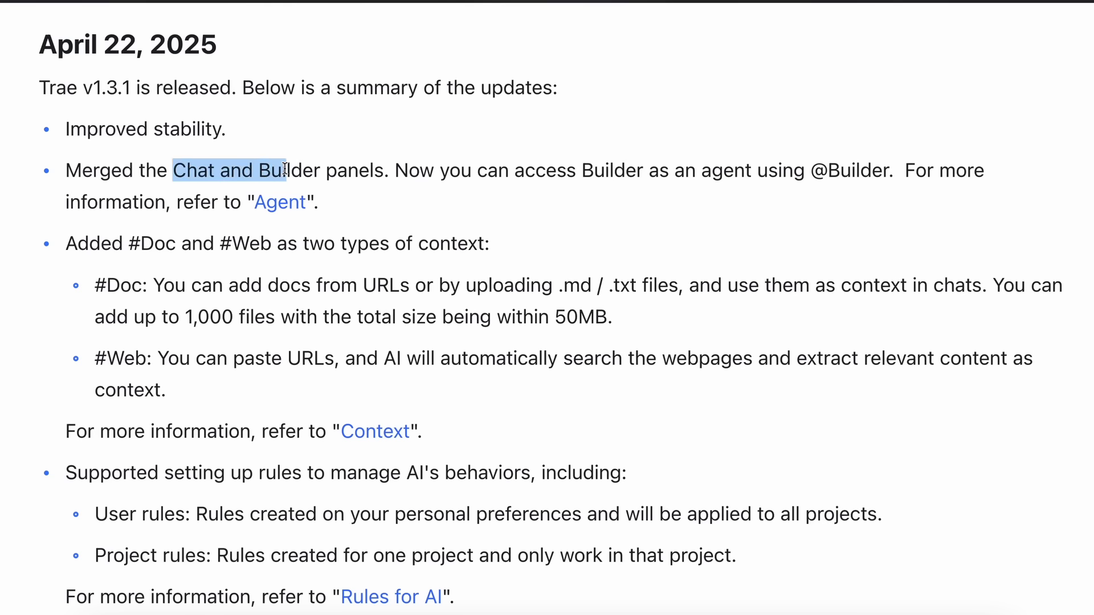
drag(286, 170, 382, 169)
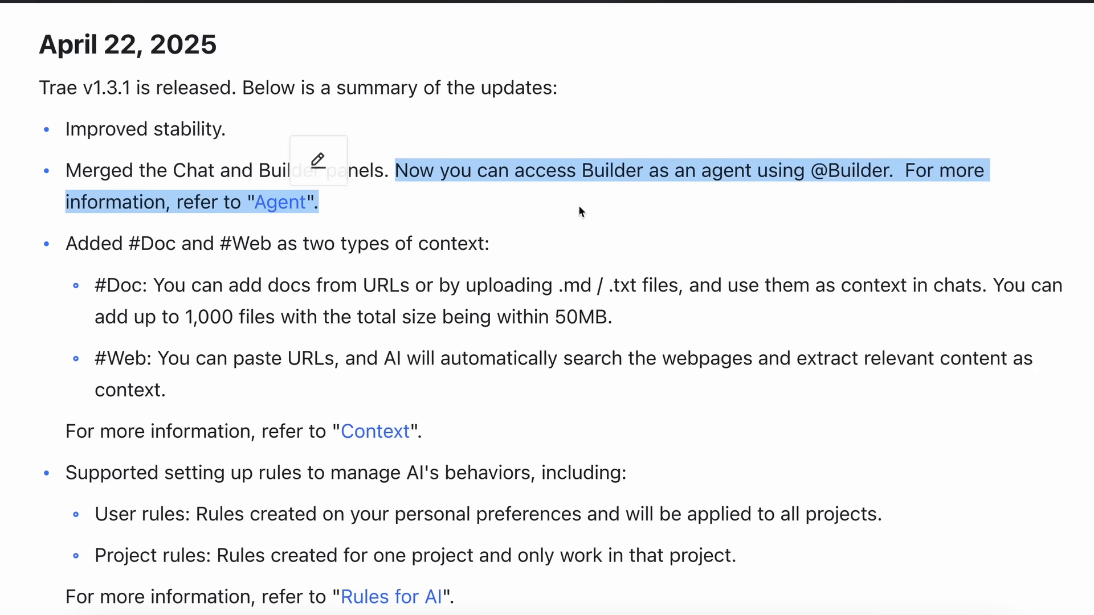
click(350, 206)
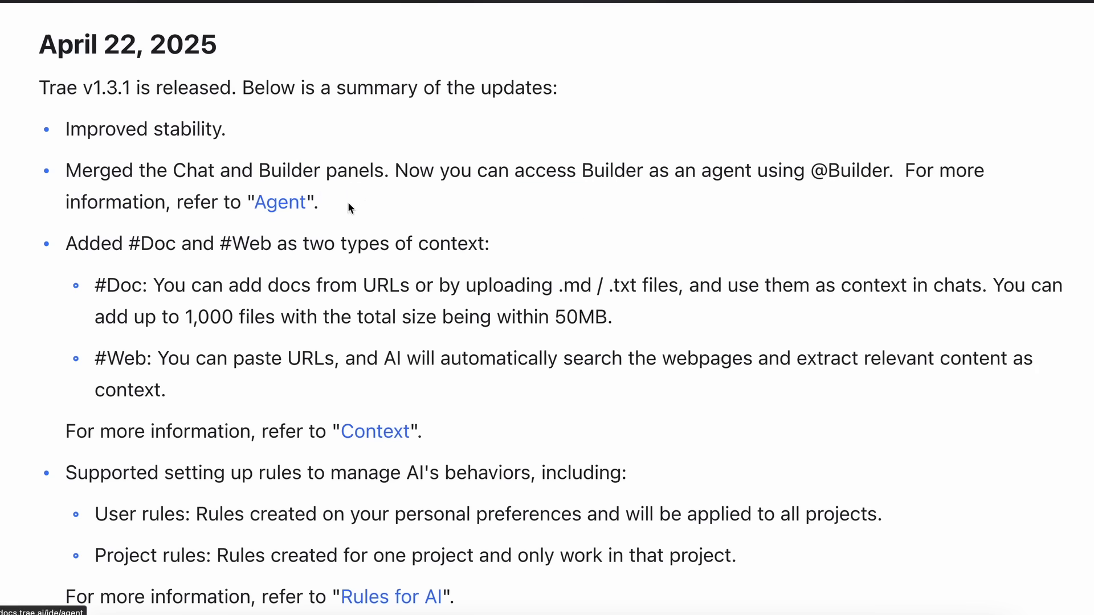
mouse_move(341, 209)
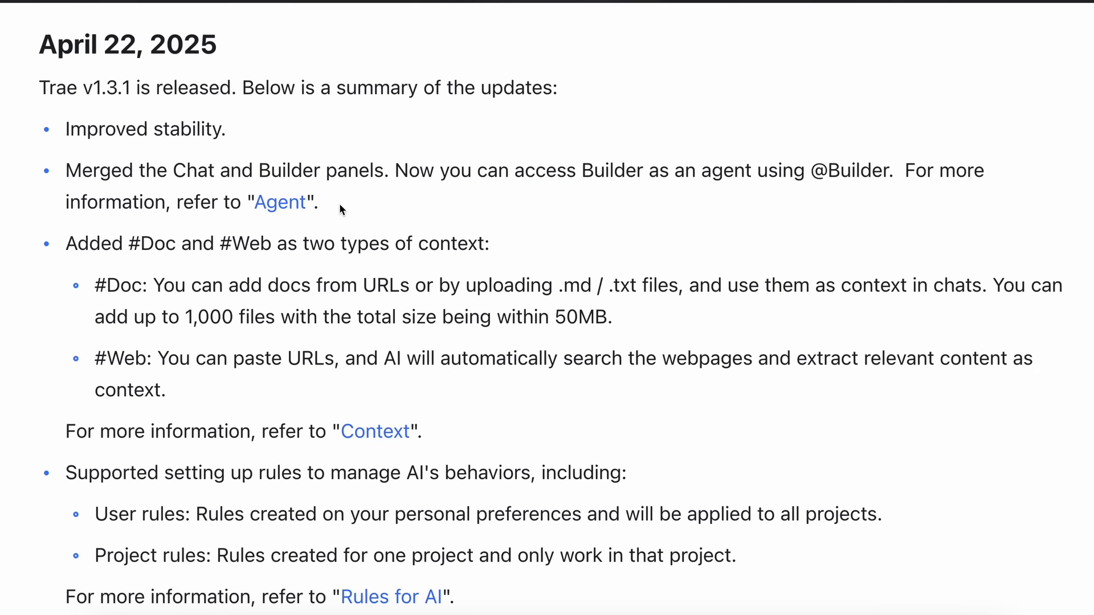
- Read the 'Improved the Agent capability' notes on custom agents, built-in agents and prompts
scroll(down, 3)
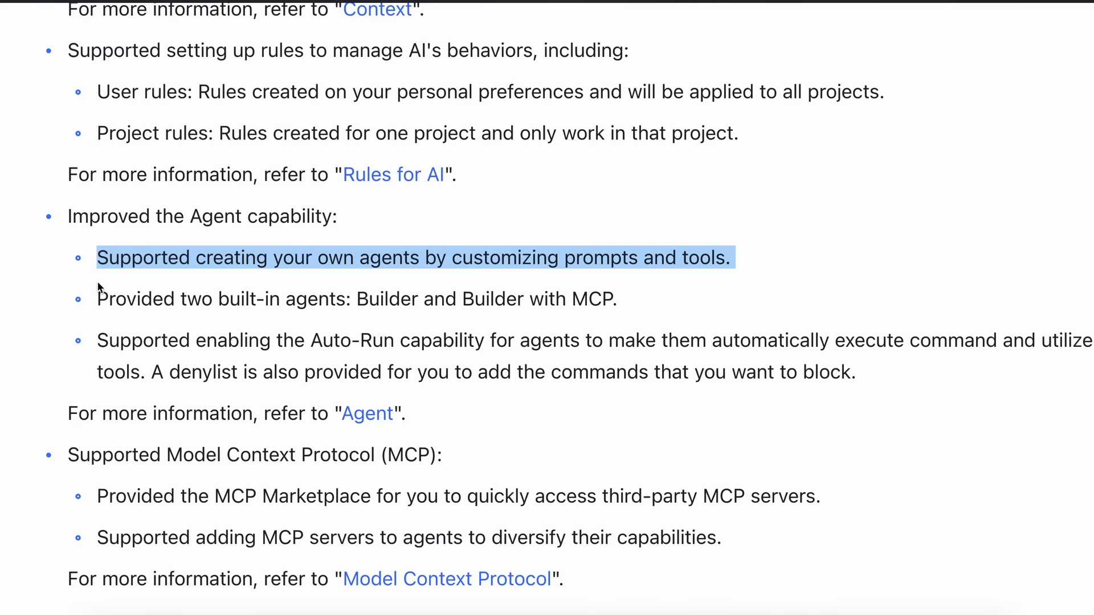
click(439, 257)
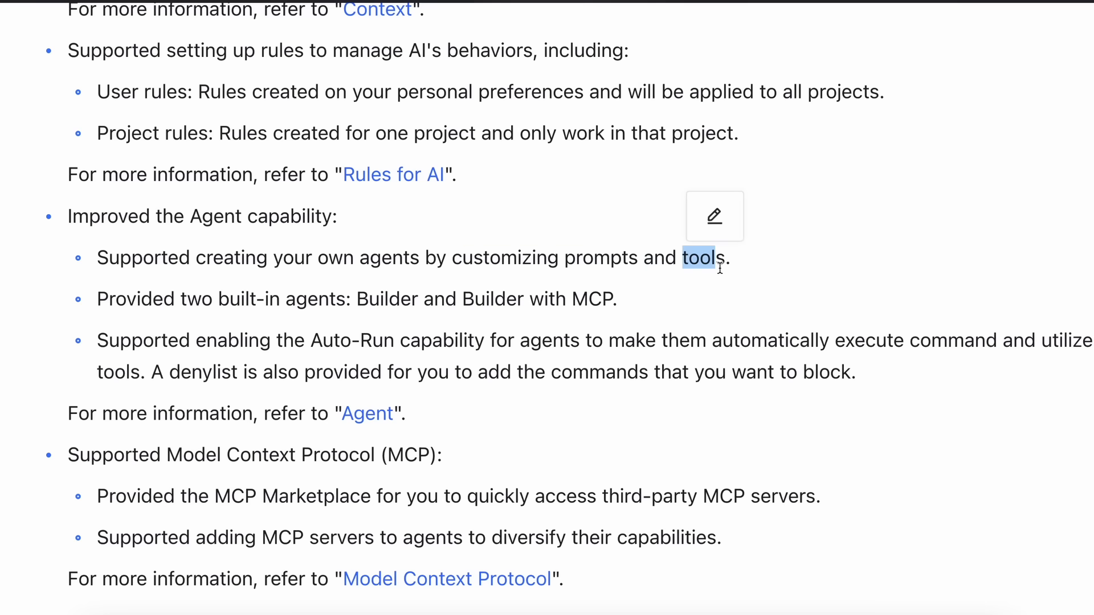
mouse_move(662, 292)
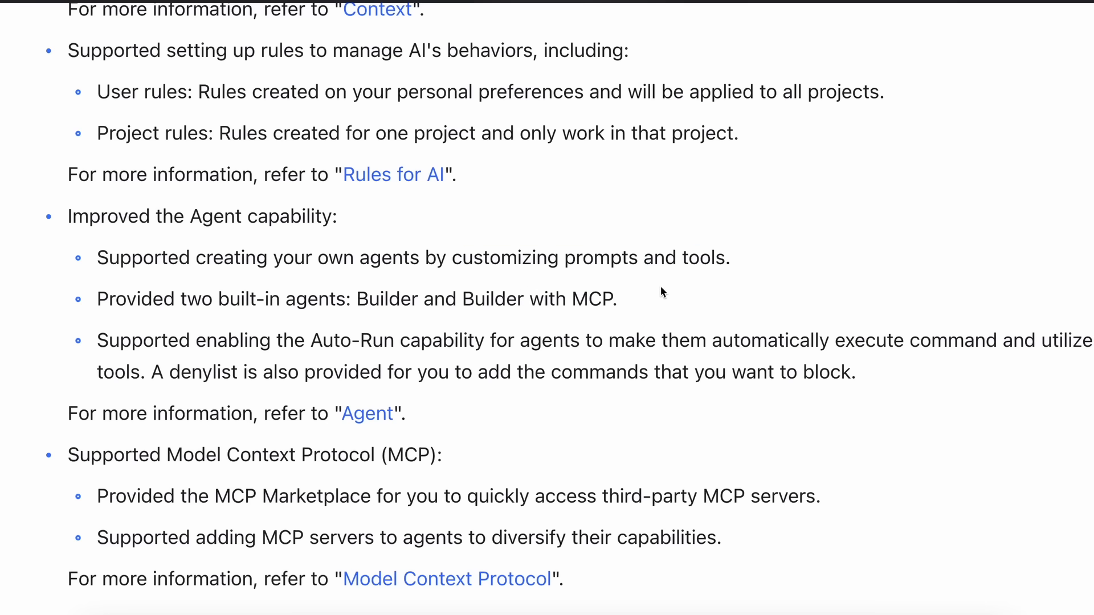
mouse_move(643, 258)
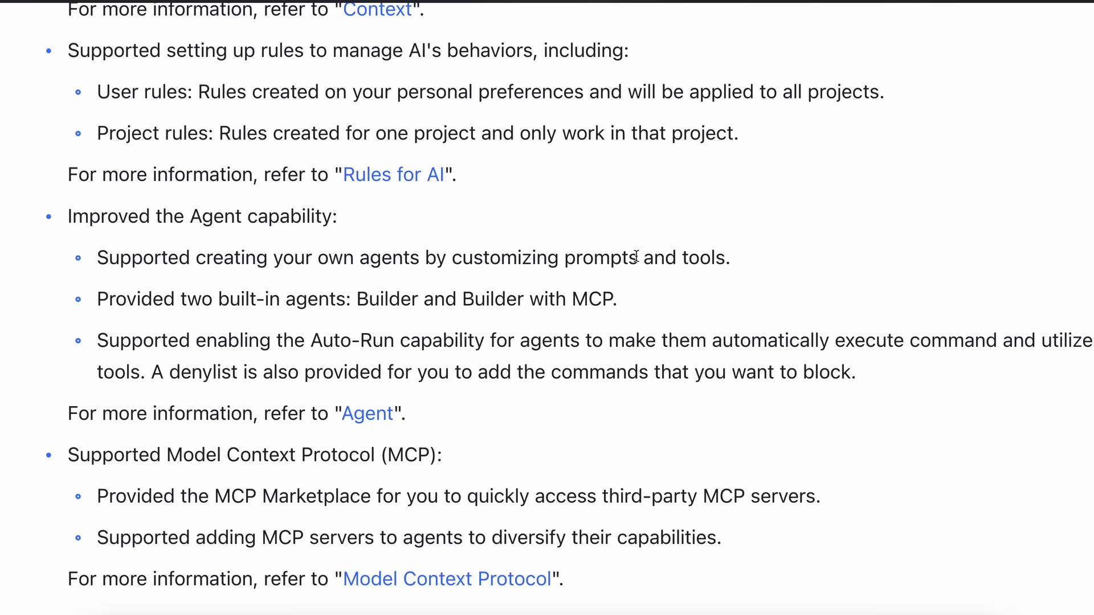
double_click(596, 258)
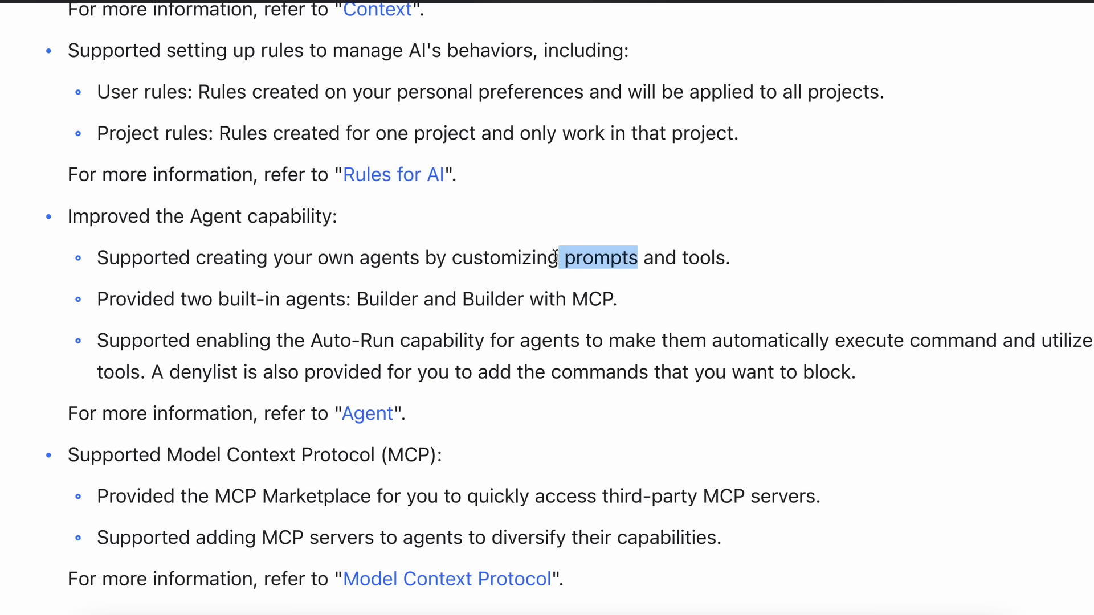
click(680, 261)
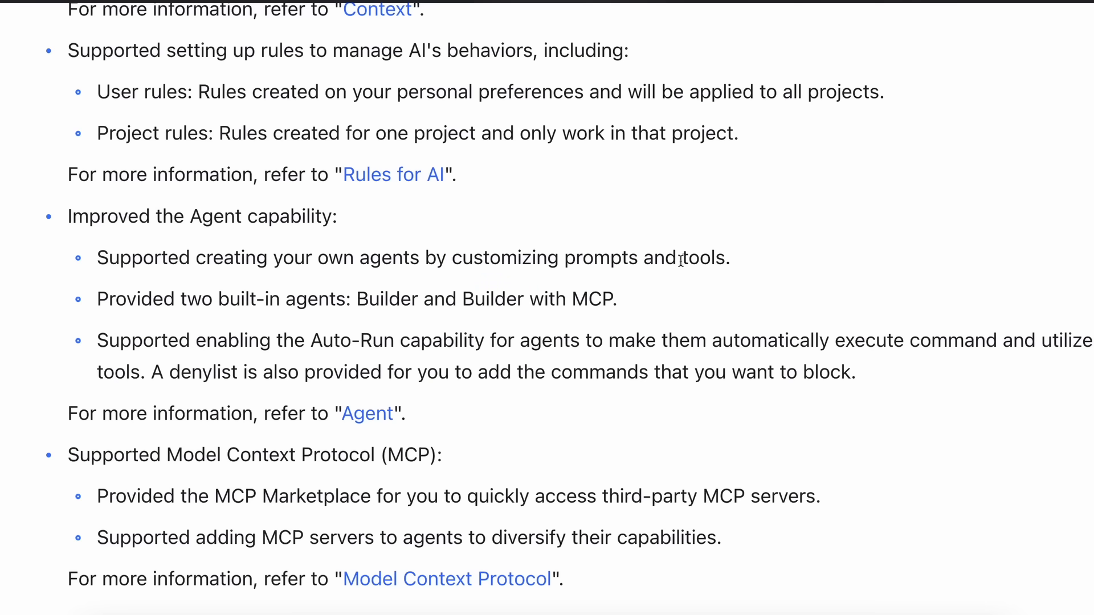
mouse_move(617, 299)
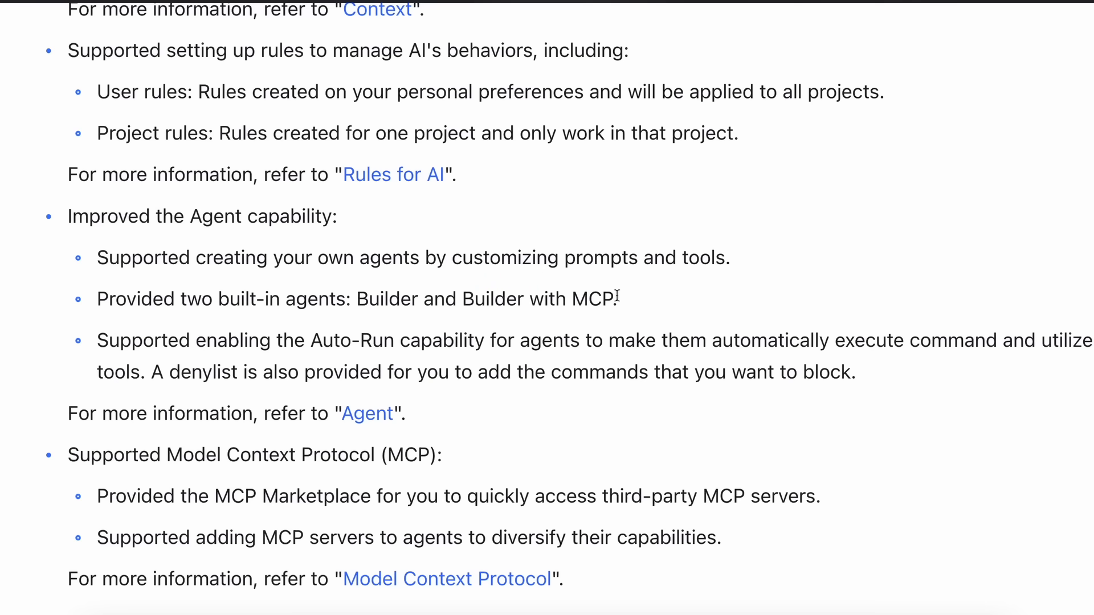
mouse_move(607, 320)
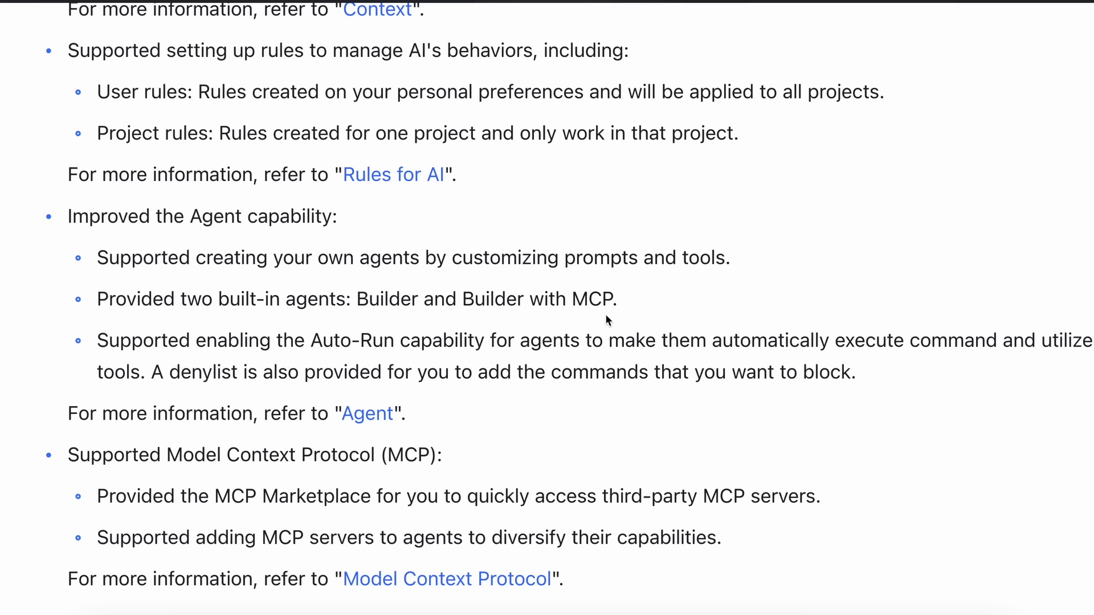
mouse_move(609, 301)
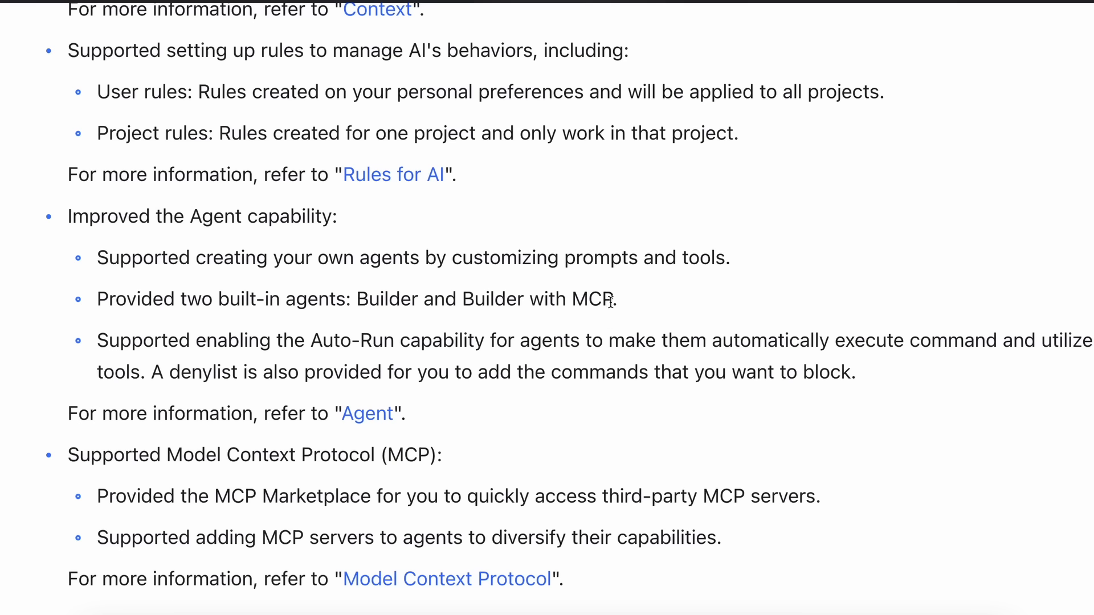
mouse_move(353, 299)
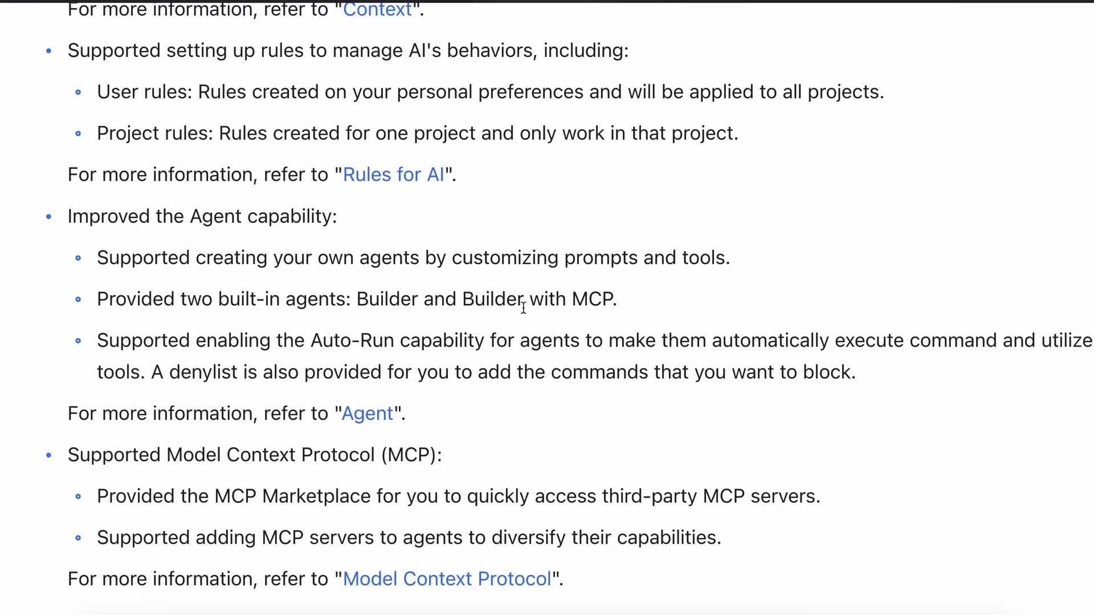
mouse_move(515, 327)
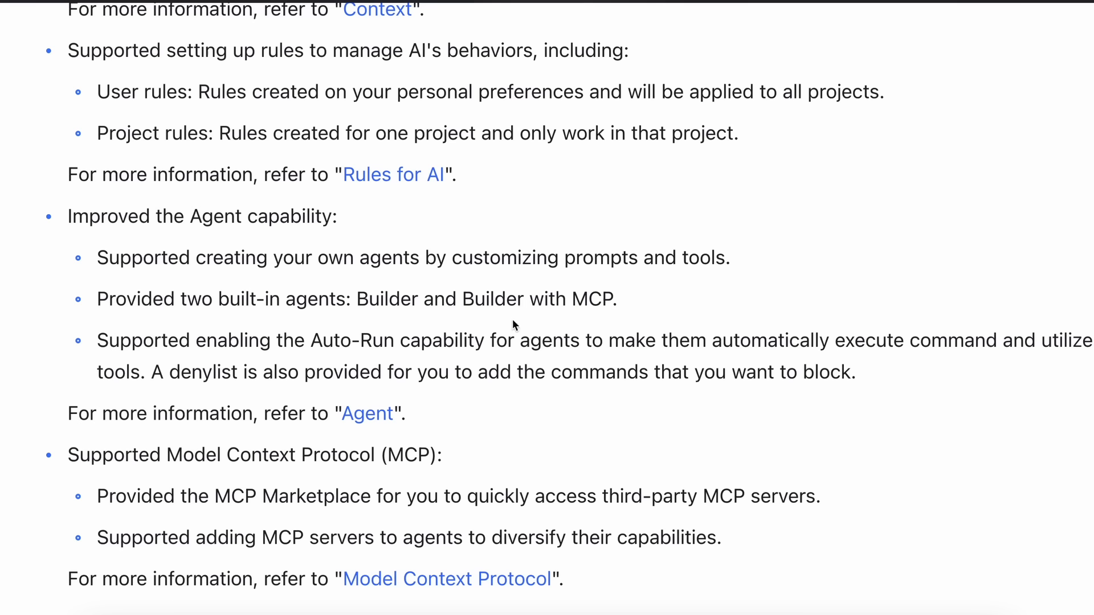
mouse_move(510, 318)
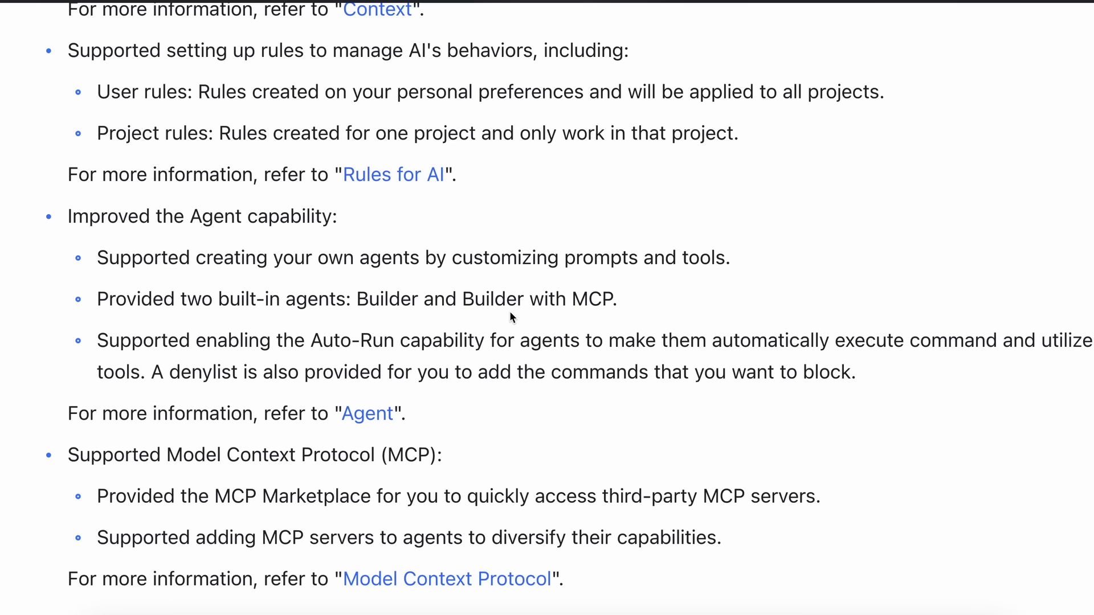
mouse_move(484, 285)
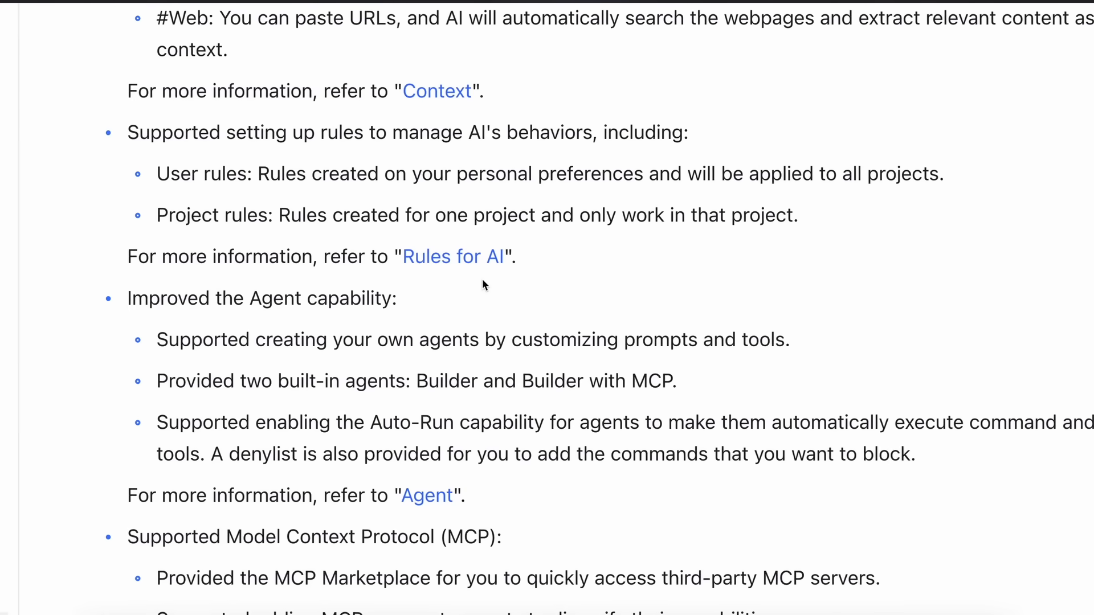
- Scroll back up to the 'Added #Doc and #Web' context bullet near the Chat and Builder merge note
scroll(up, 3)
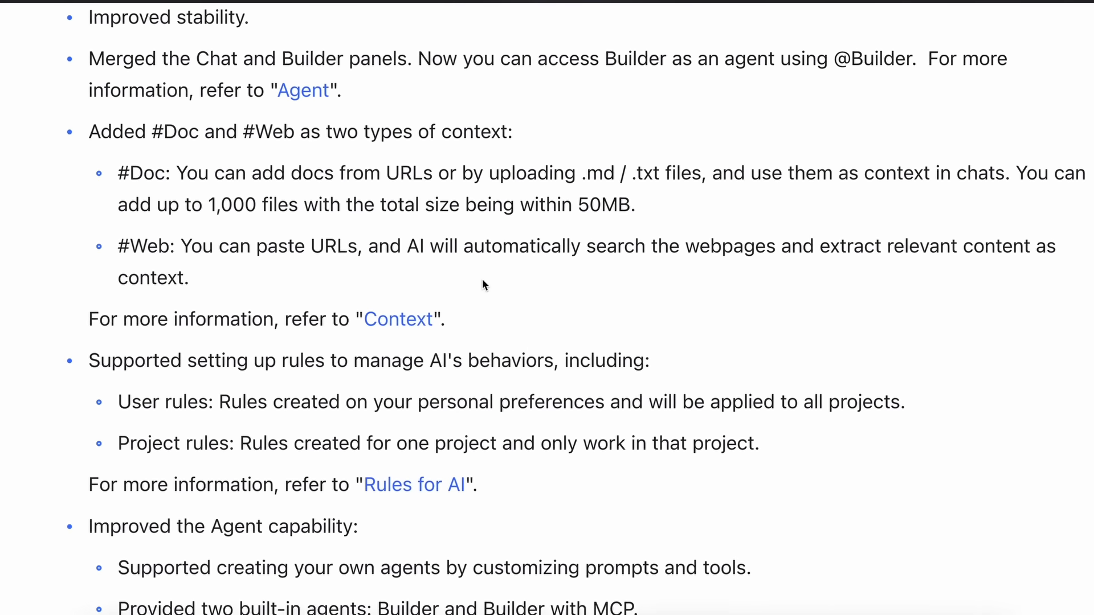
scroll(up, 3)
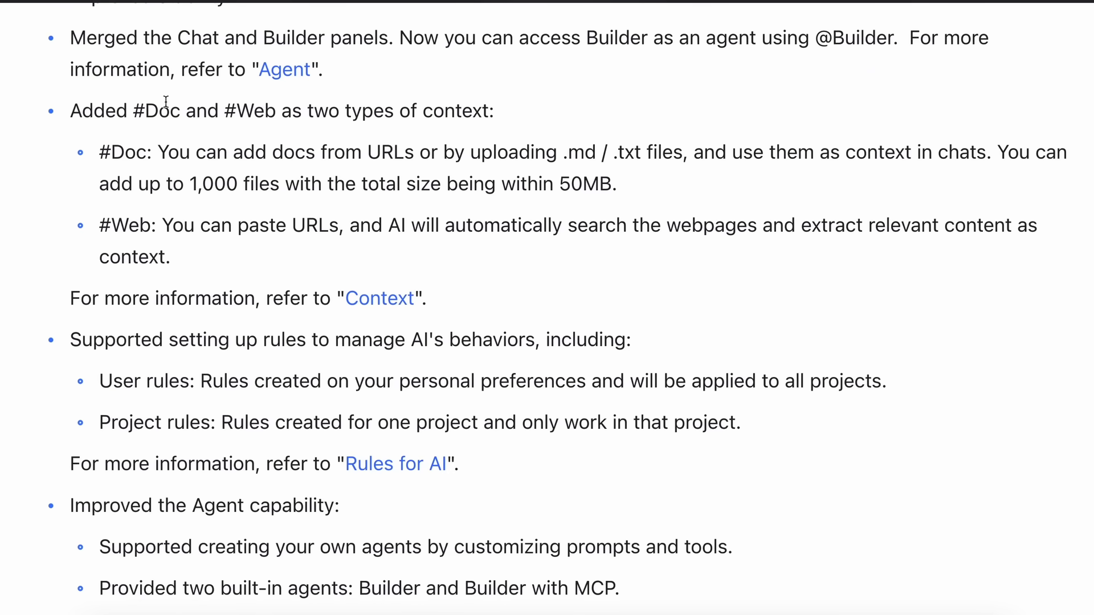
mouse_move(139, 154)
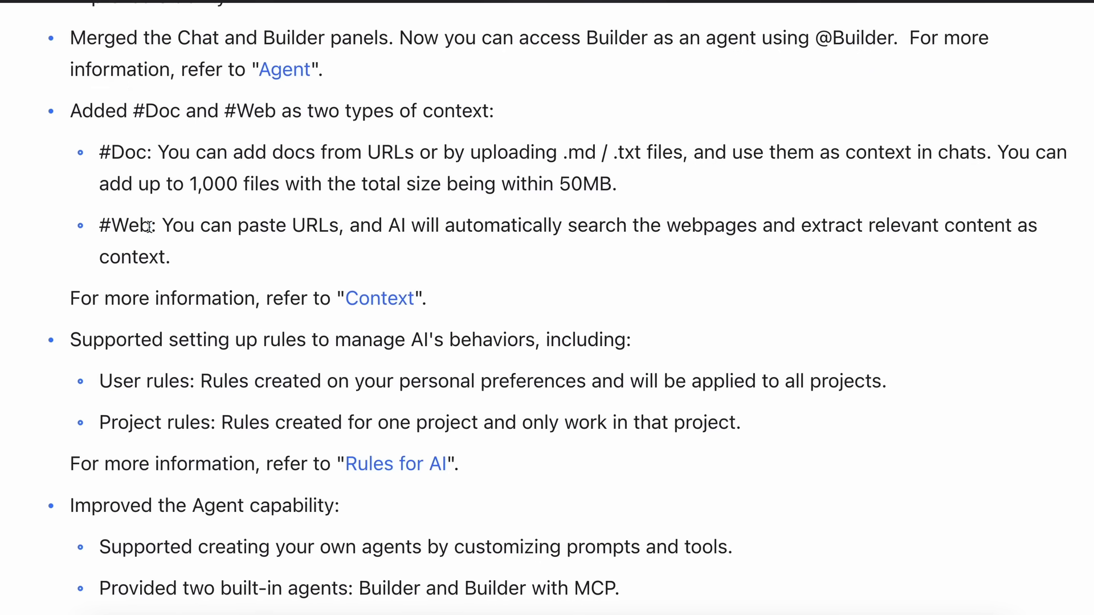
mouse_move(160, 152)
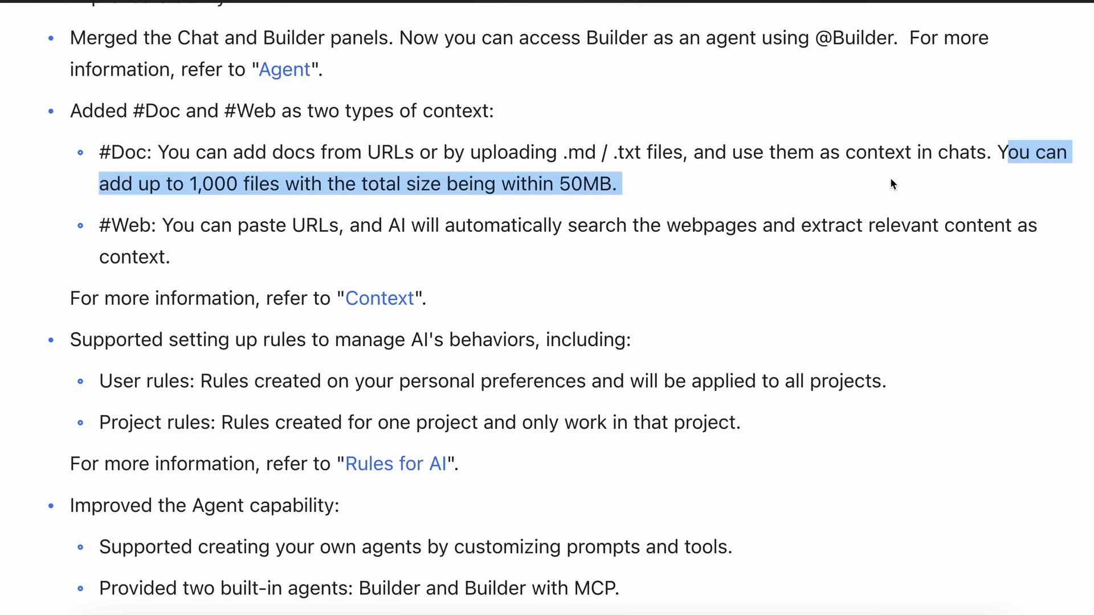
mouse_move(633, 192)
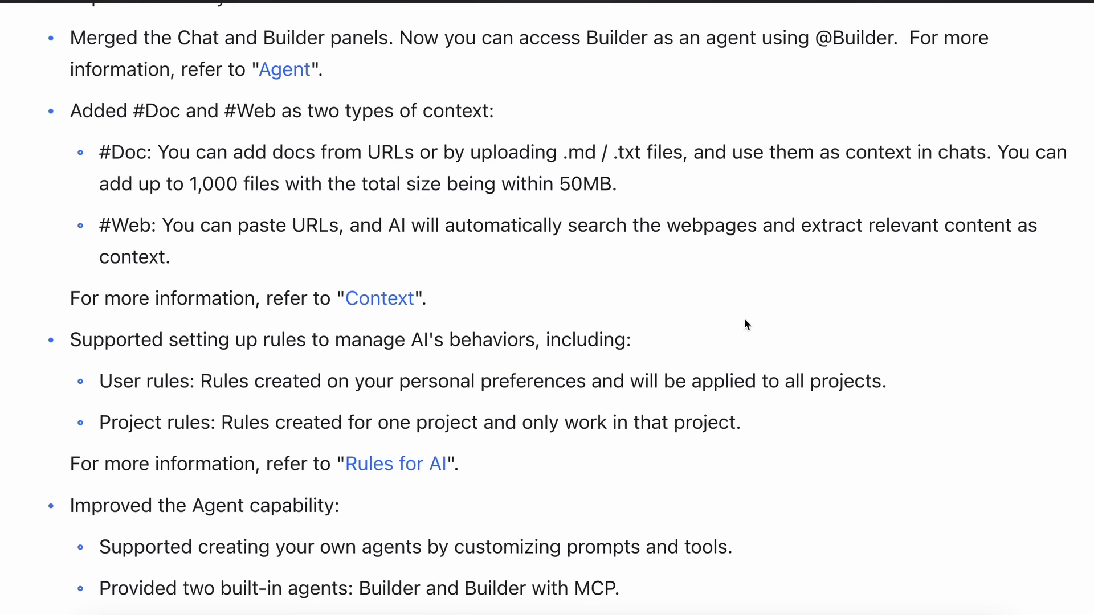
- Scroll through the user and project rules bullets down to MCP support and the April 16, 2025 release
scroll(down, 3)
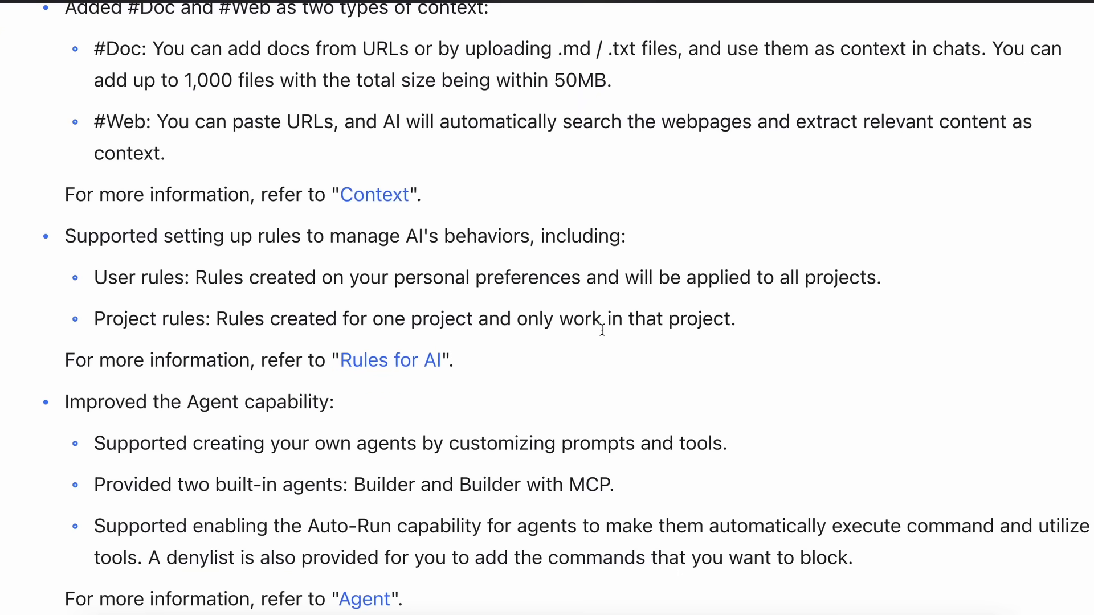
scroll(down, 3)
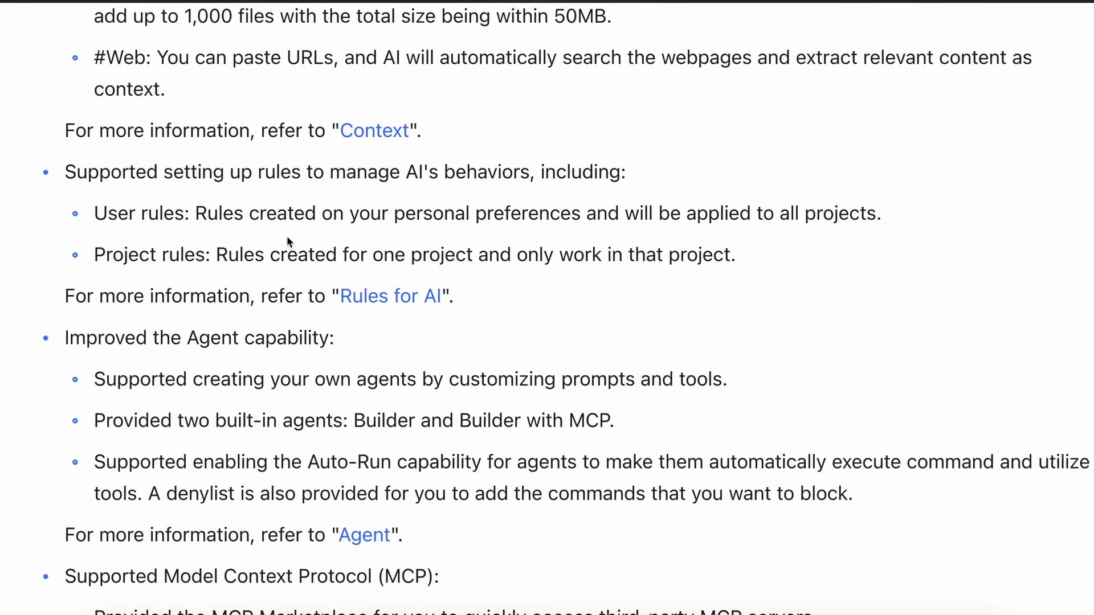
mouse_move(197, 213)
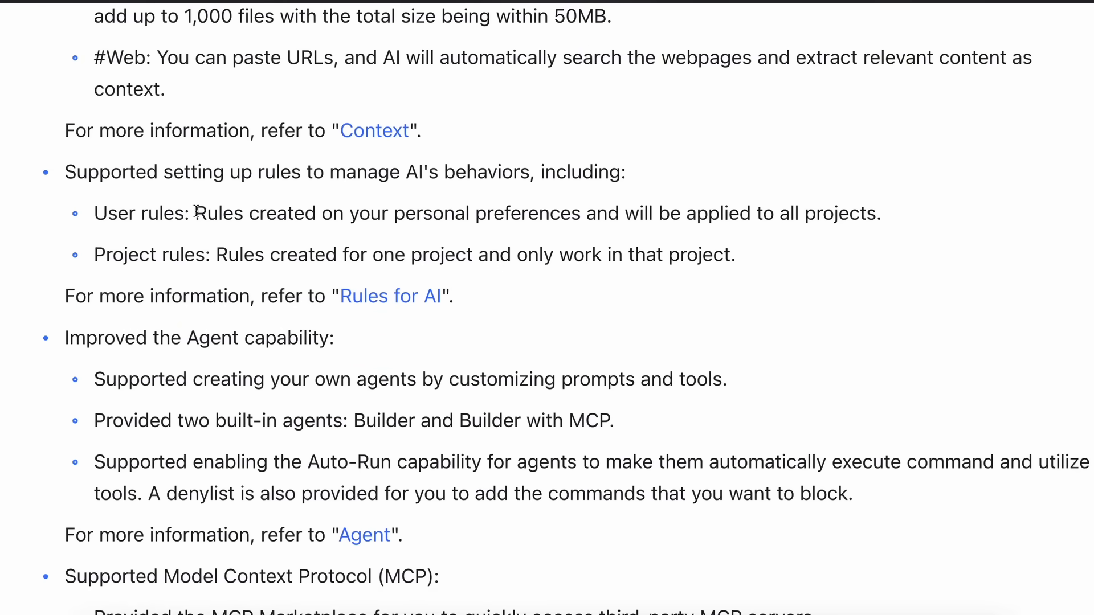
mouse_move(95, 213)
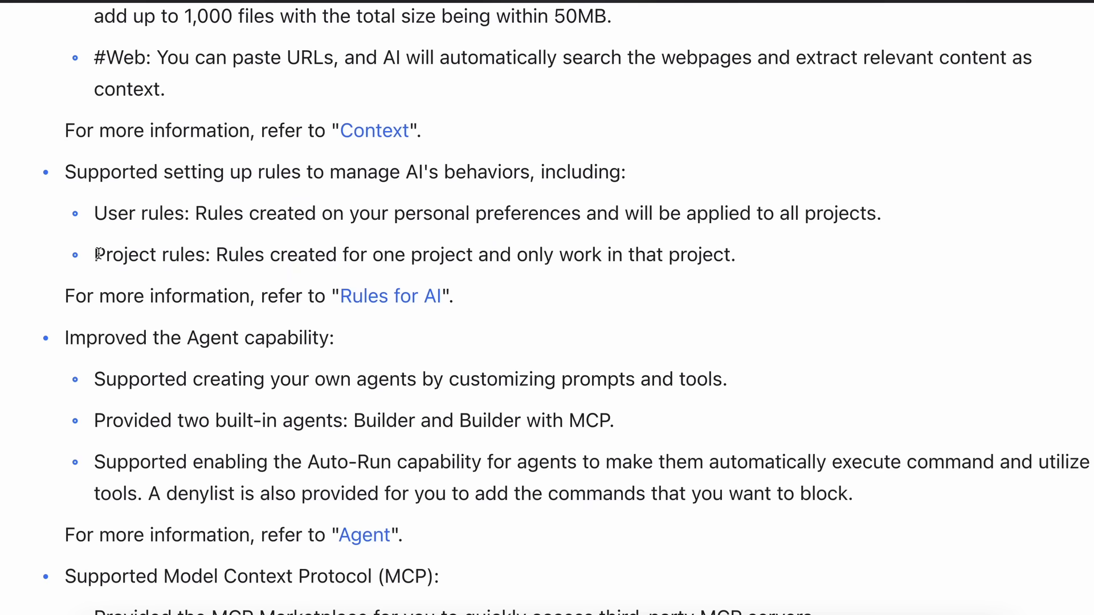
mouse_move(474, 242)
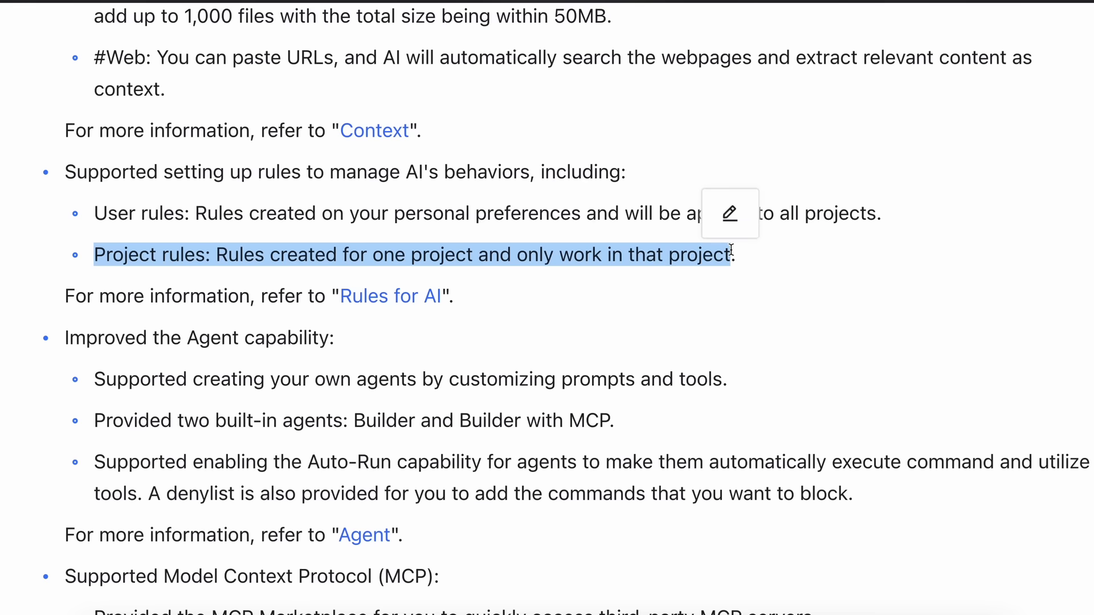
scroll(down, 3)
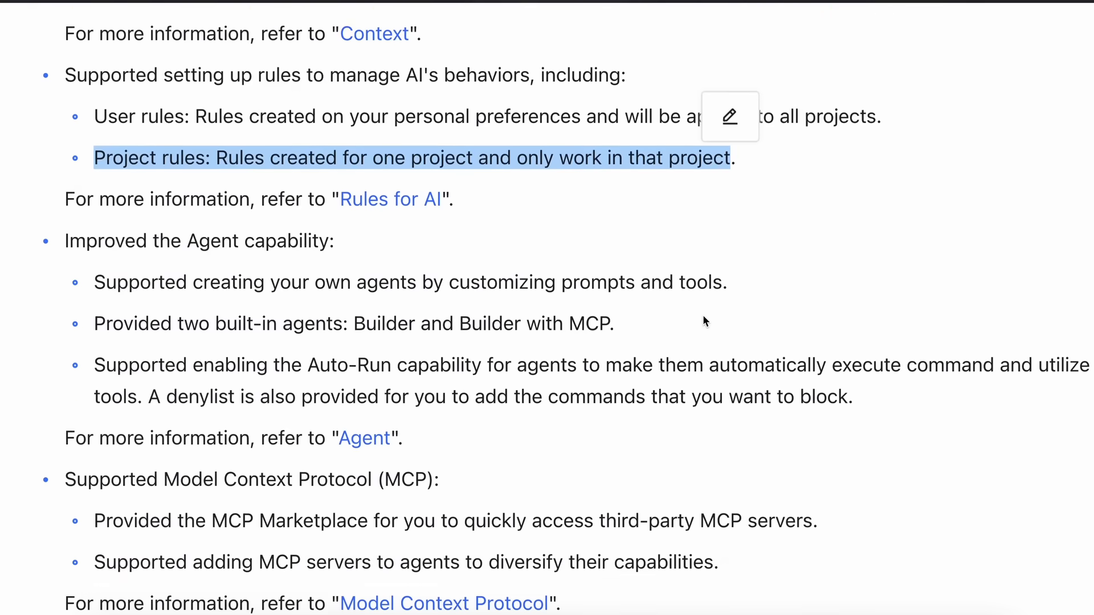
scroll(down, 3)
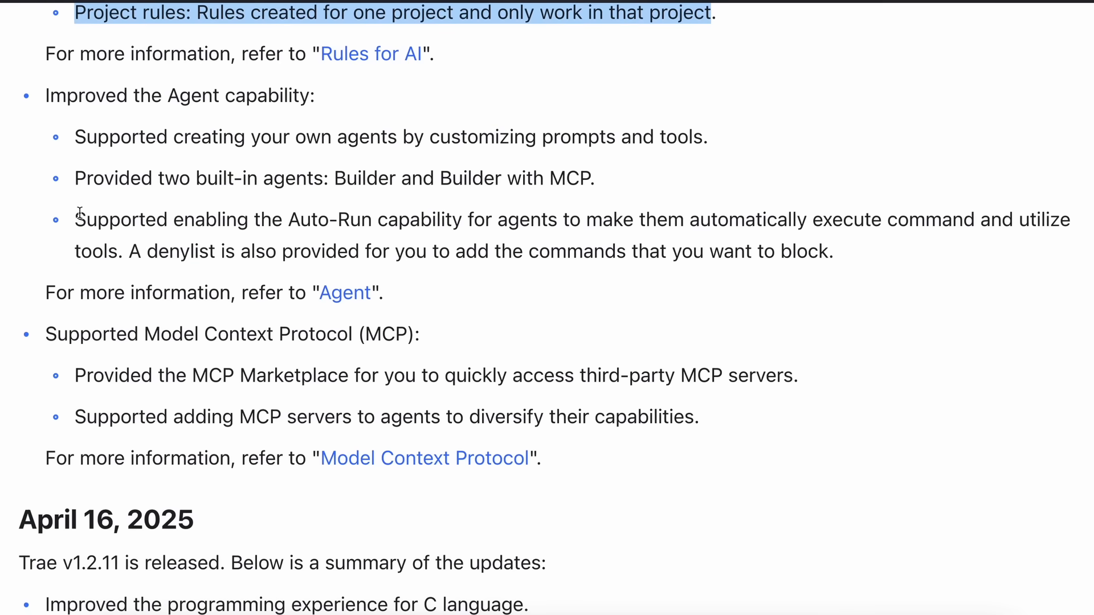
drag(74, 220, 117, 252)
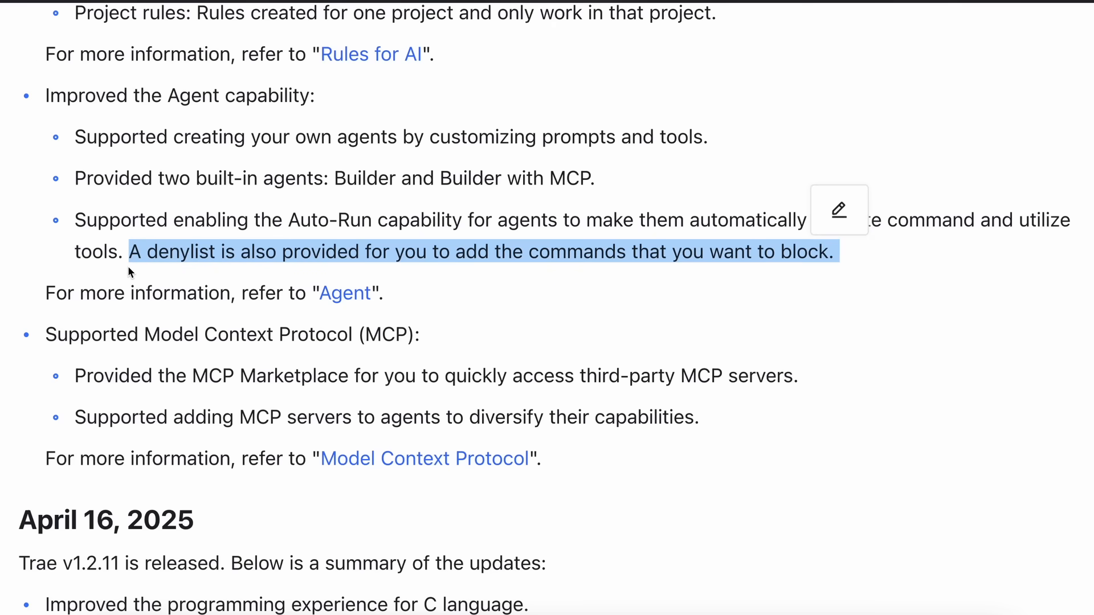
mouse_move(104, 317)
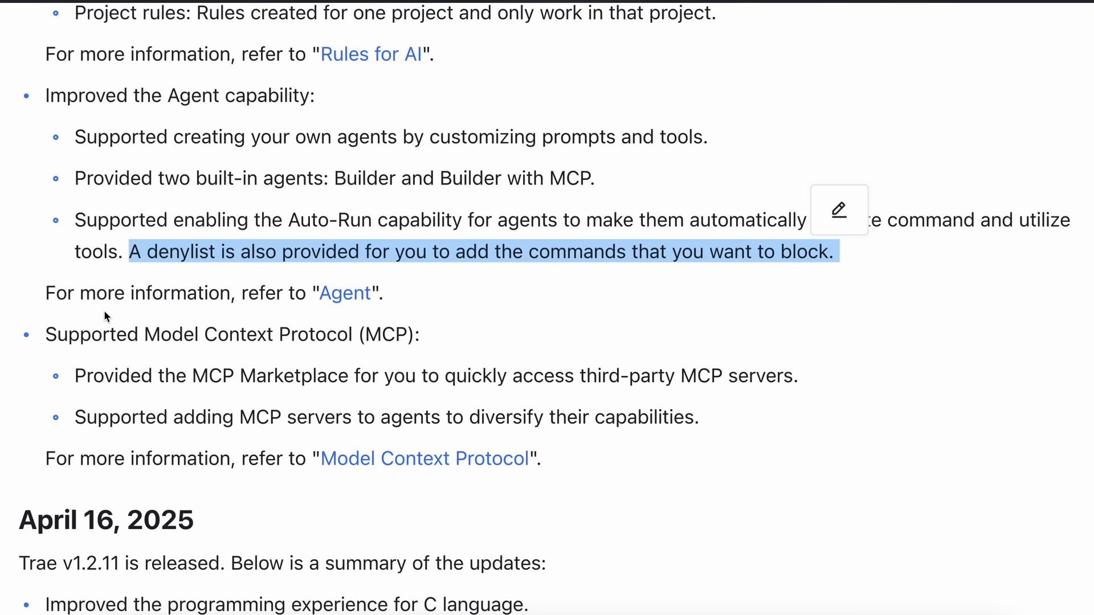
mouse_move(74, 376)
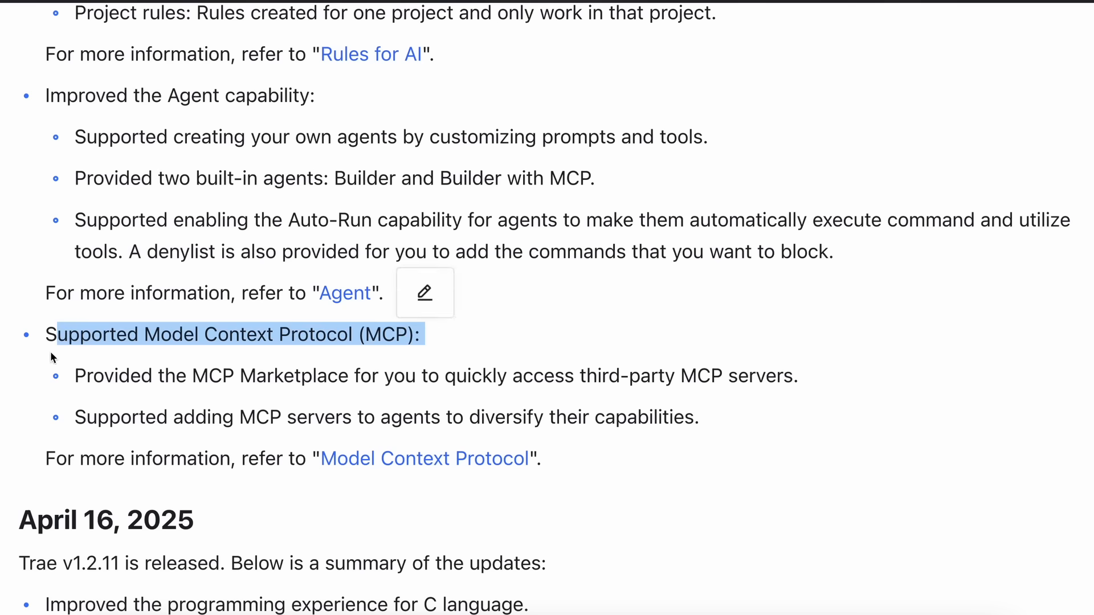
mouse_move(138, 354)
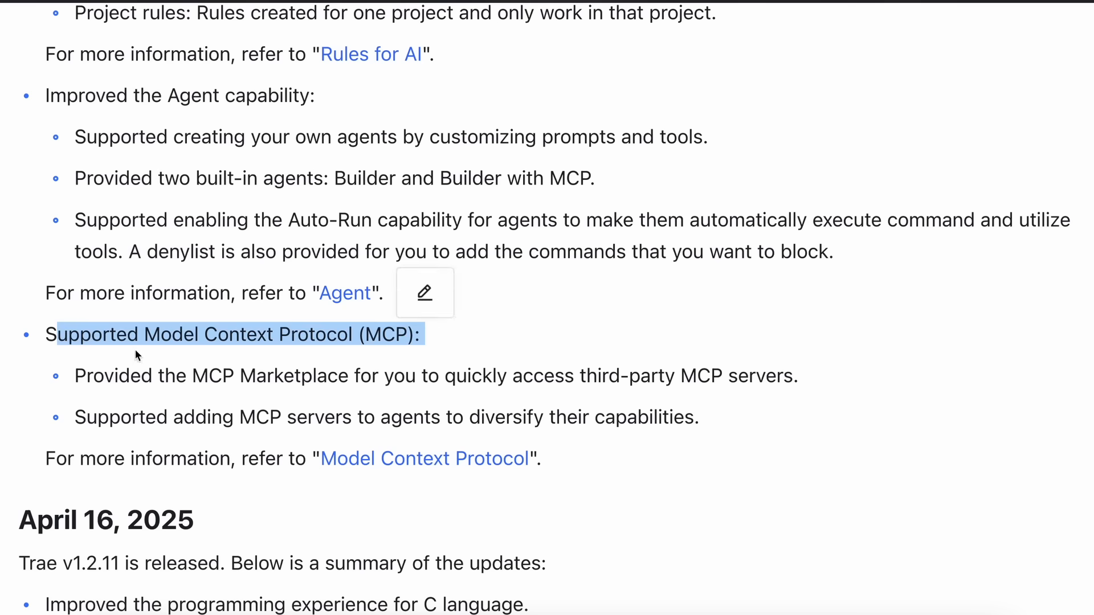
mouse_move(175, 405)
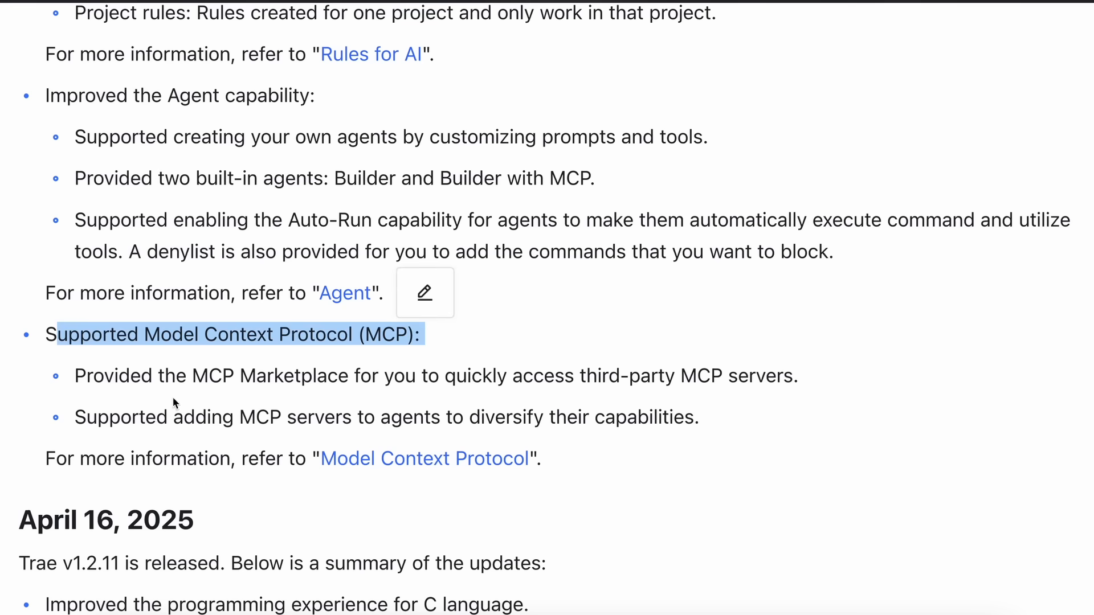
mouse_move(193, 394)
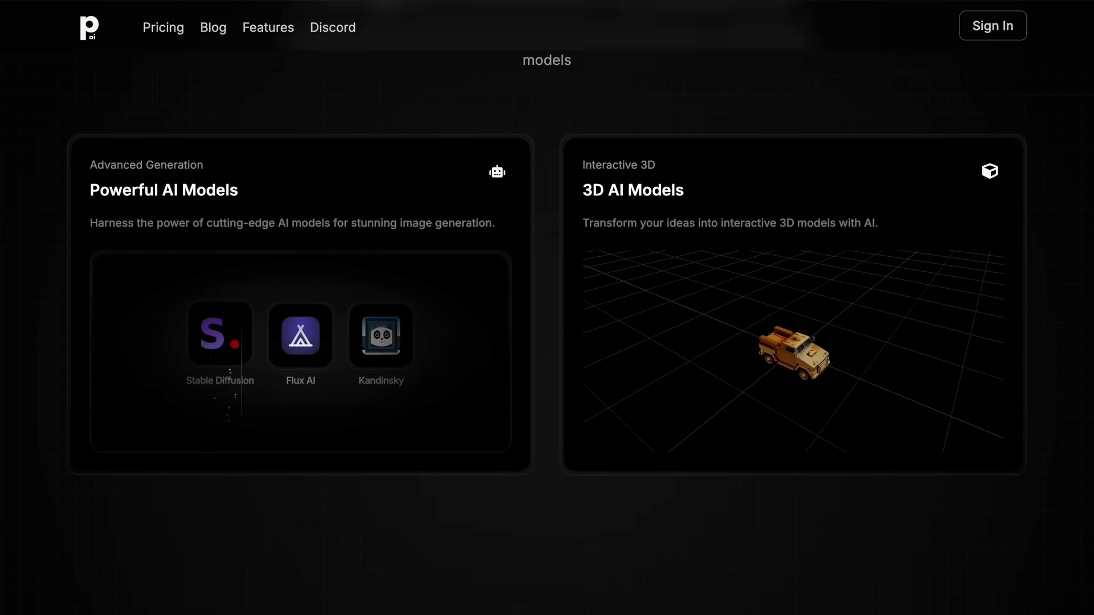
- Append ', happy' to the panda prompt, generate the images, then go to the Video Playground
scroll(up, 3)
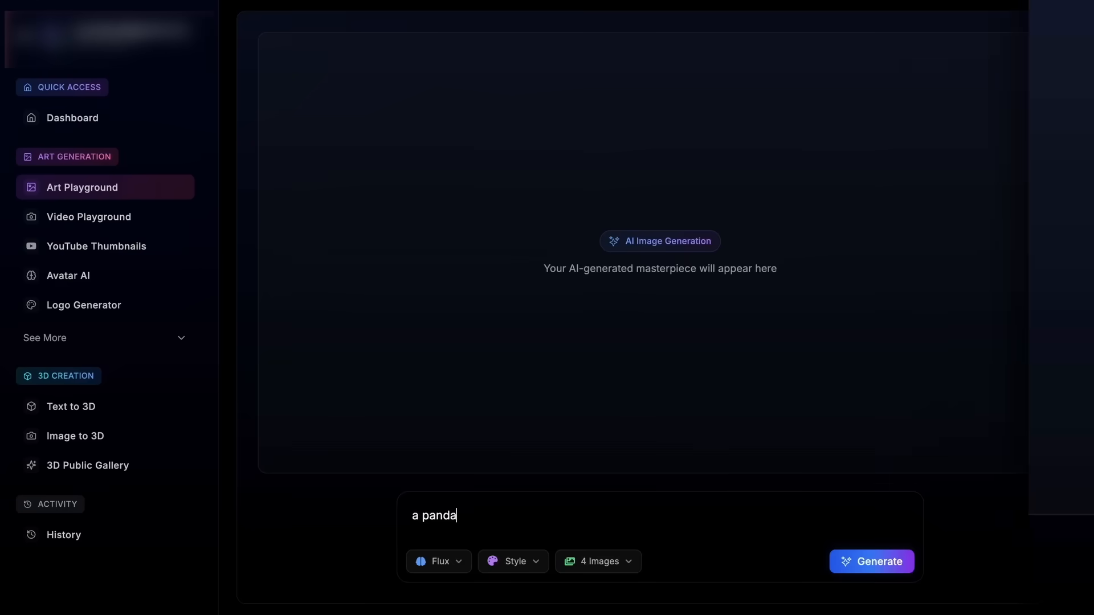
text(, happy)
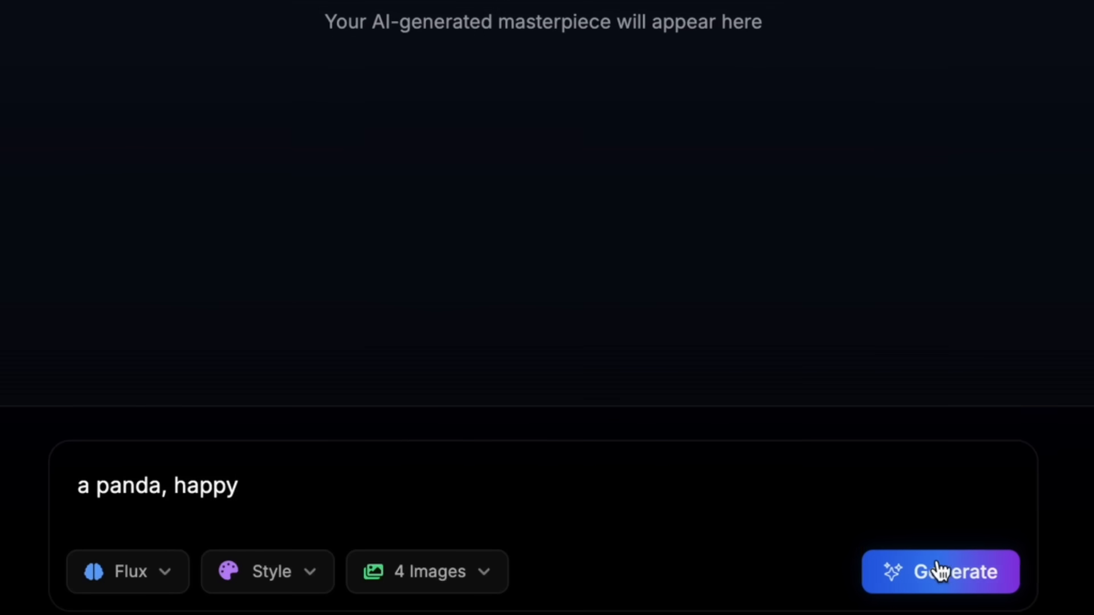
click(939, 571)
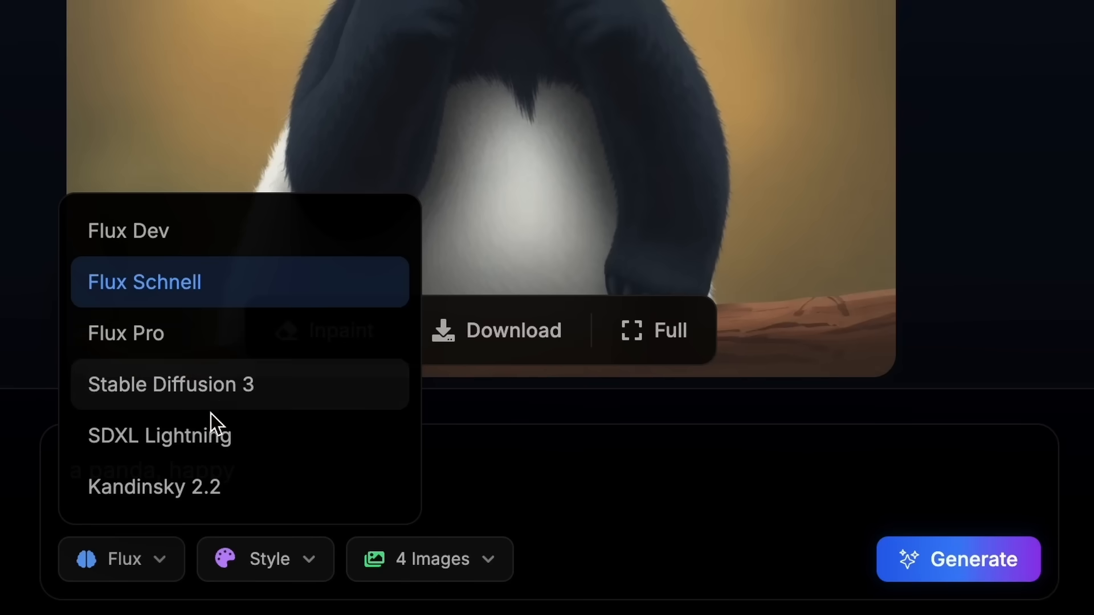
mouse_move(223, 509)
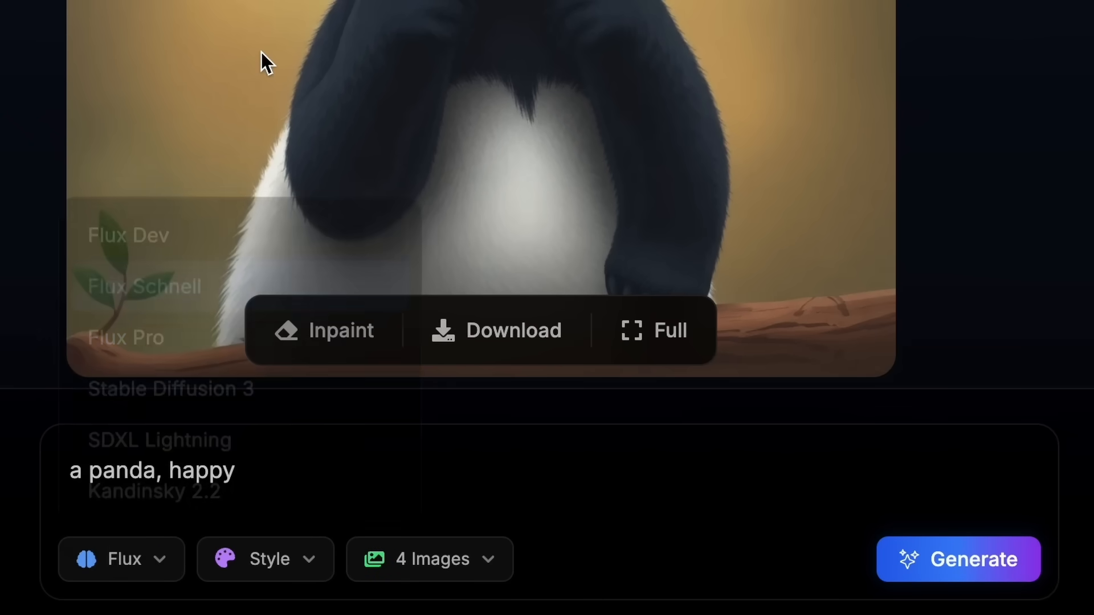
click(81, 214)
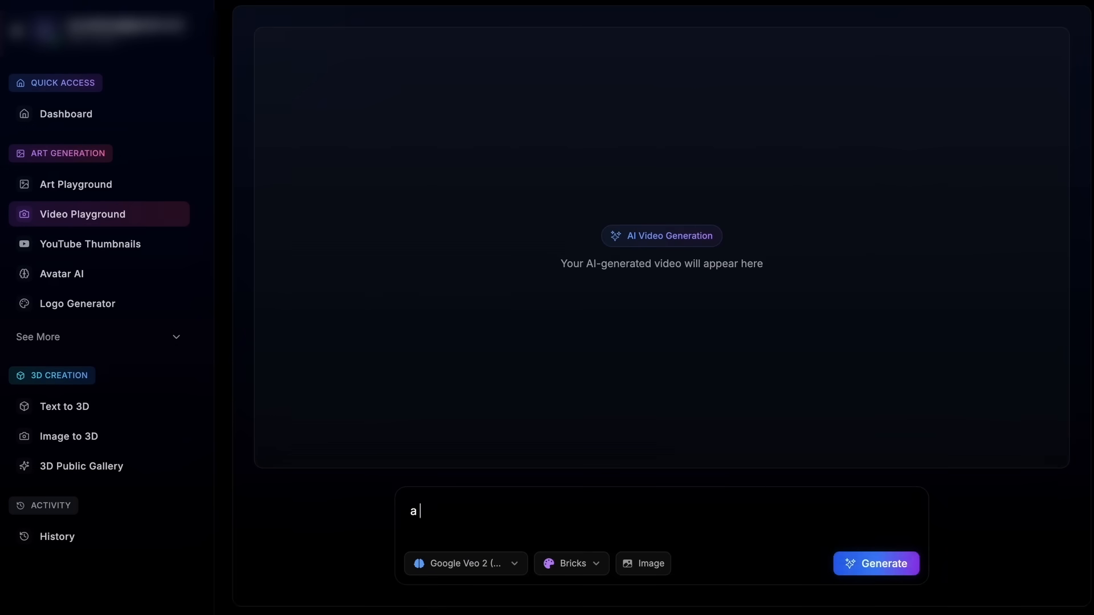
- Generate the dancing panda video, try Text to 3D with a bottle prompt, and reach the YouTube thumbnail creator
click(876, 563)
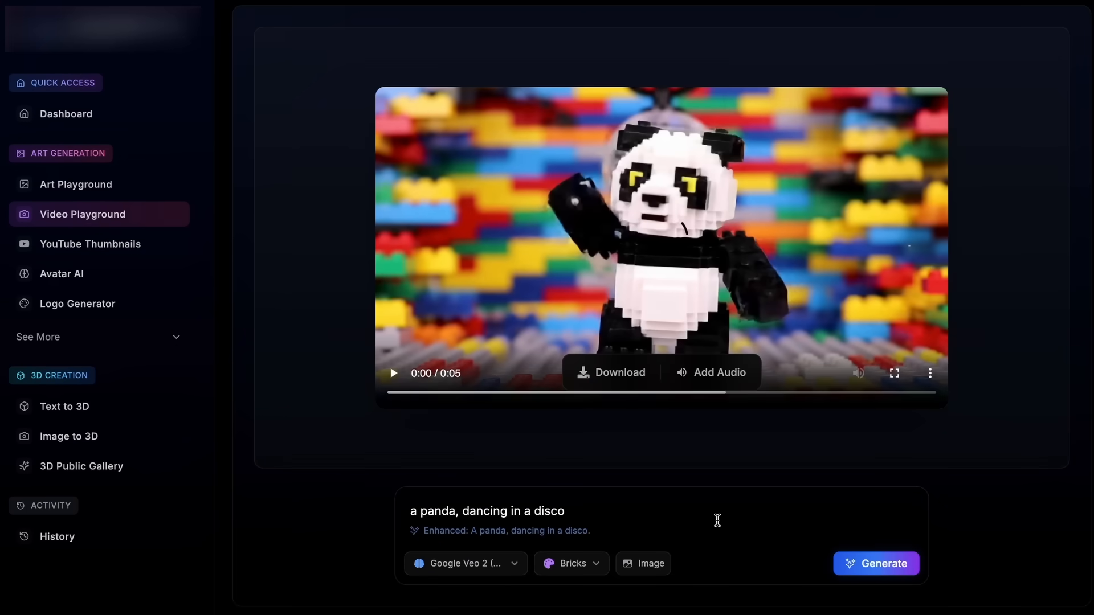
click(393, 373)
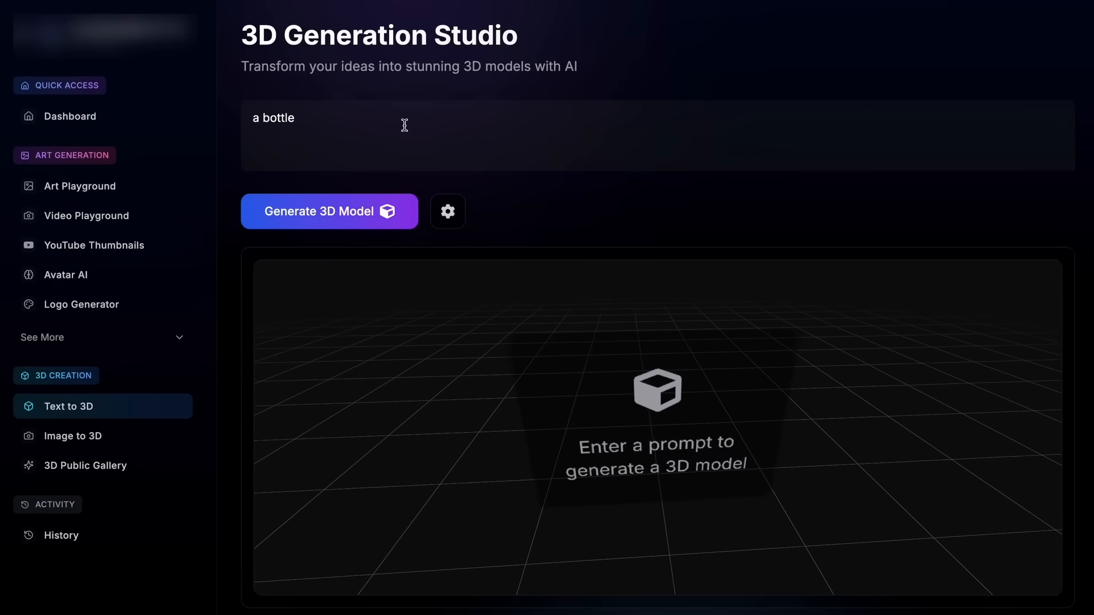
click(329, 211)
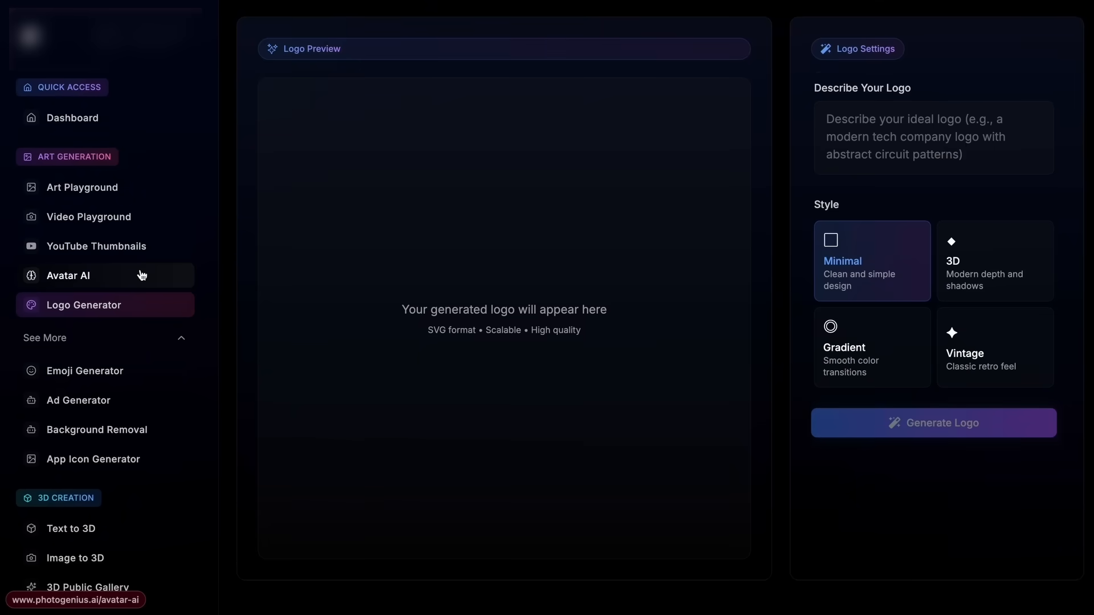
click(84, 370)
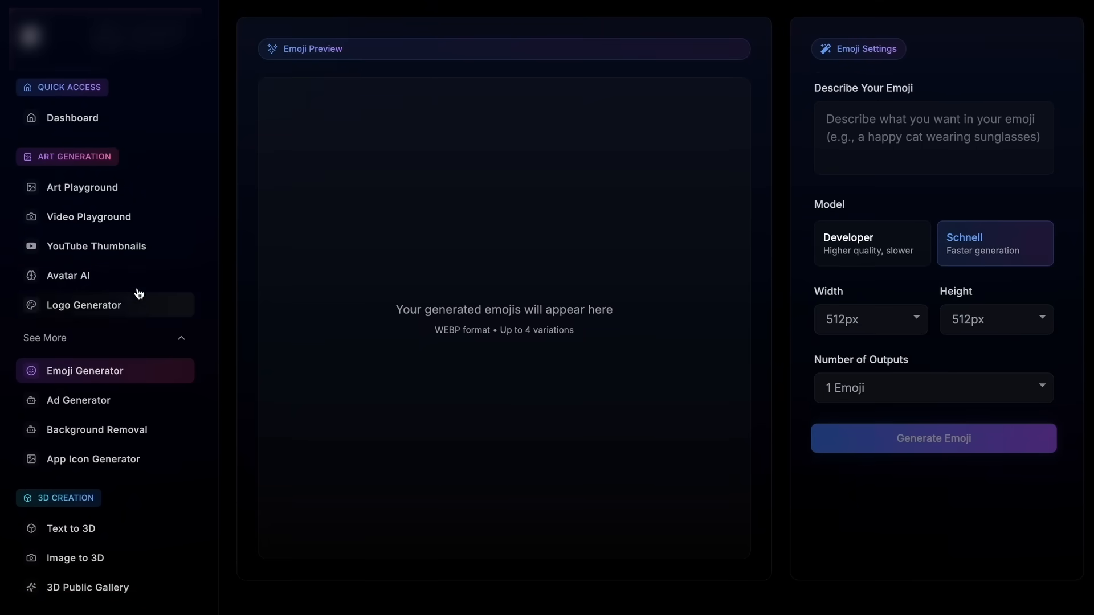
click(96, 246)
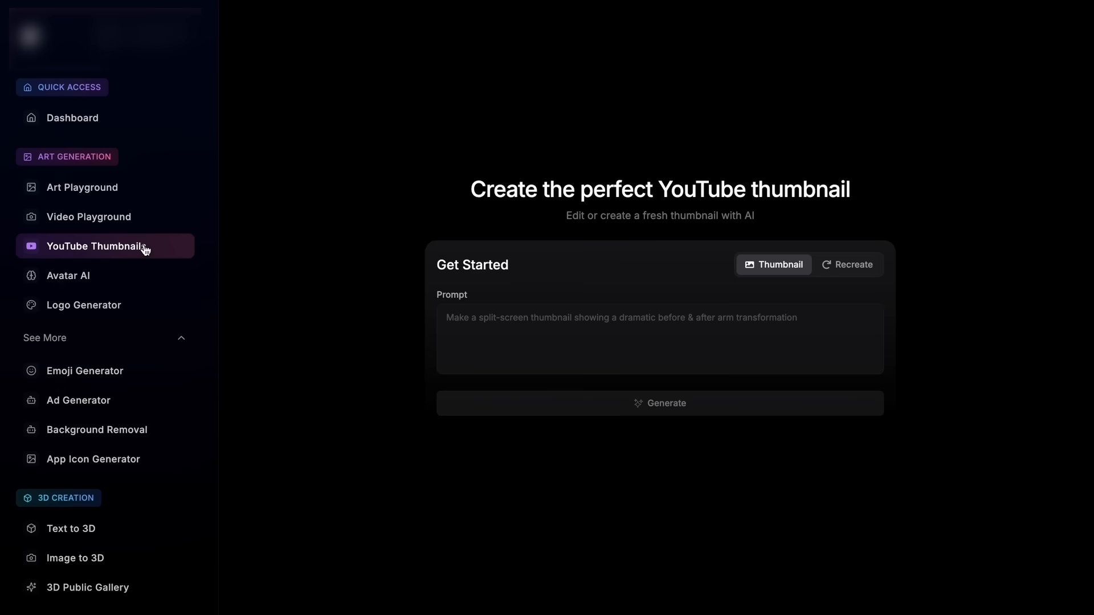
mouse_move(157, 407)
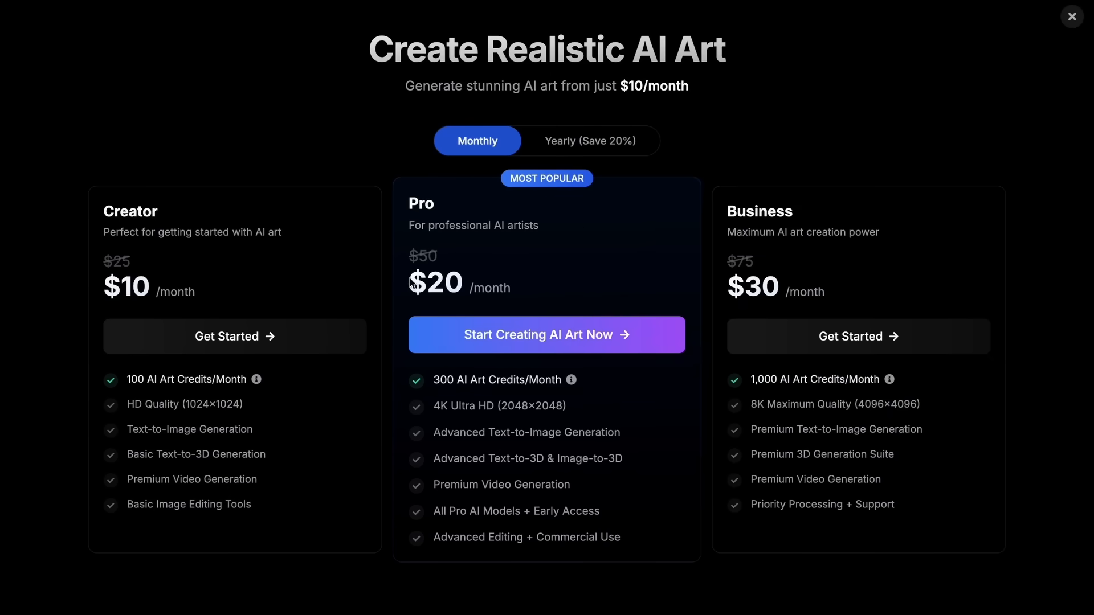
mouse_move(981, 281)
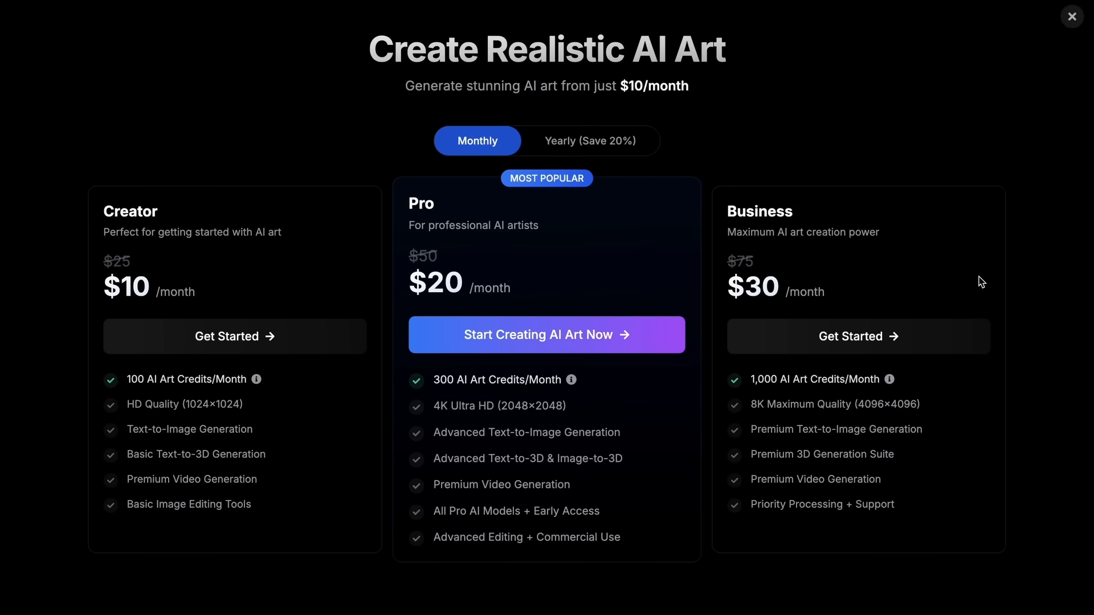
mouse_move(551, 574)
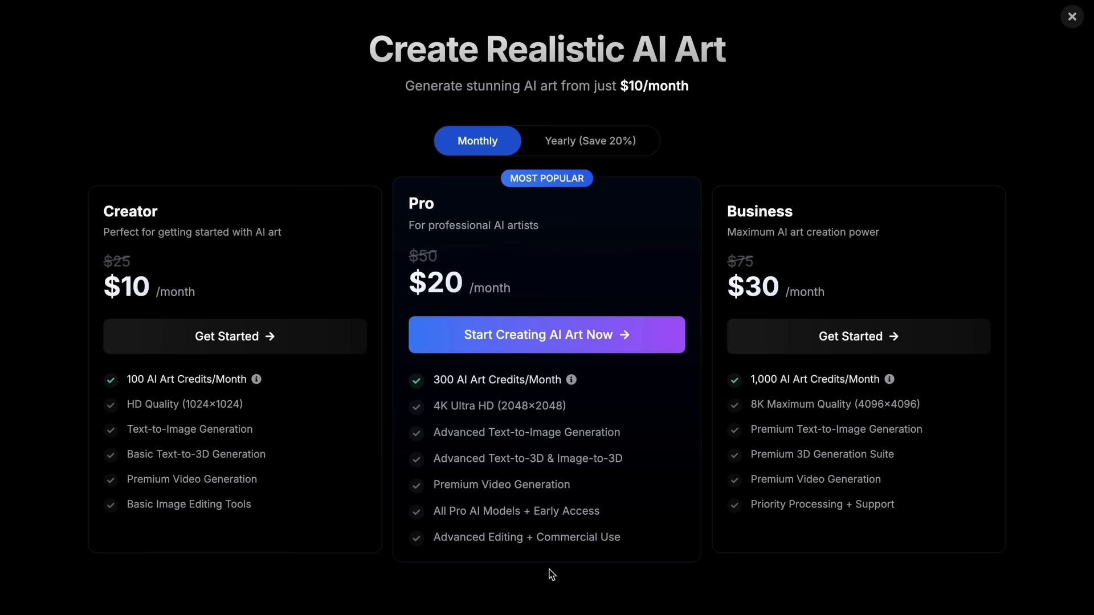
mouse_move(74, 274)
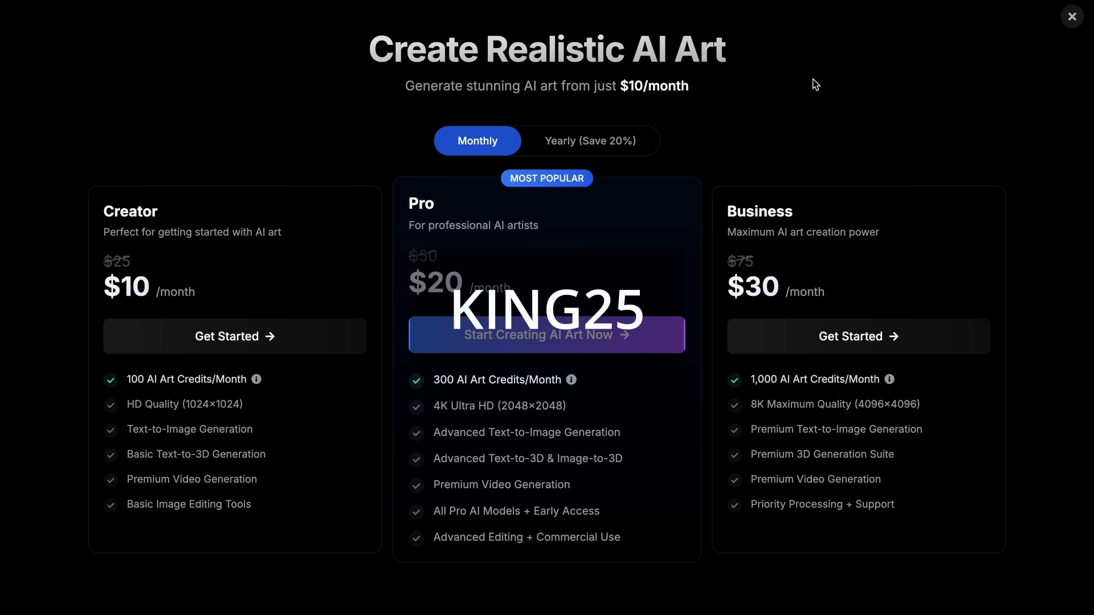
mouse_move(1003, 550)
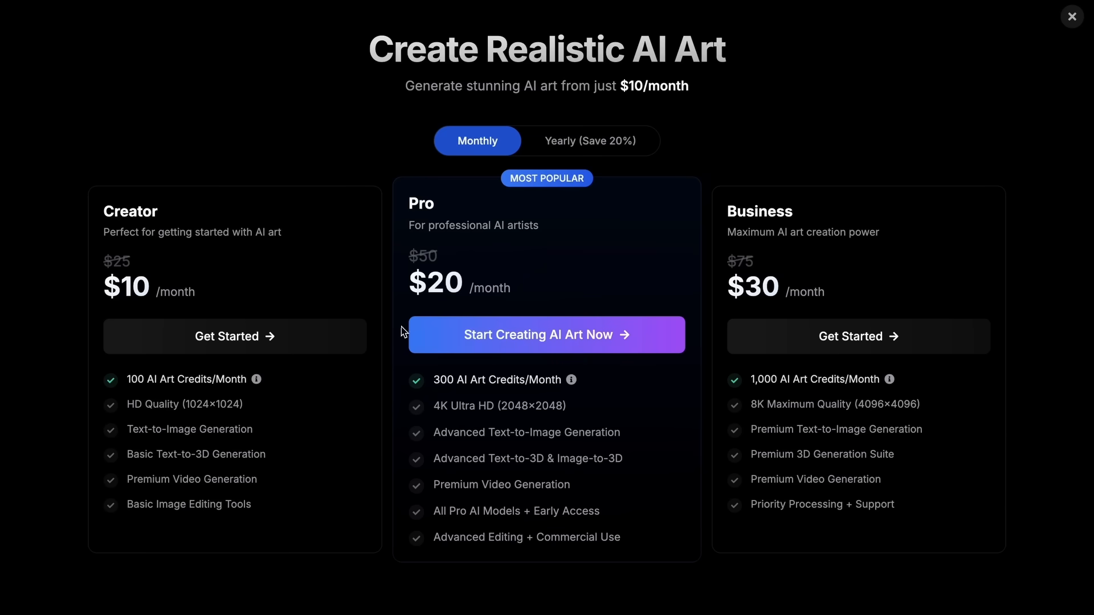
mouse_move(745, 128)
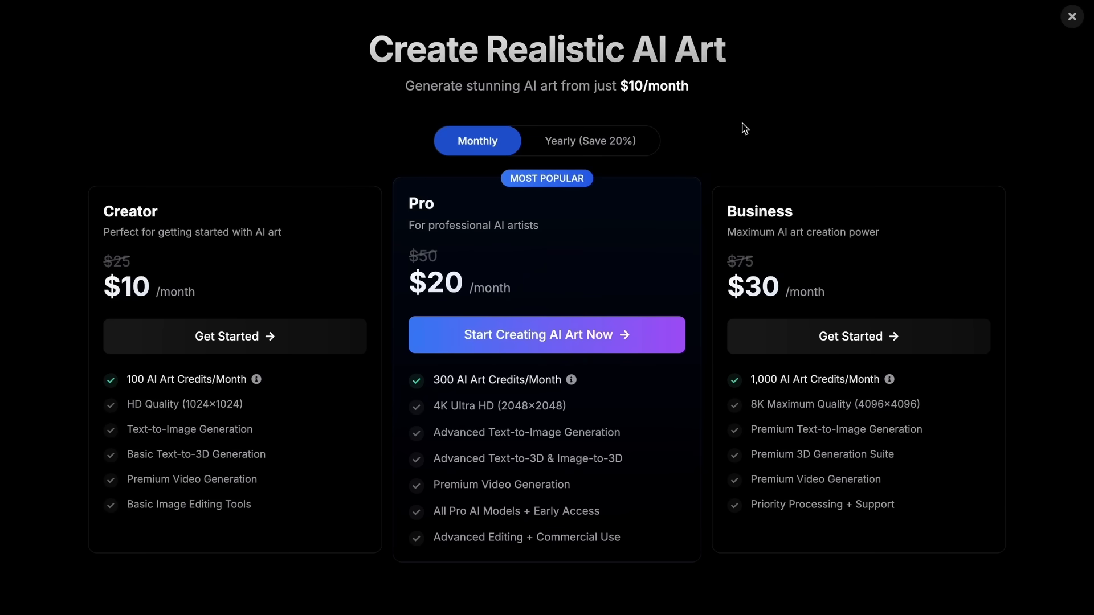
click(1073, 16)
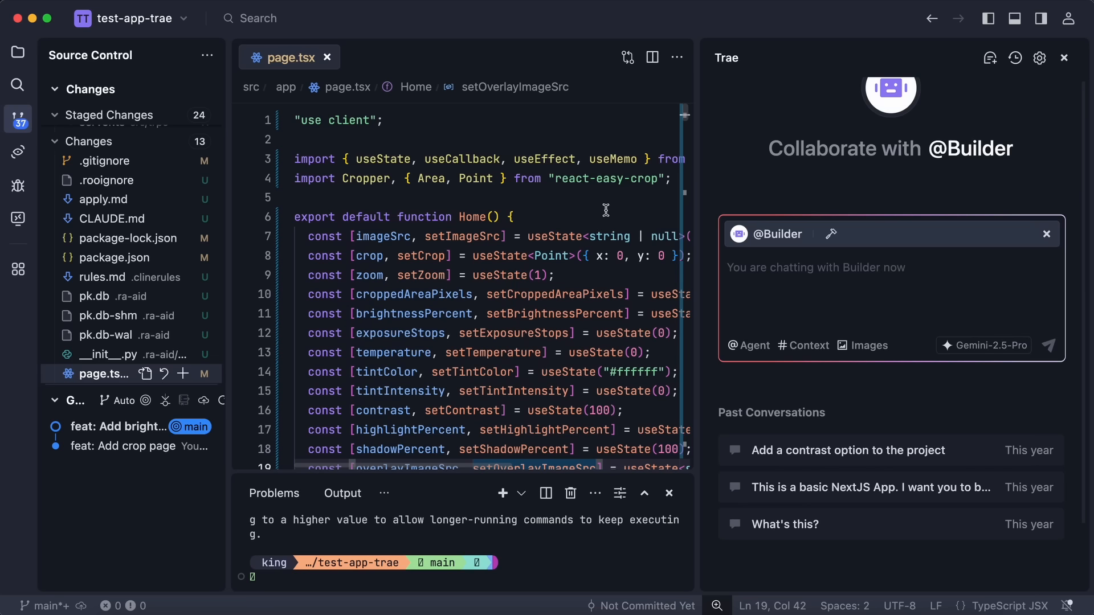
click(305, 197)
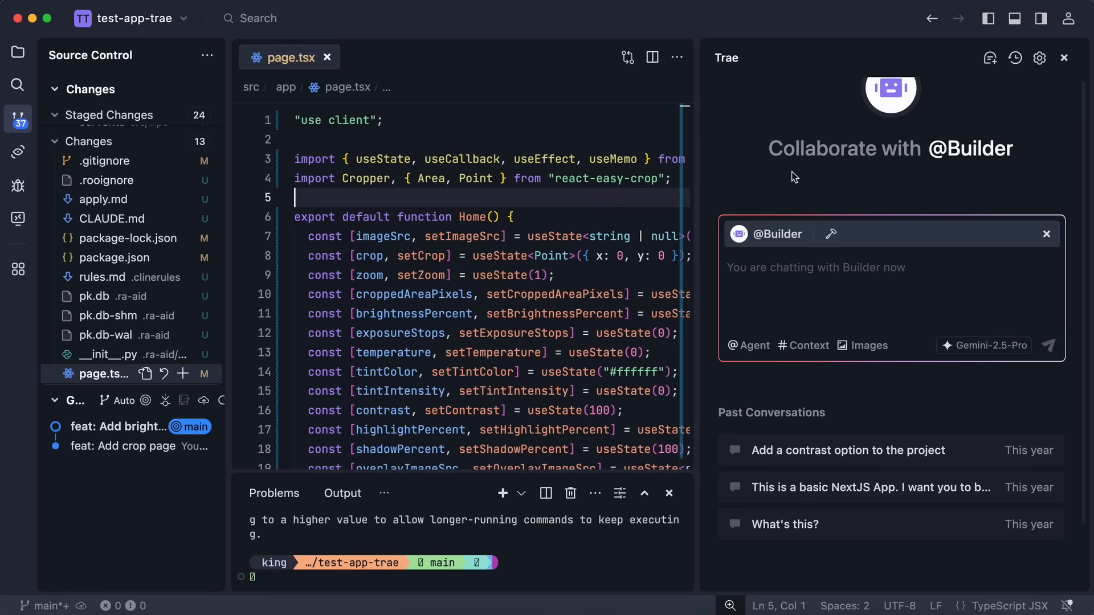
mouse_move(873, 193)
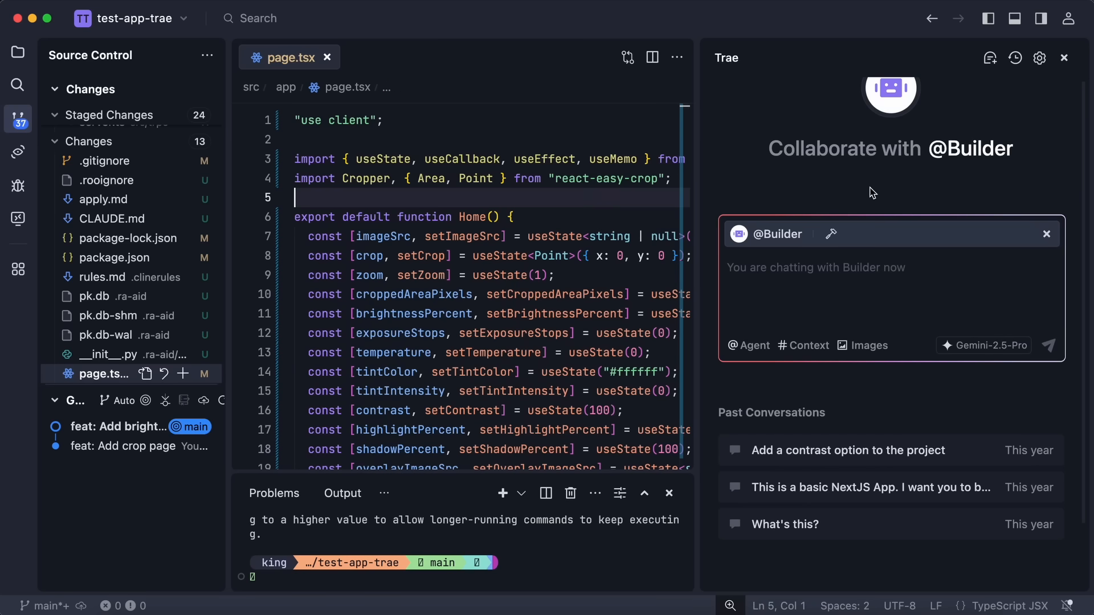
mouse_move(893, 212)
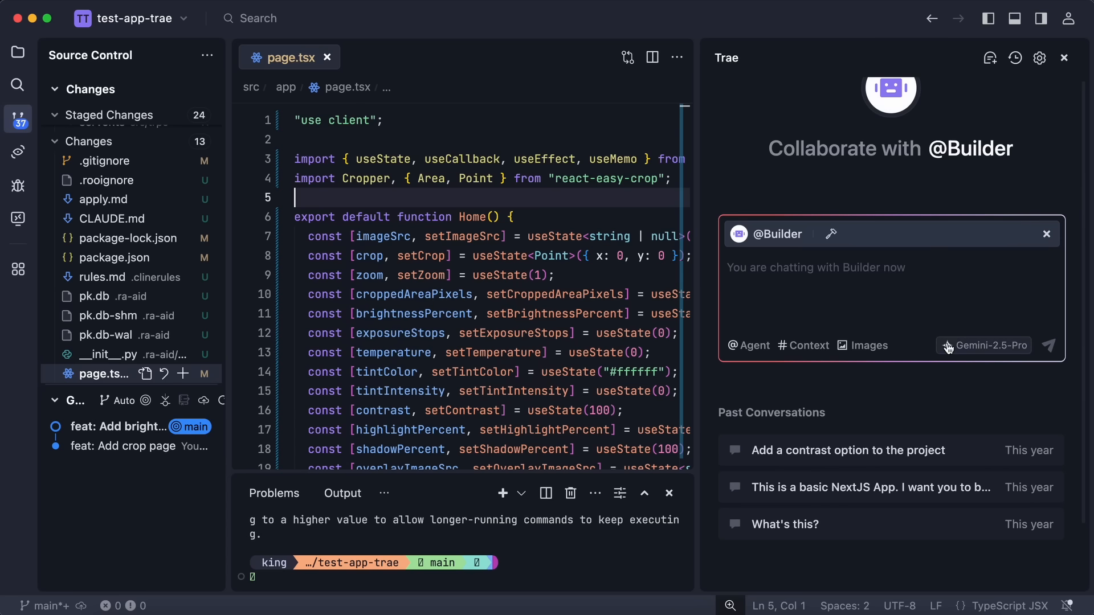
click(988, 345)
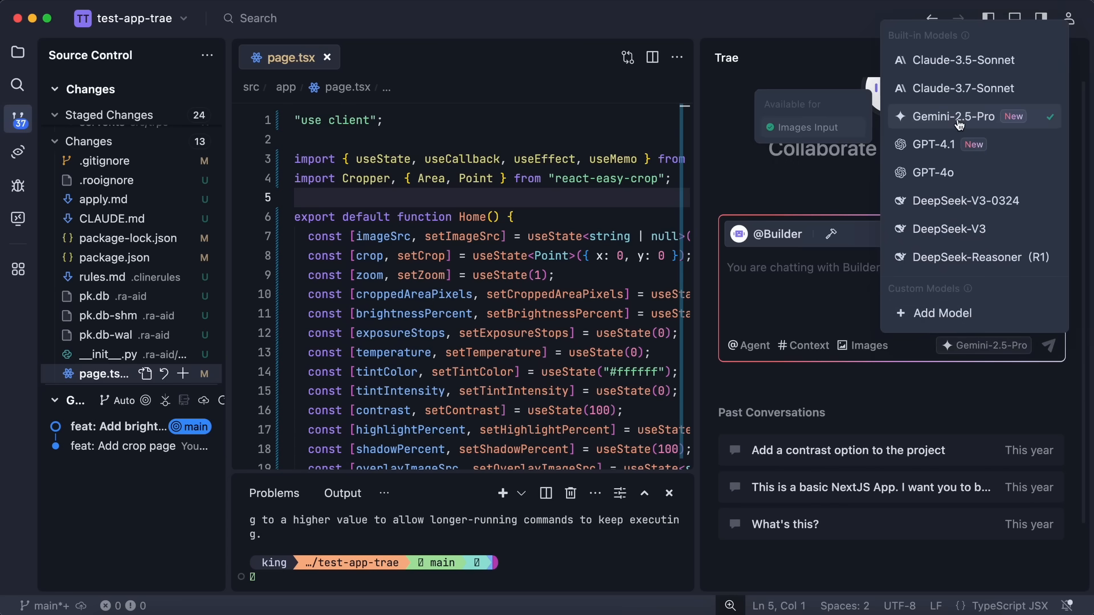
mouse_move(955, 144)
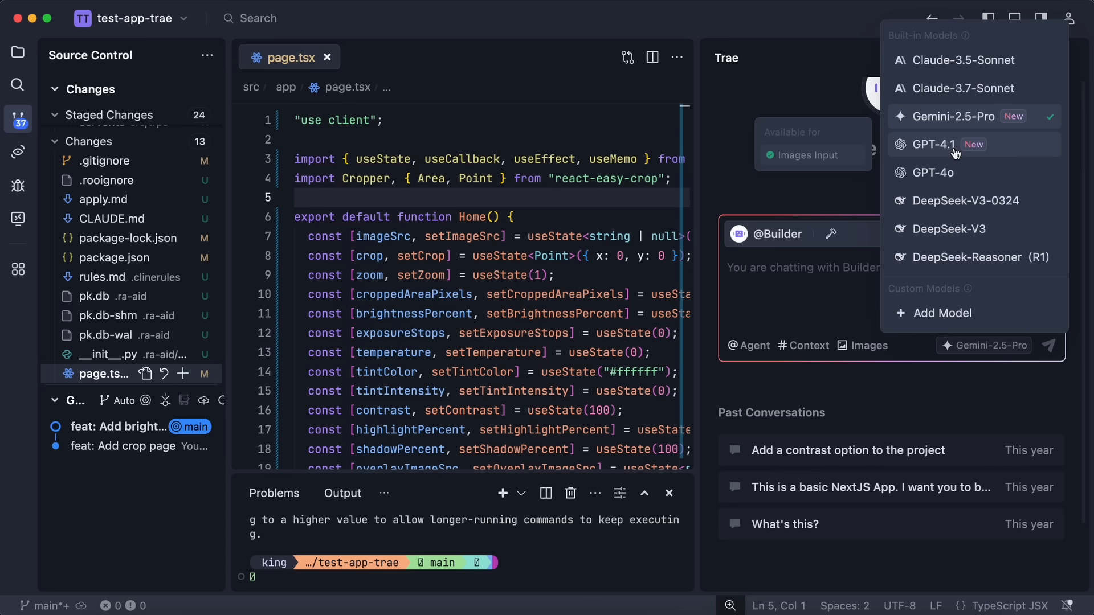
mouse_move(950, 123)
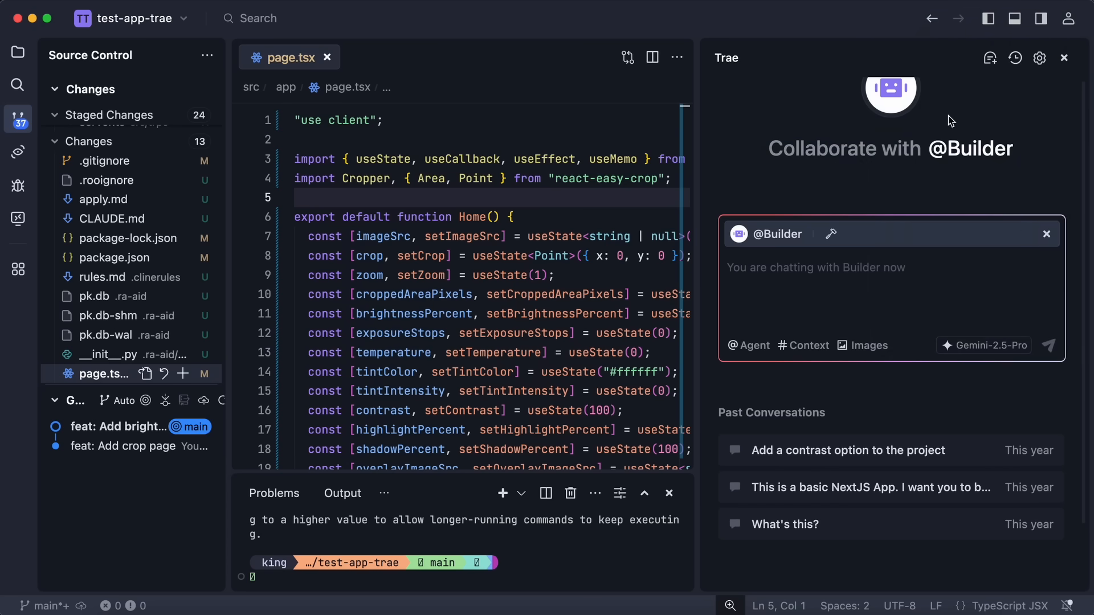
mouse_move(771, 234)
text(@)
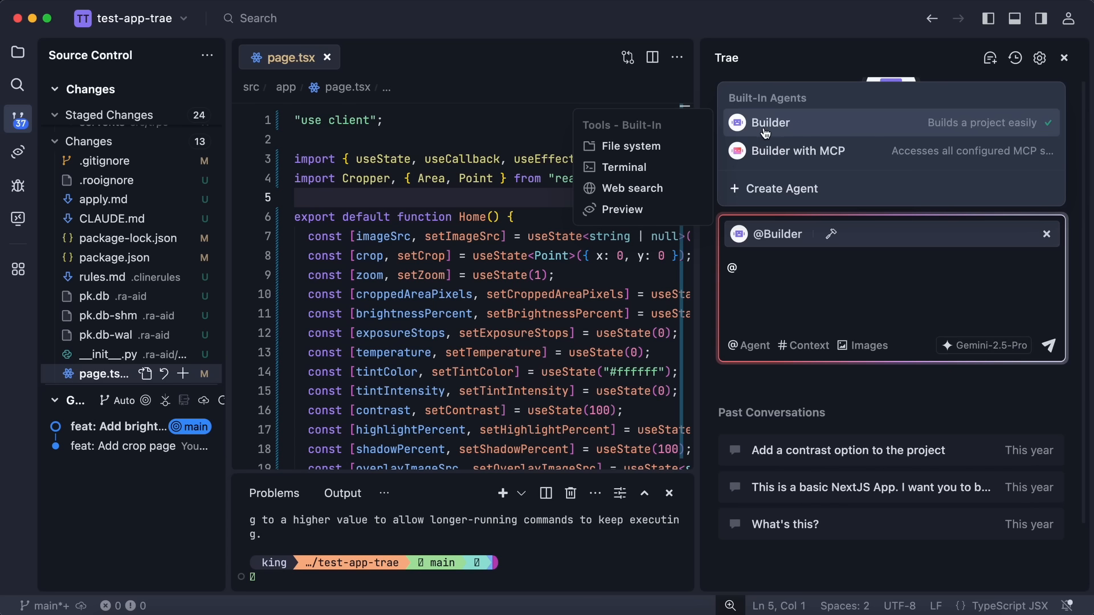
mouse_move(750, 133)
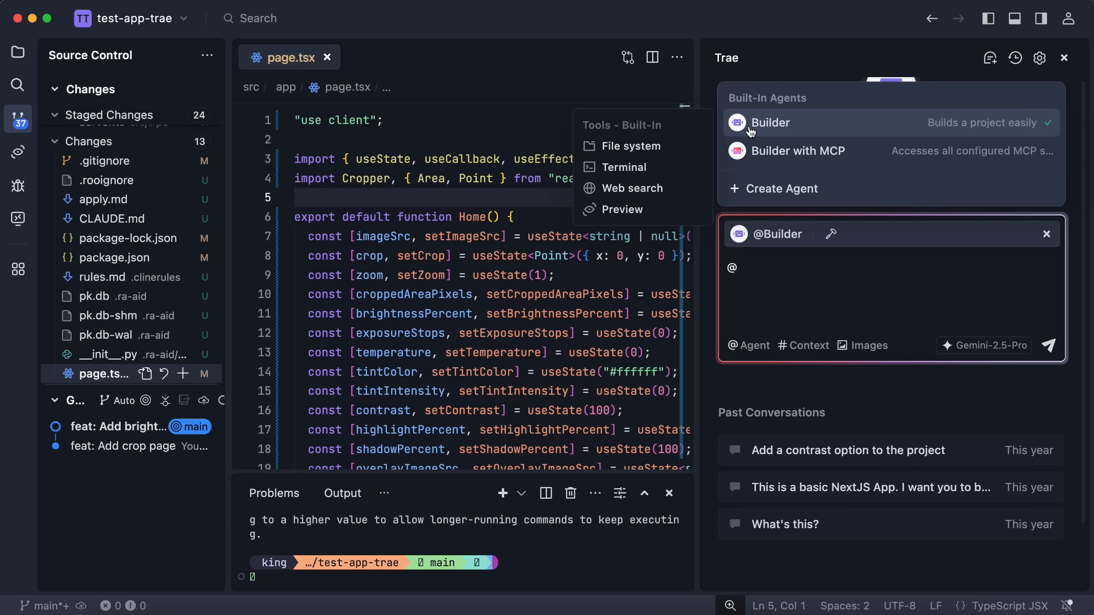
mouse_move(767, 150)
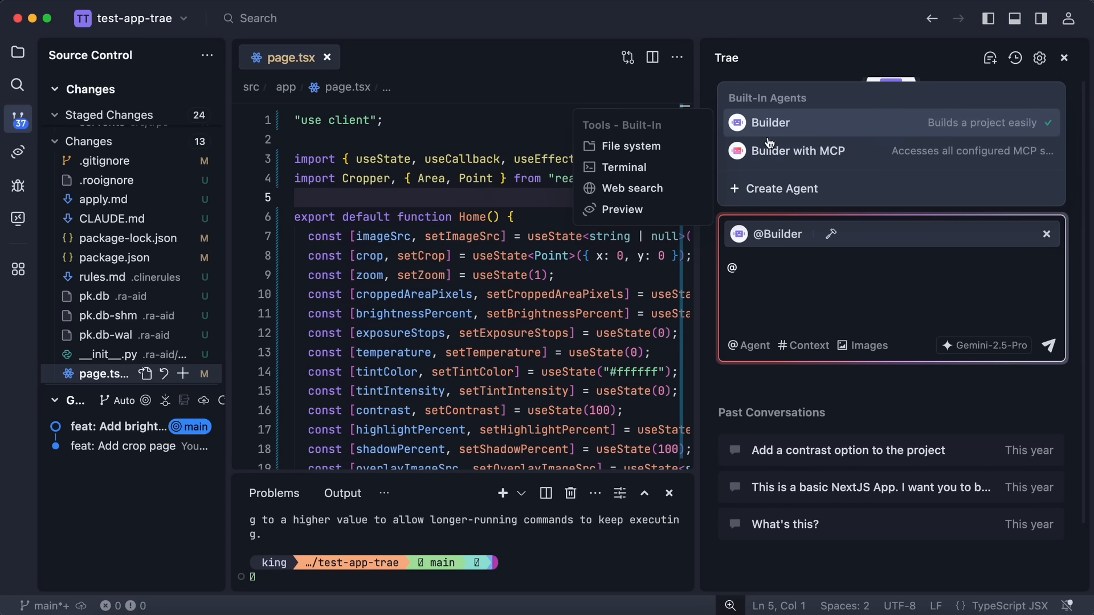
- Switch the chat agent to Builder with MCP and go to adding MCP servers
click(798, 151)
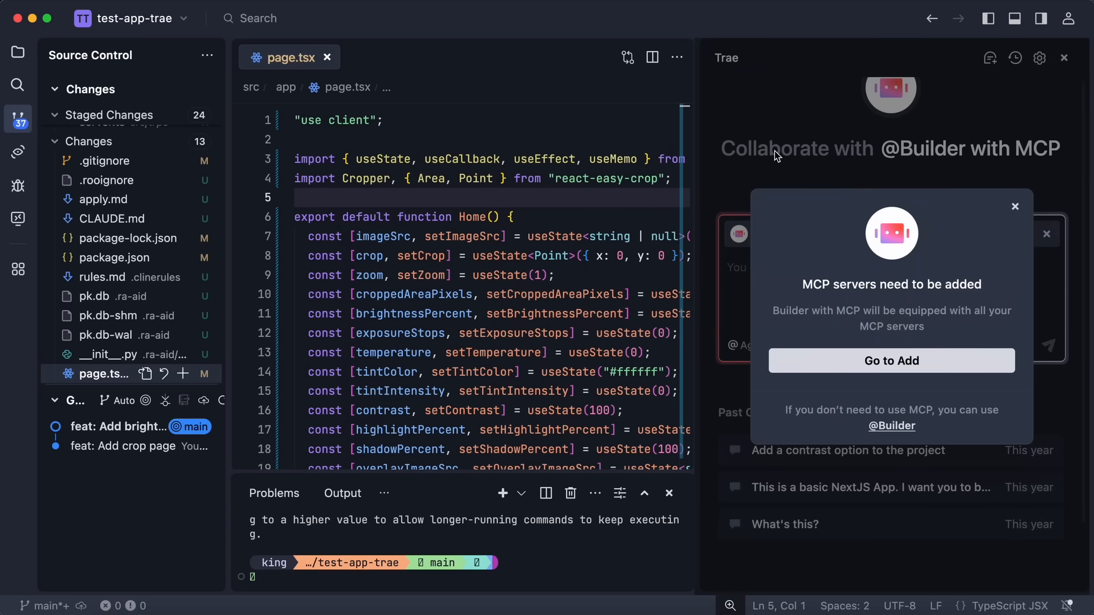
mouse_move(815, 279)
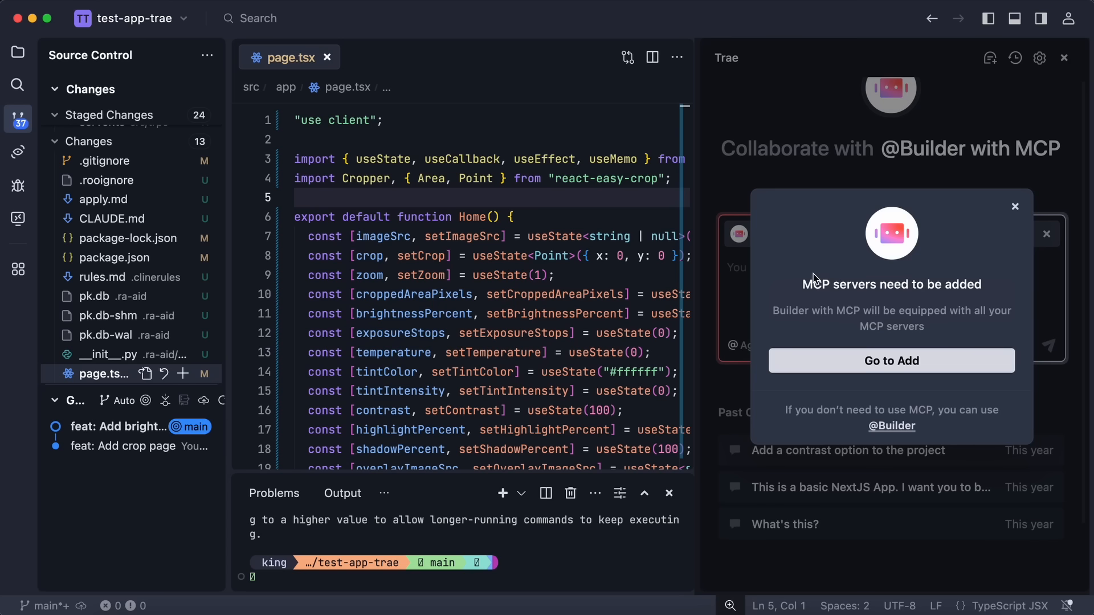
click(891, 361)
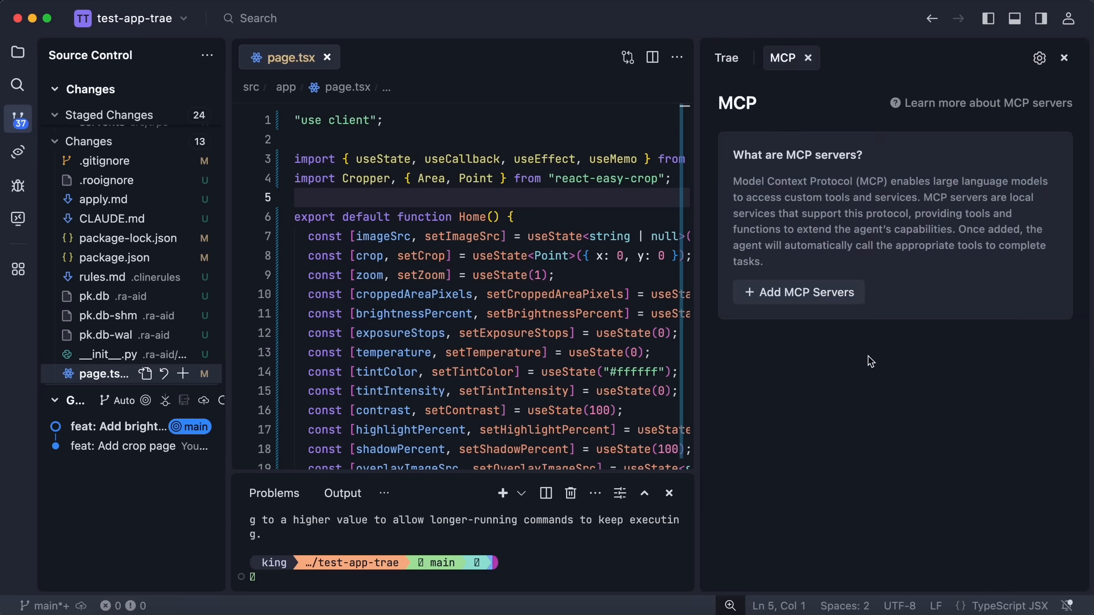
mouse_move(800, 292)
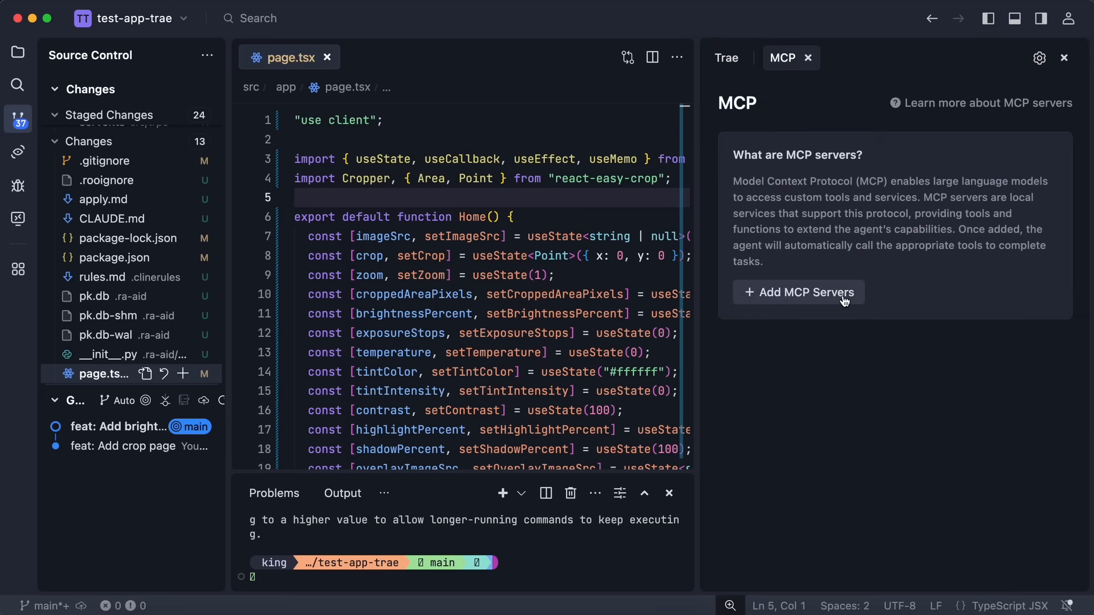
click(798, 292)
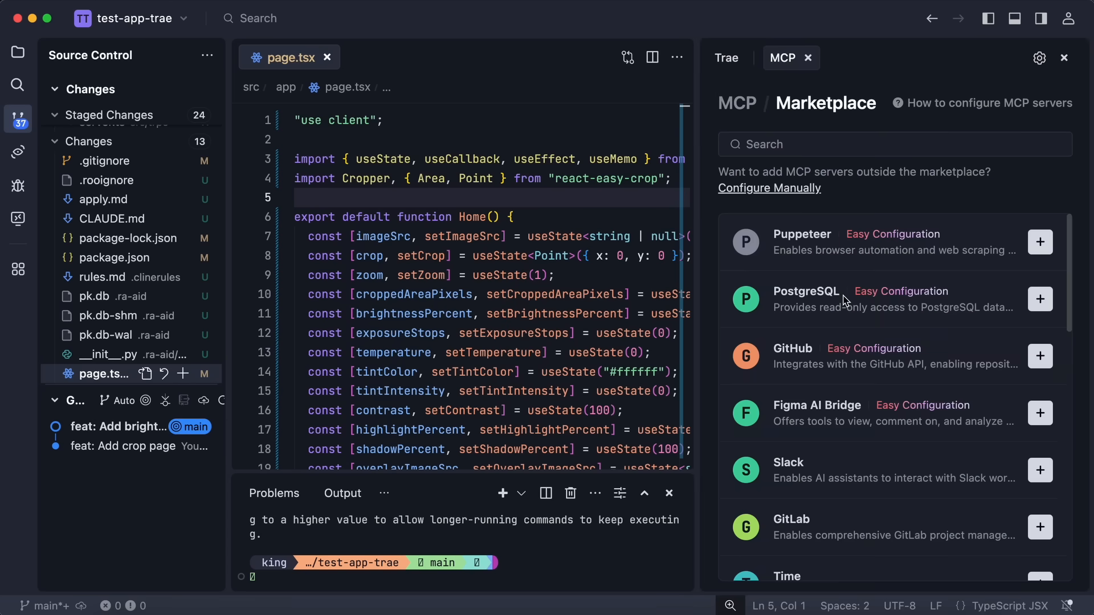
mouse_move(808, 205)
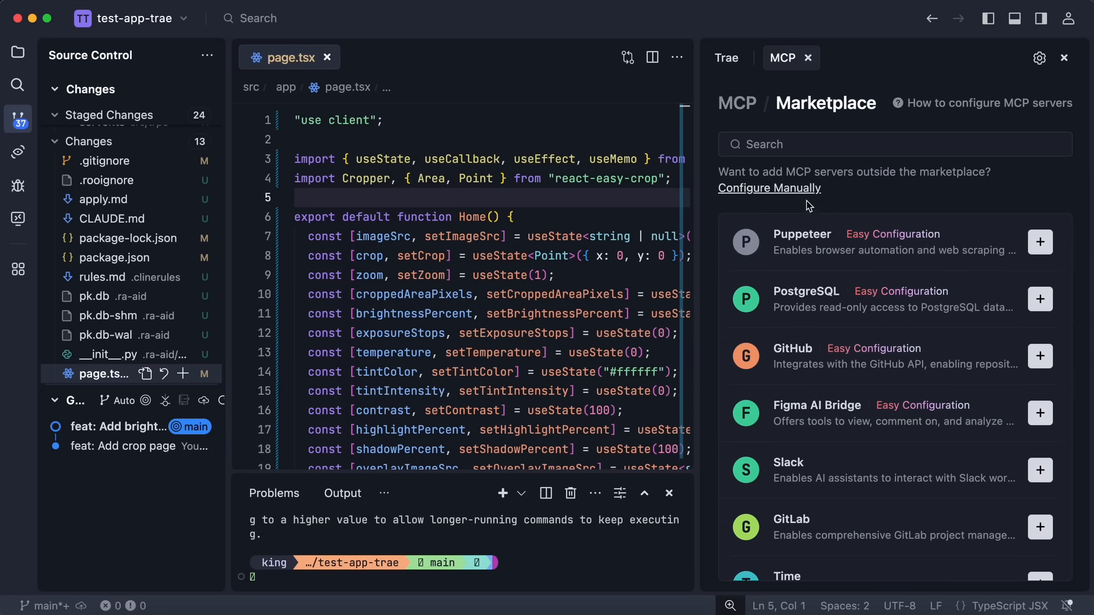
- View the manual MCP server configuration, then close it and the MCP marketplace
click(770, 188)
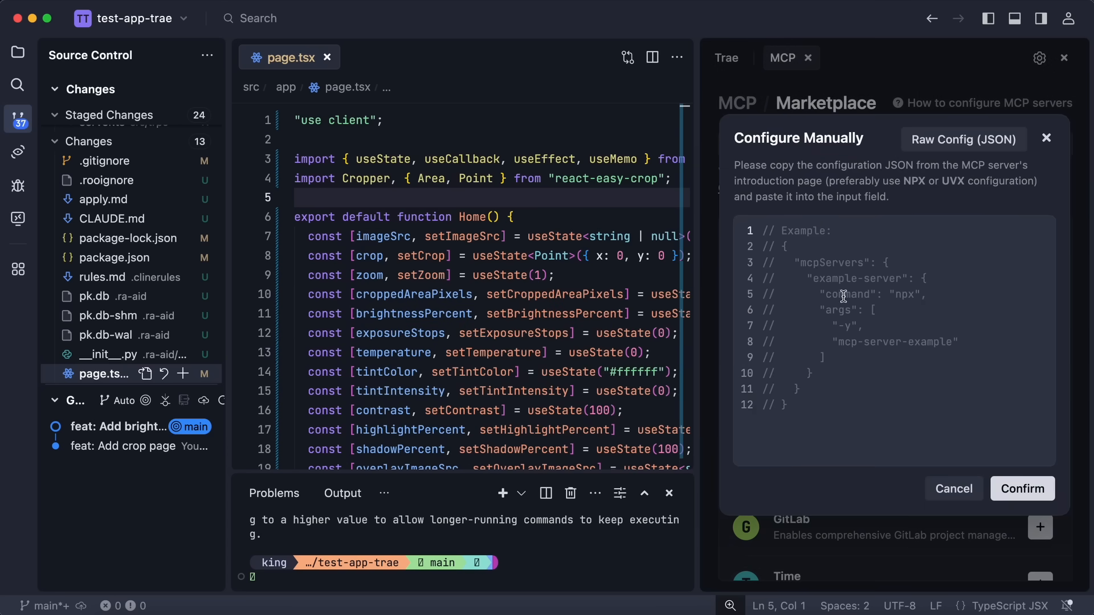
mouse_move(1038, 191)
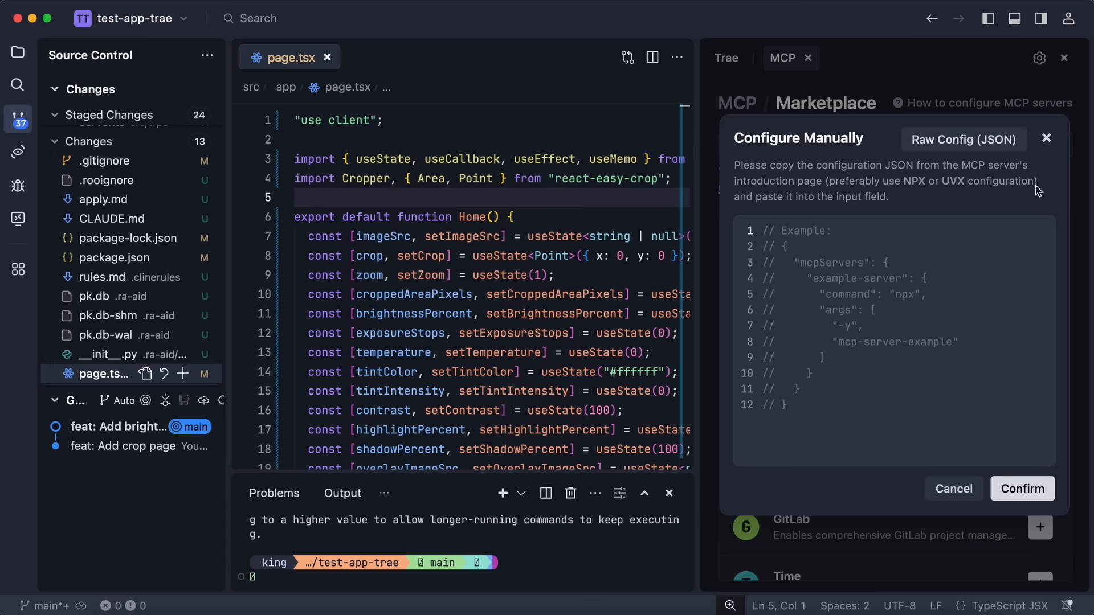
click(954, 489)
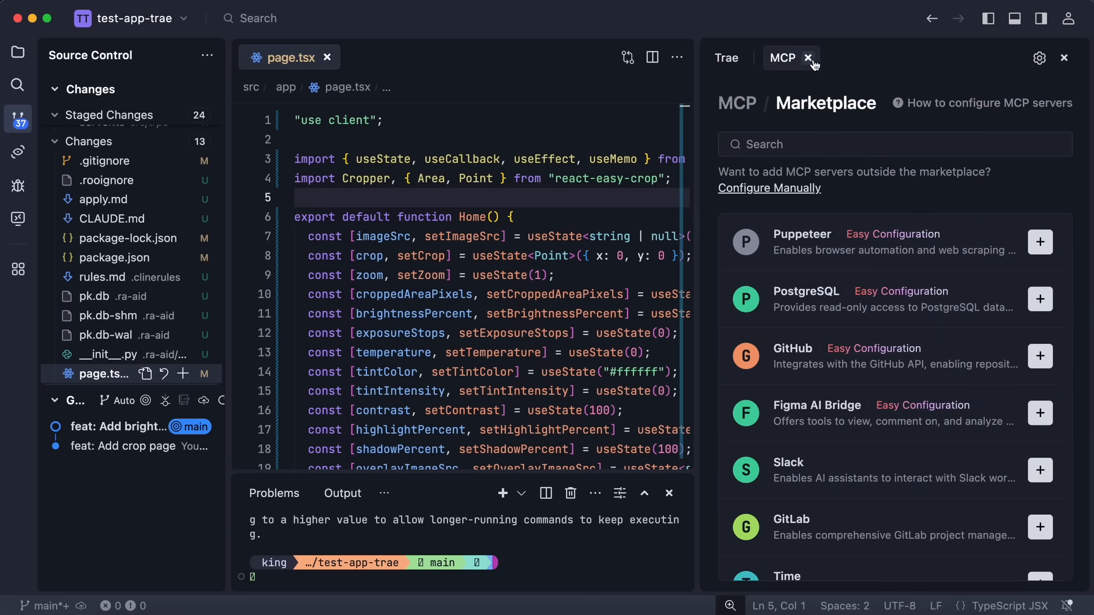
click(808, 58)
text(@)
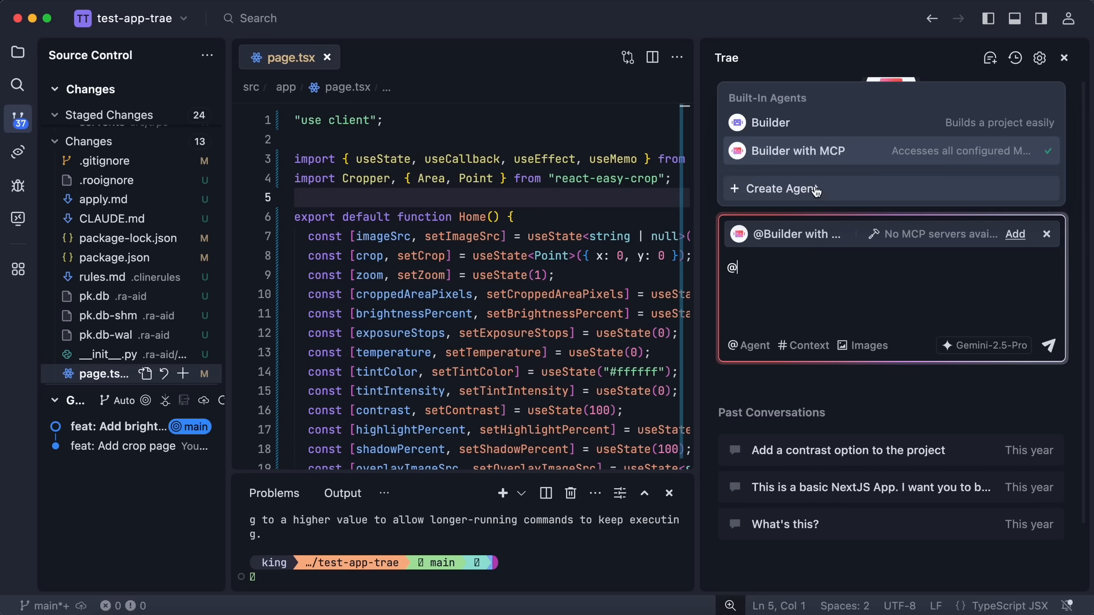
- Start a custom agent named Designer with the prompt 'Always use Tailwind Components'
click(777, 190)
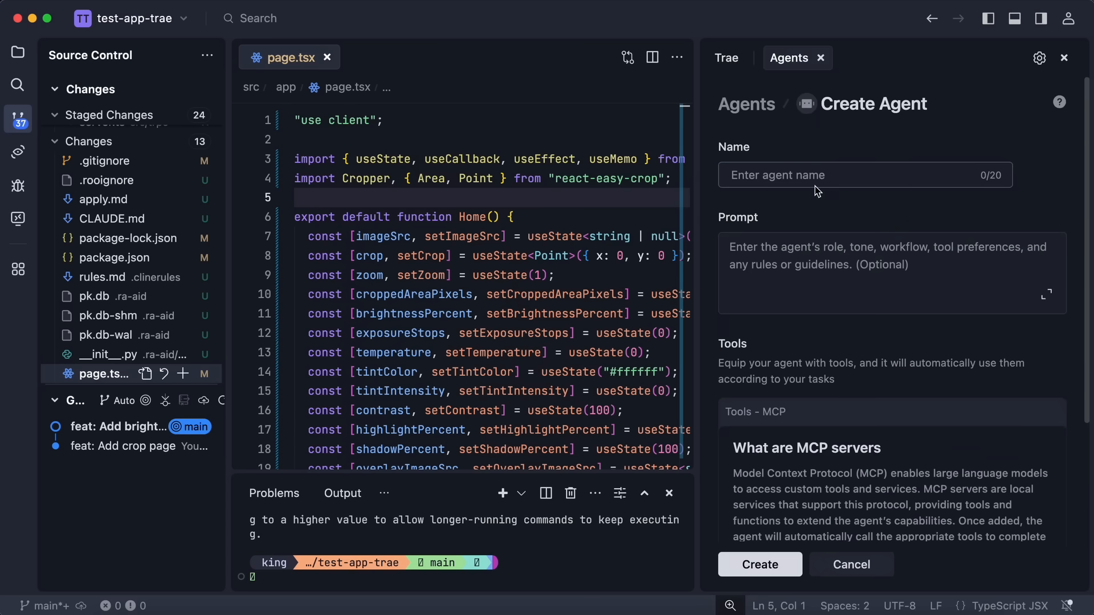
click(802, 175)
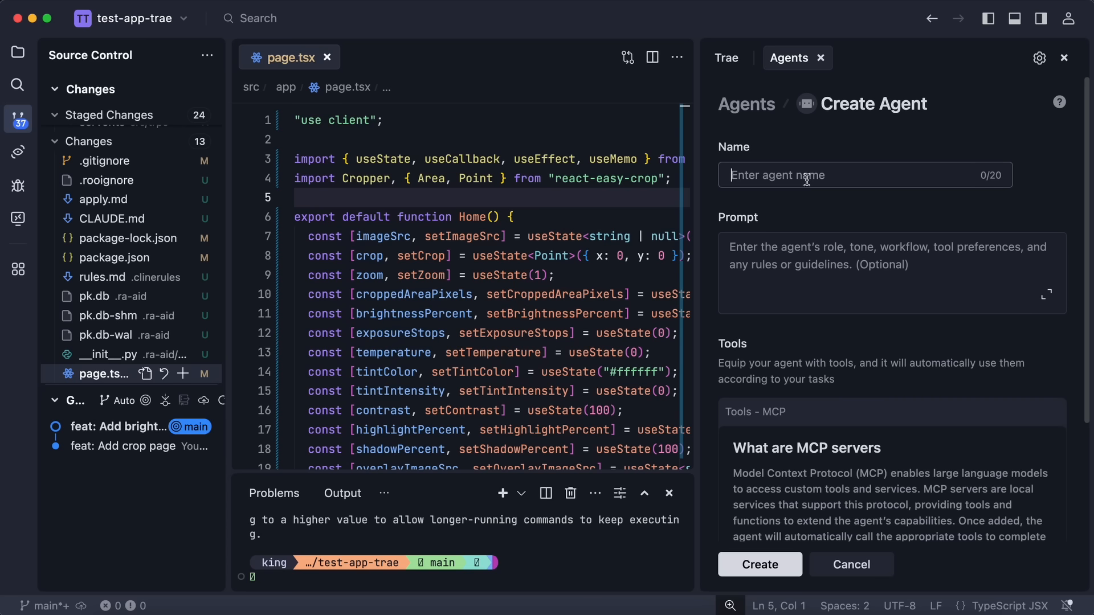
mouse_move(822, 198)
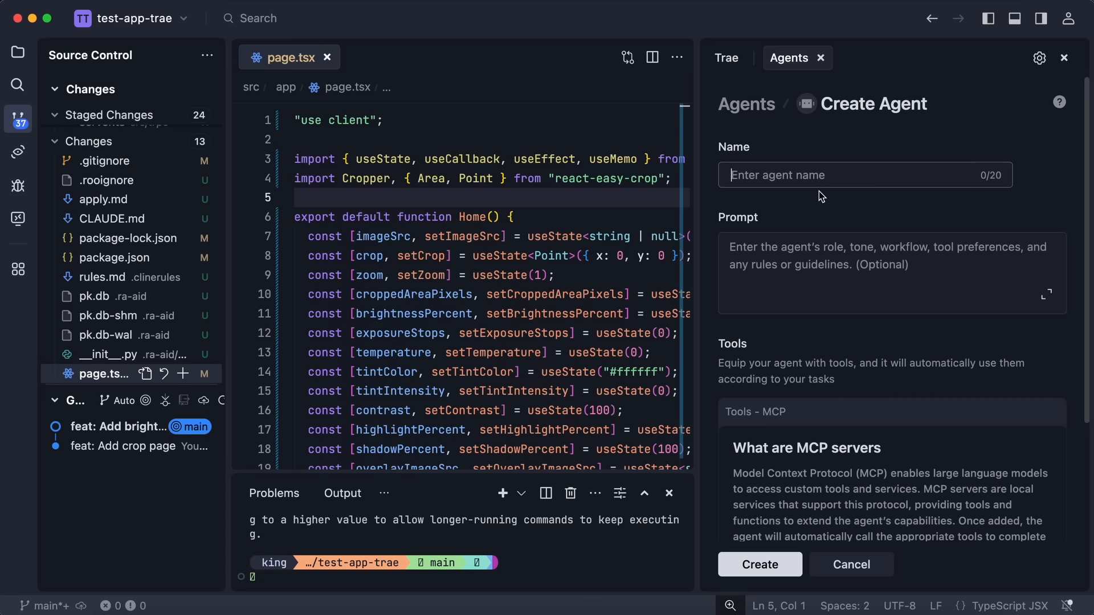
text(Designer)
click(892, 274)
text(Alway)
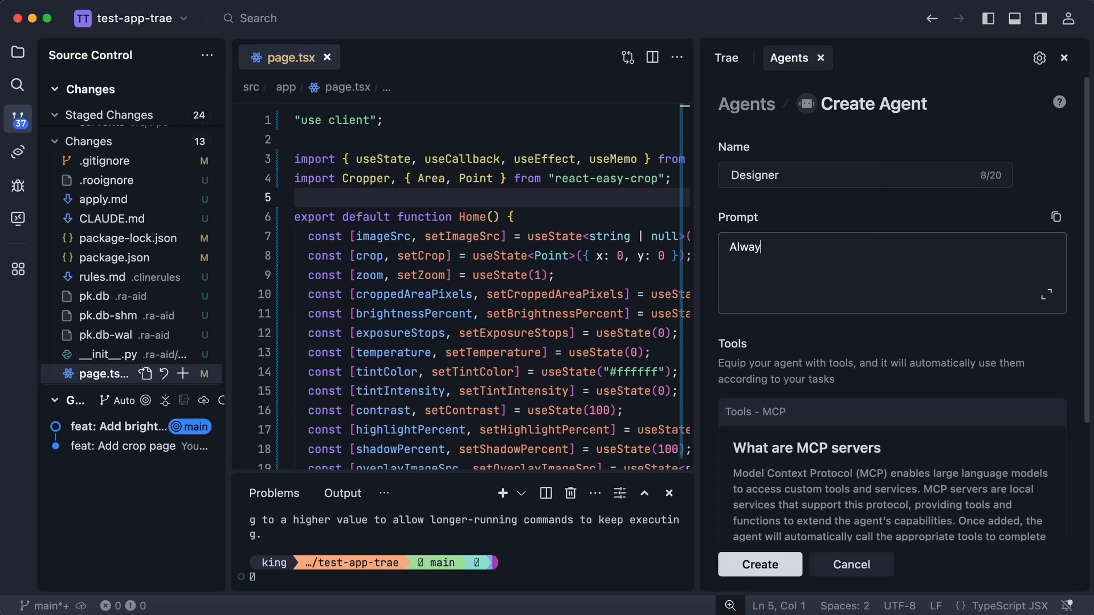
text(s use Tailwind)
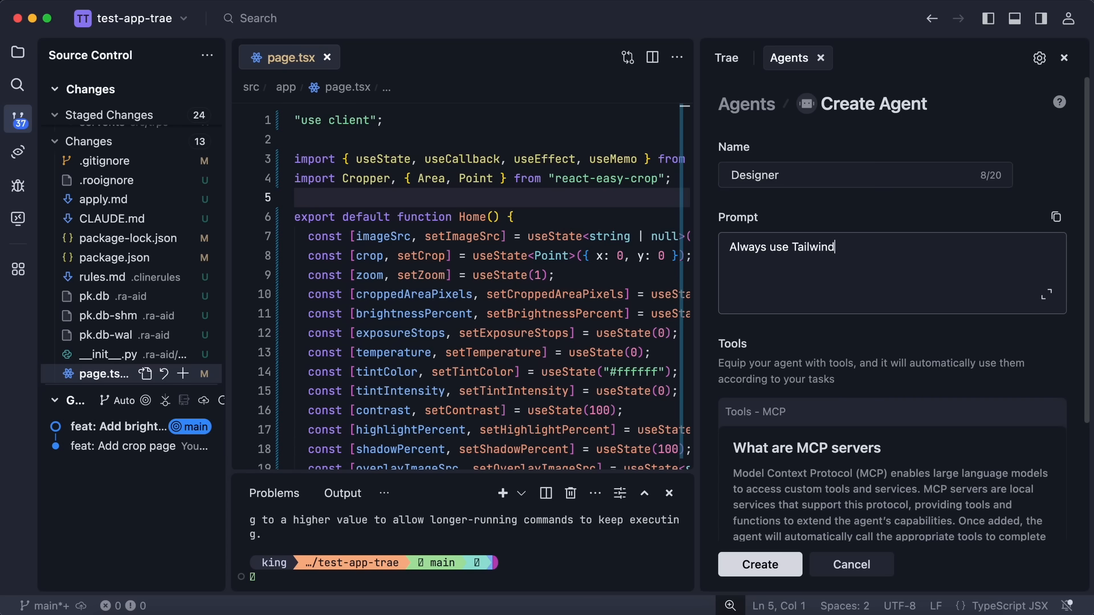
text(Components)
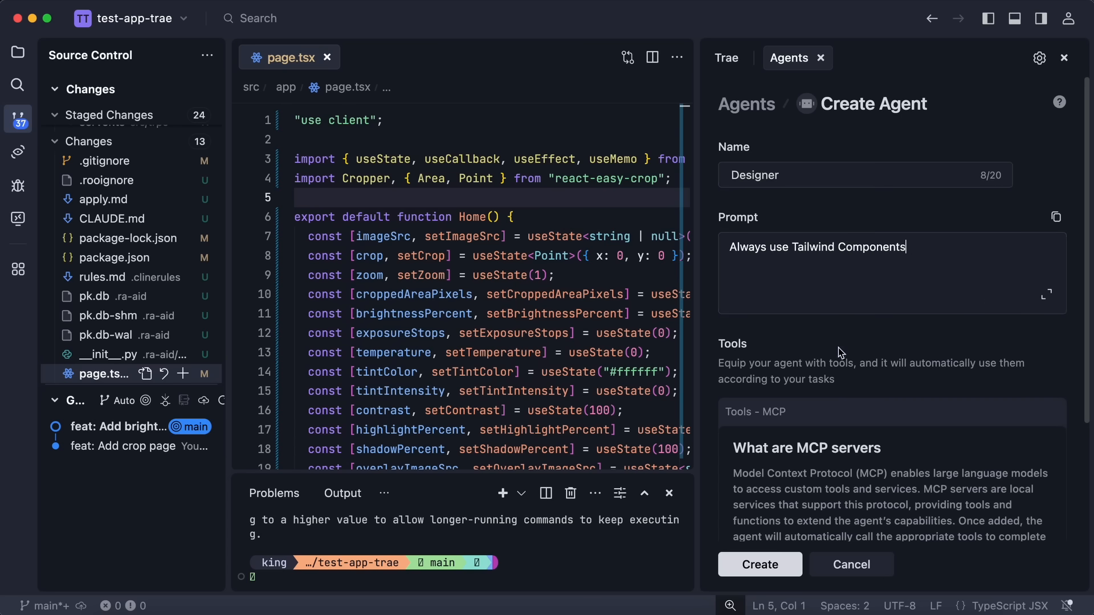
scroll(down, 3)
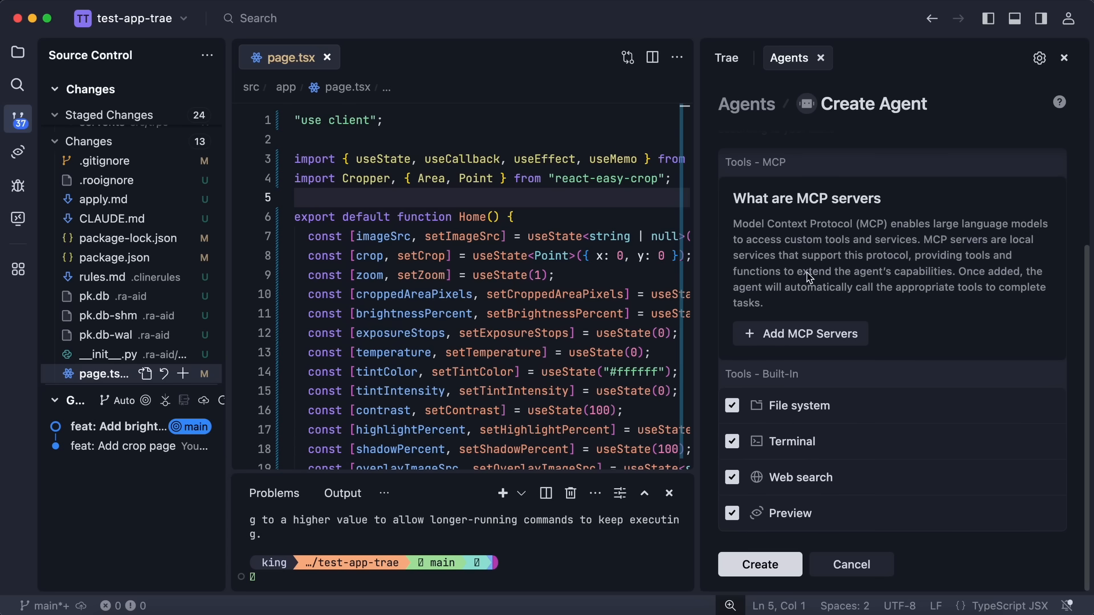
- Check the Add MCP Servers marketplace, return to the form and create the Designer agent
click(800, 333)
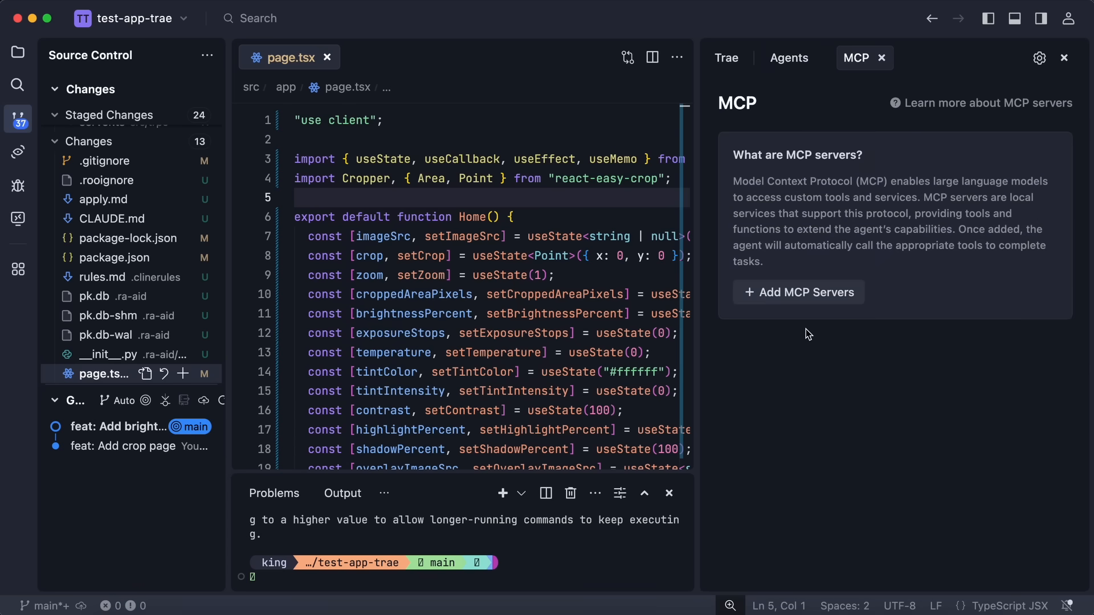
click(798, 292)
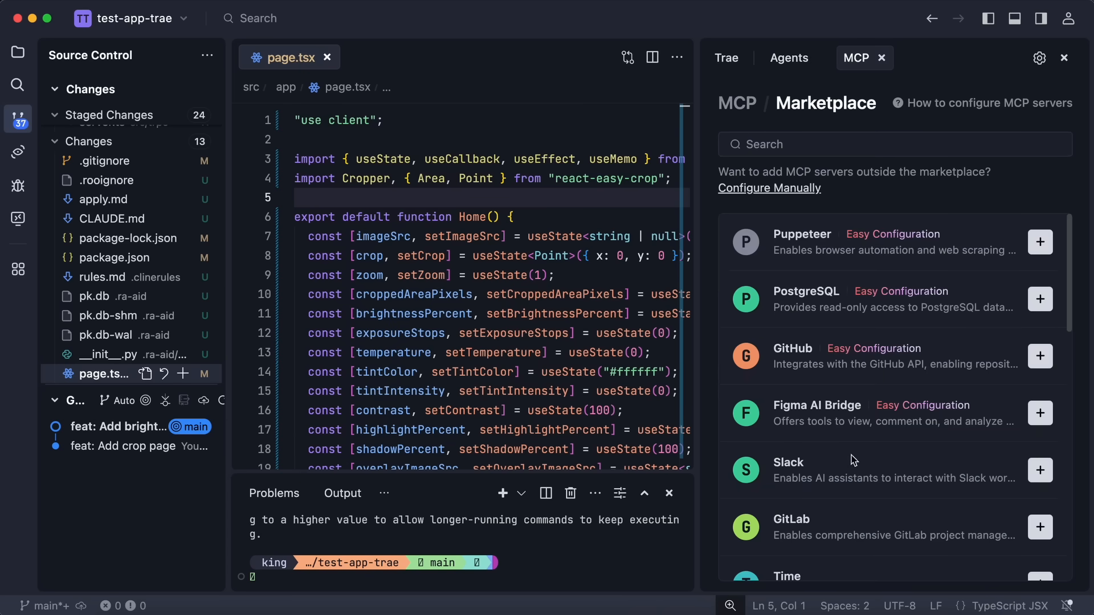
click(790, 58)
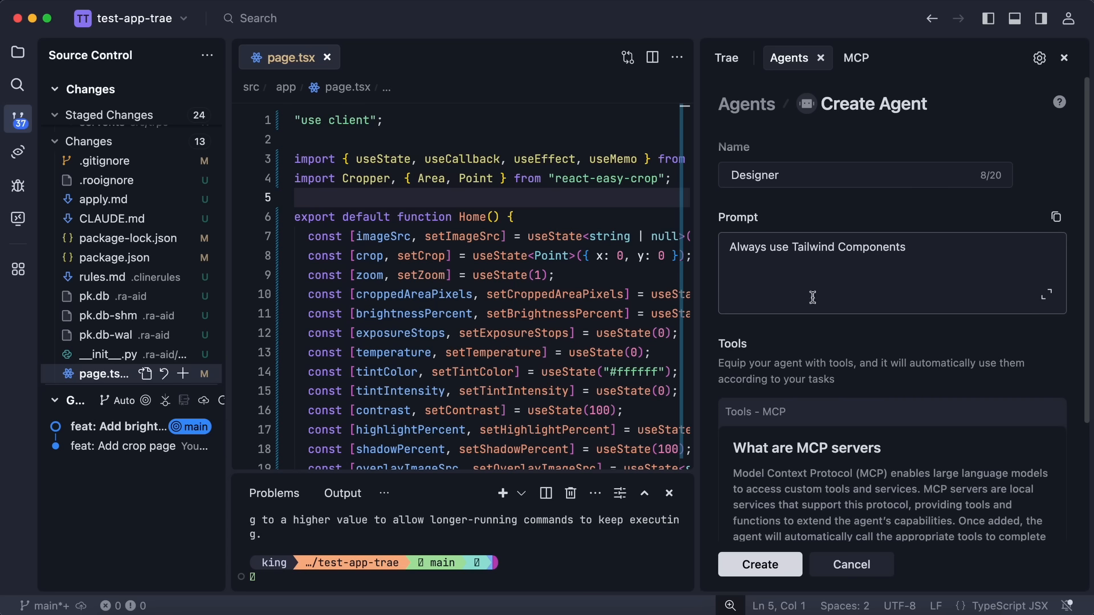
scroll(down, 3)
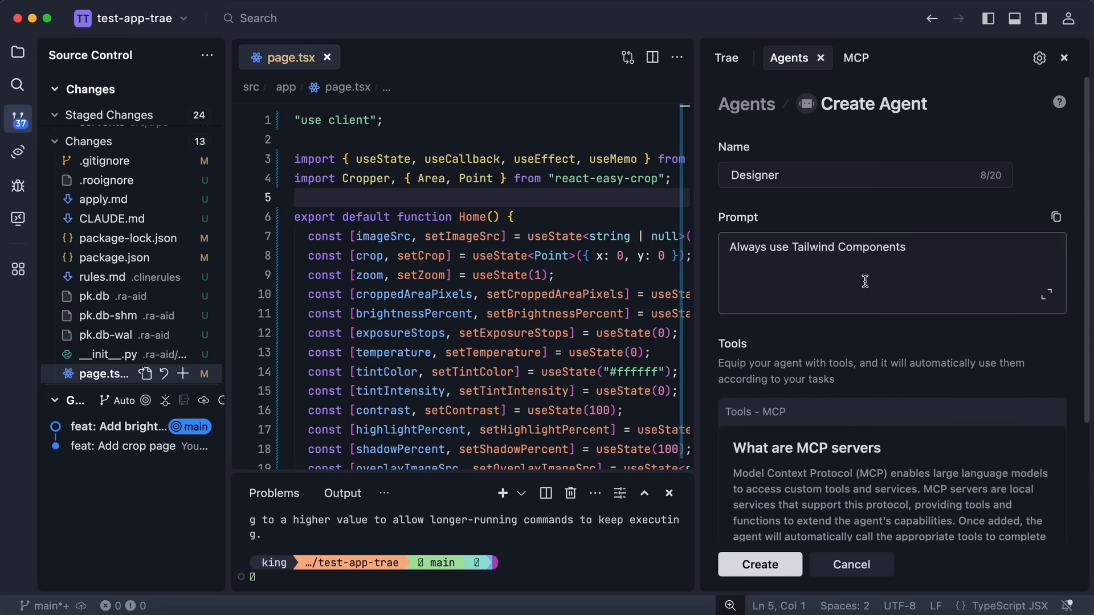
scroll(down, 3)
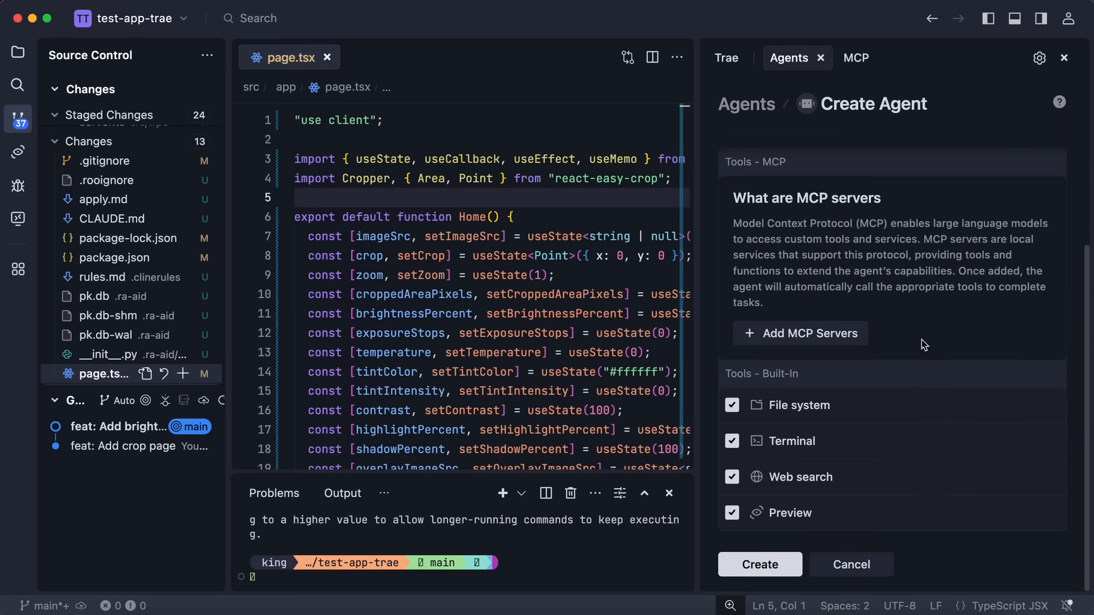
click(760, 565)
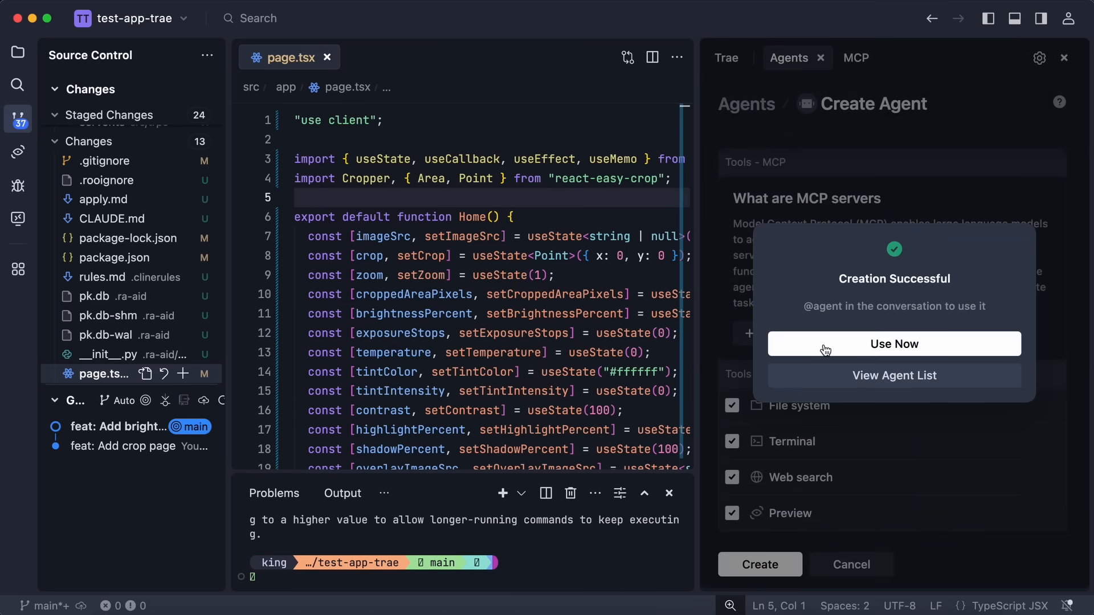
- Use the Designer agent in chat, cancel another agent creation and show the Agents list
click(894, 343)
text(@)
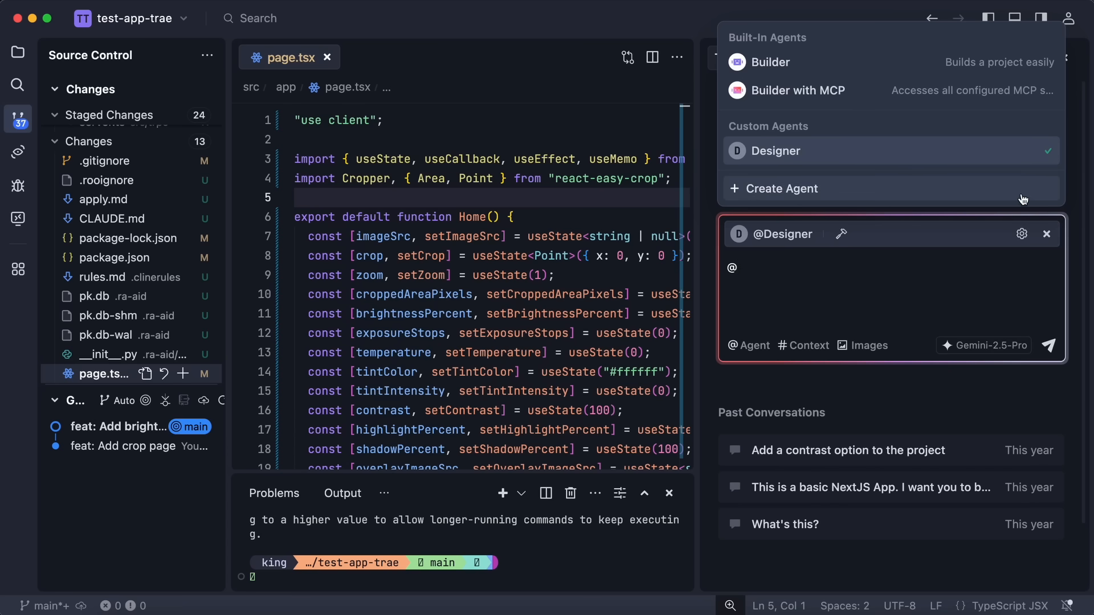
click(781, 189)
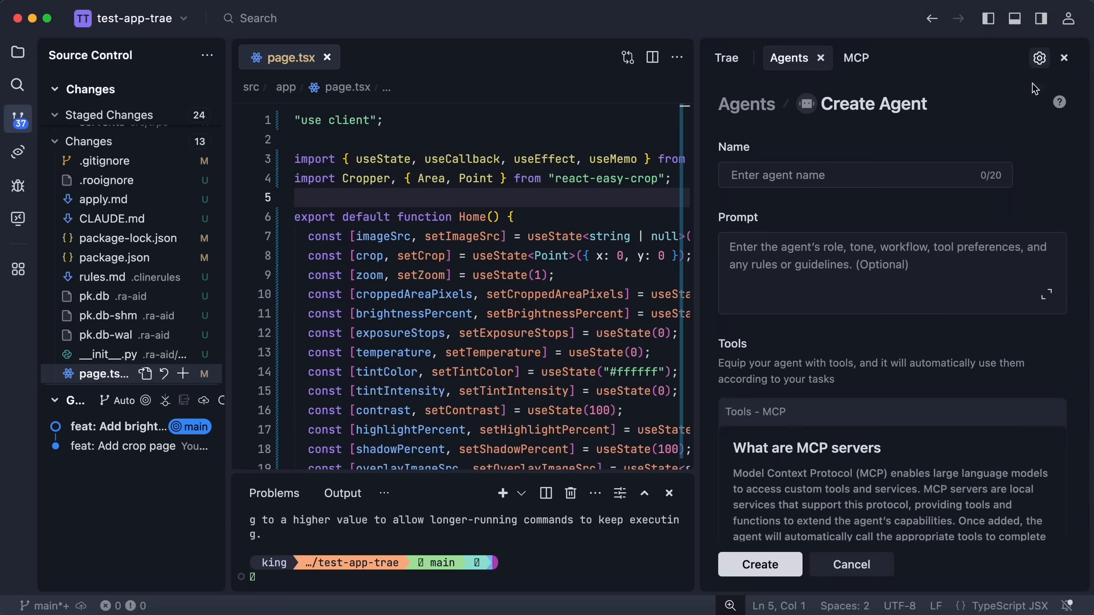
mouse_move(851, 565)
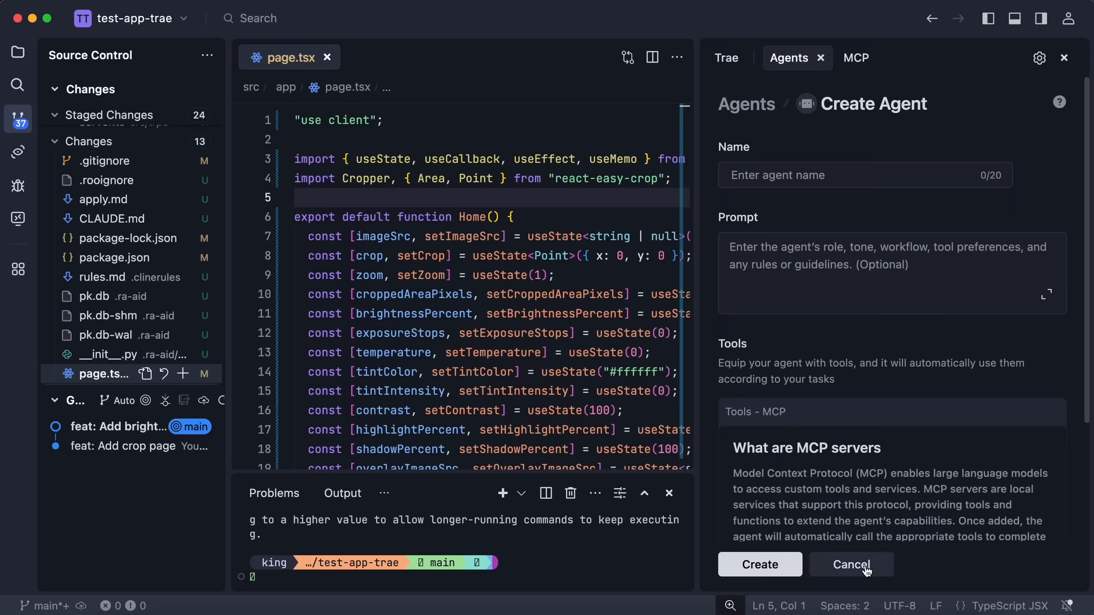
click(850, 564)
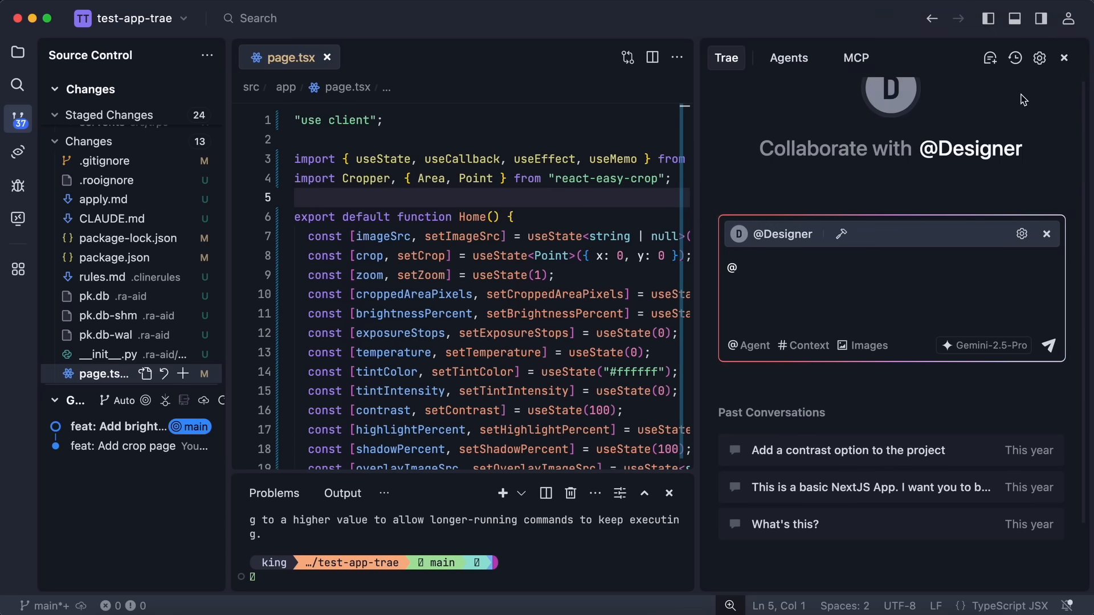
click(789, 58)
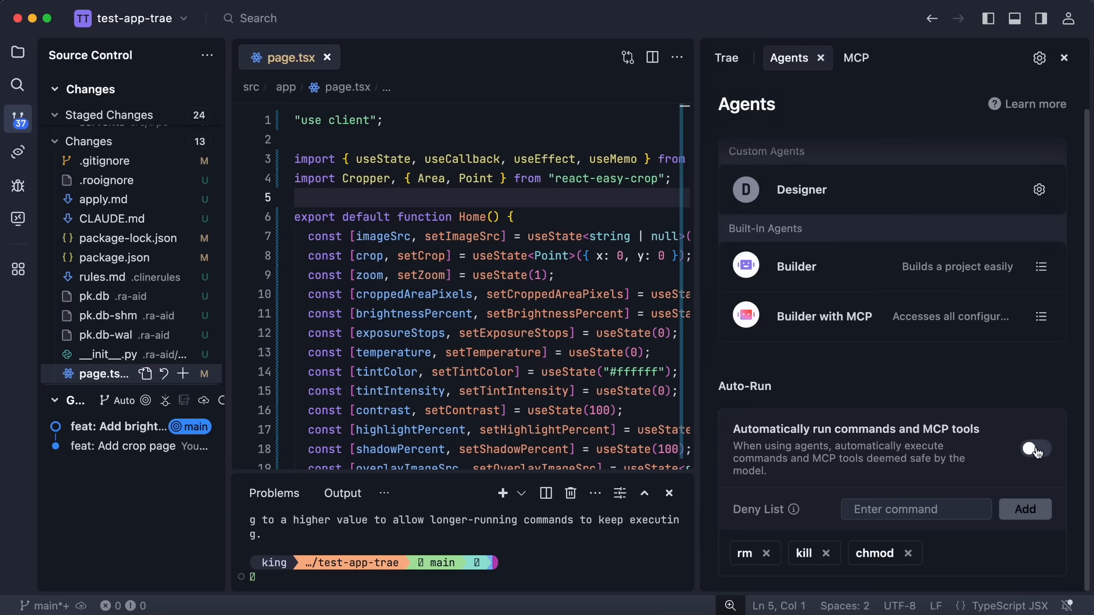
click(1035, 449)
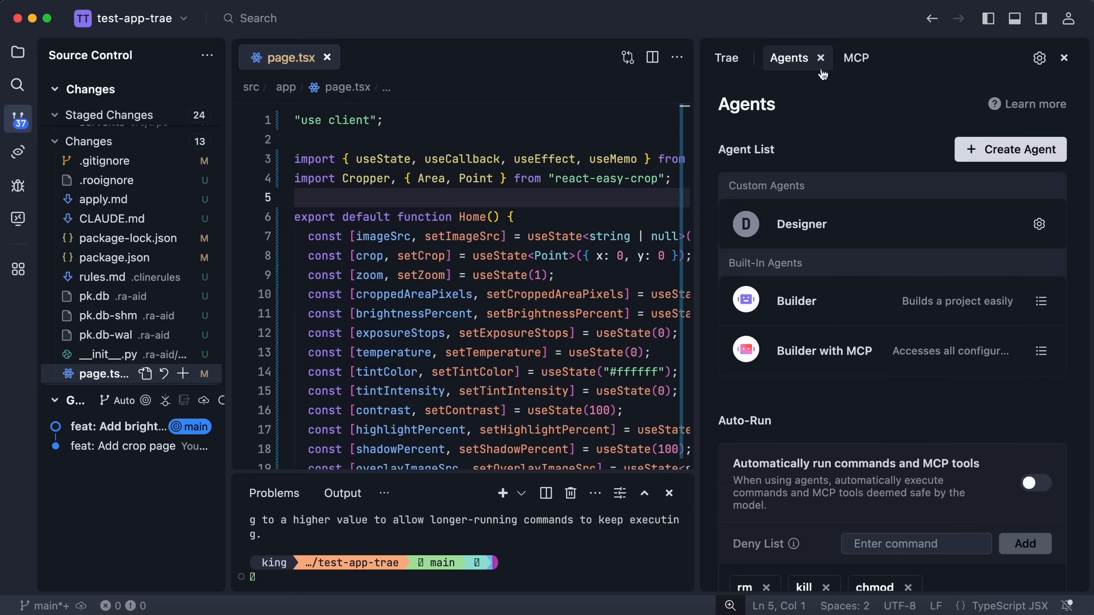
click(802, 224)
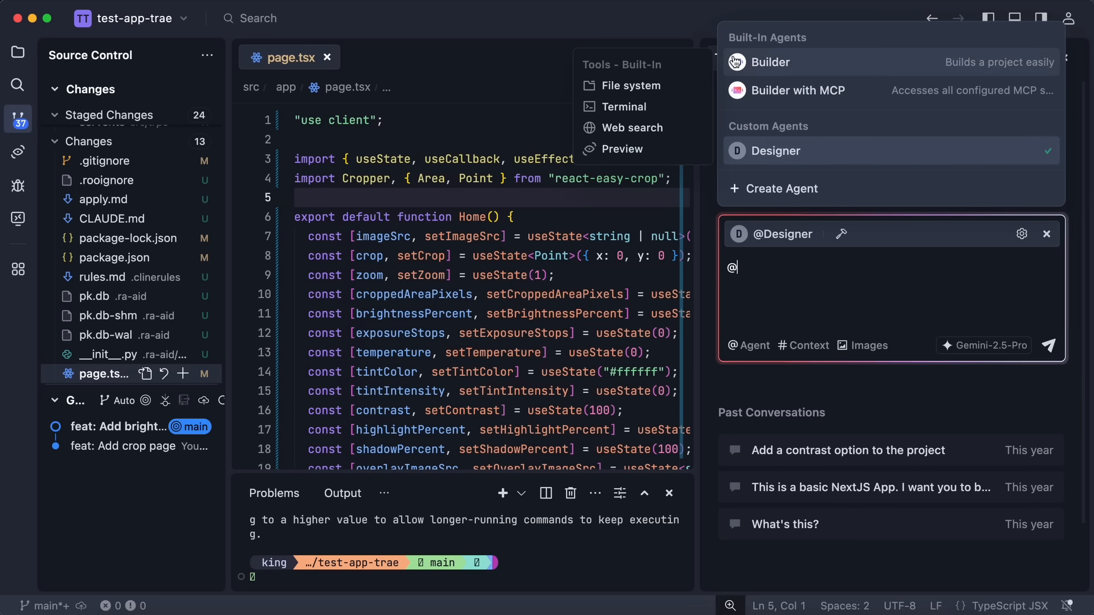
- Browse the chat context types including documentation, then go to the Rules settings
click(781, 259)
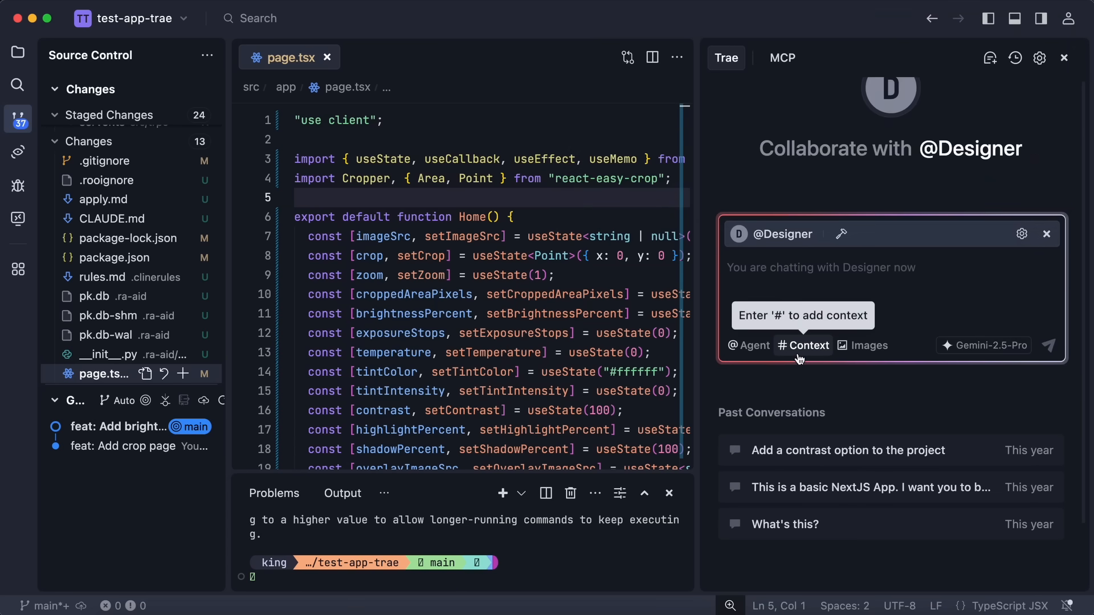
click(803, 345)
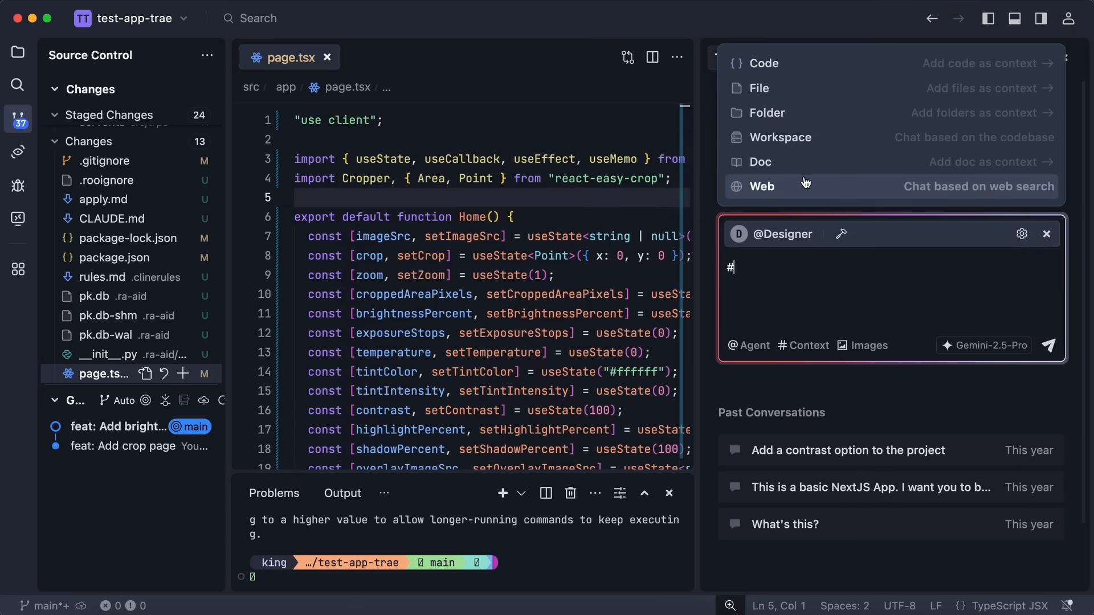
mouse_move(806, 166)
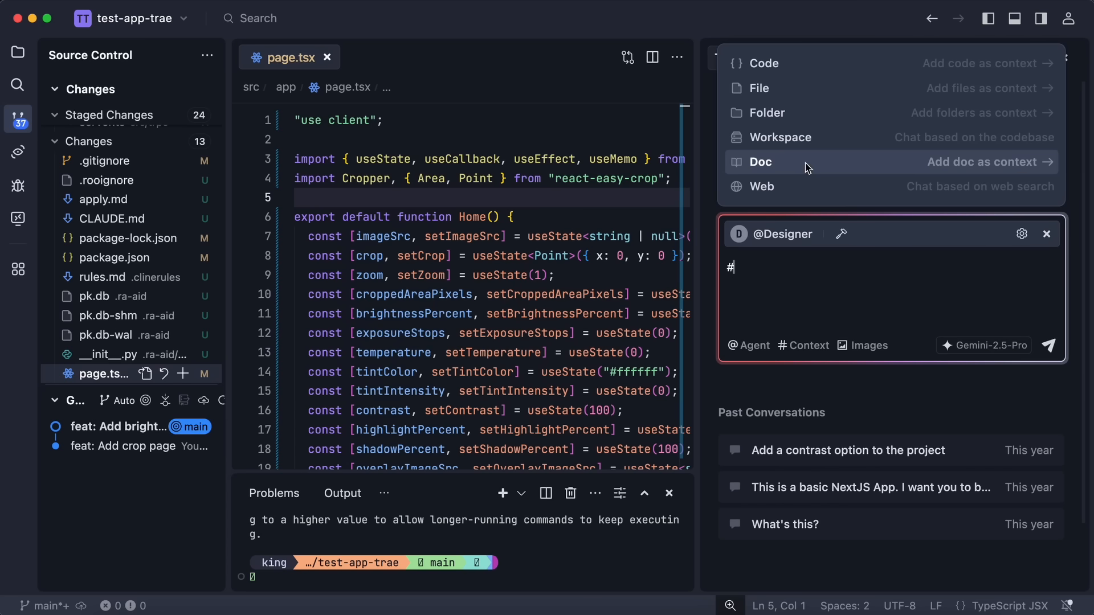
click(760, 162)
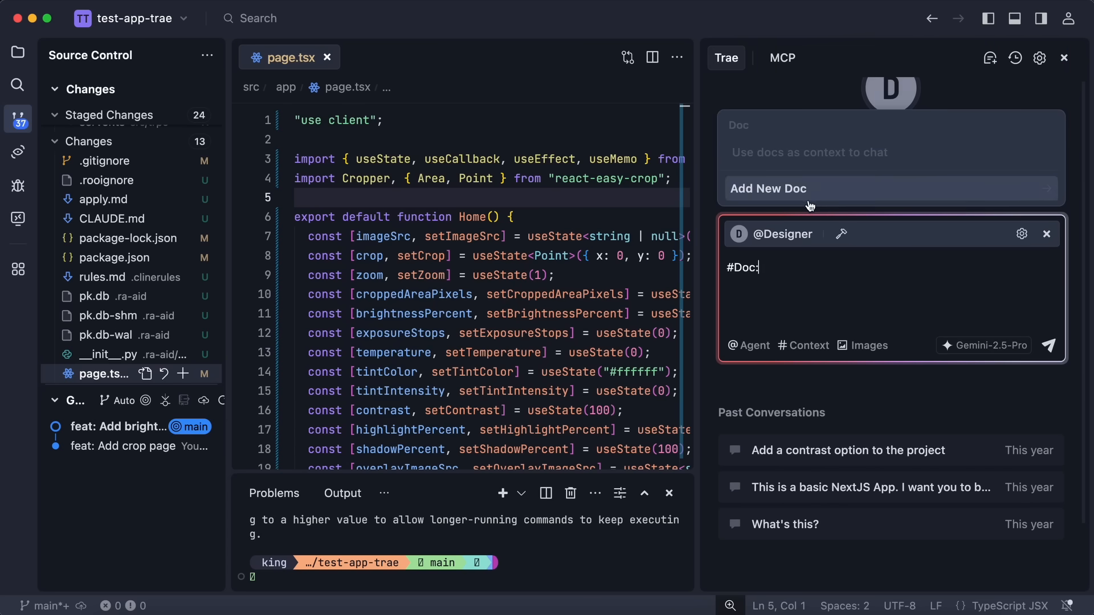
mouse_move(826, 275)
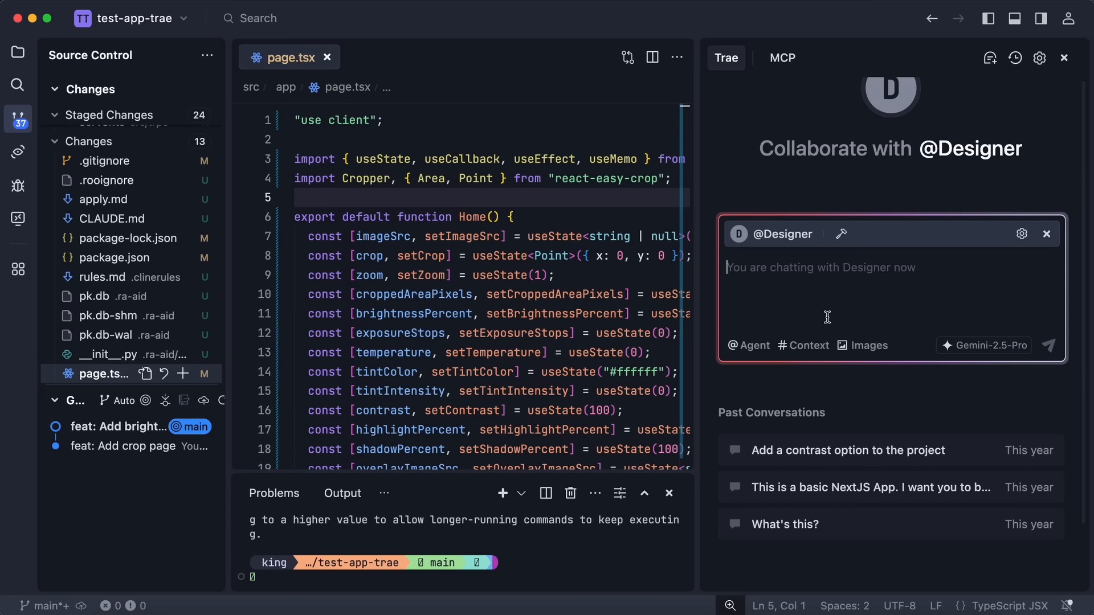
click(803, 345)
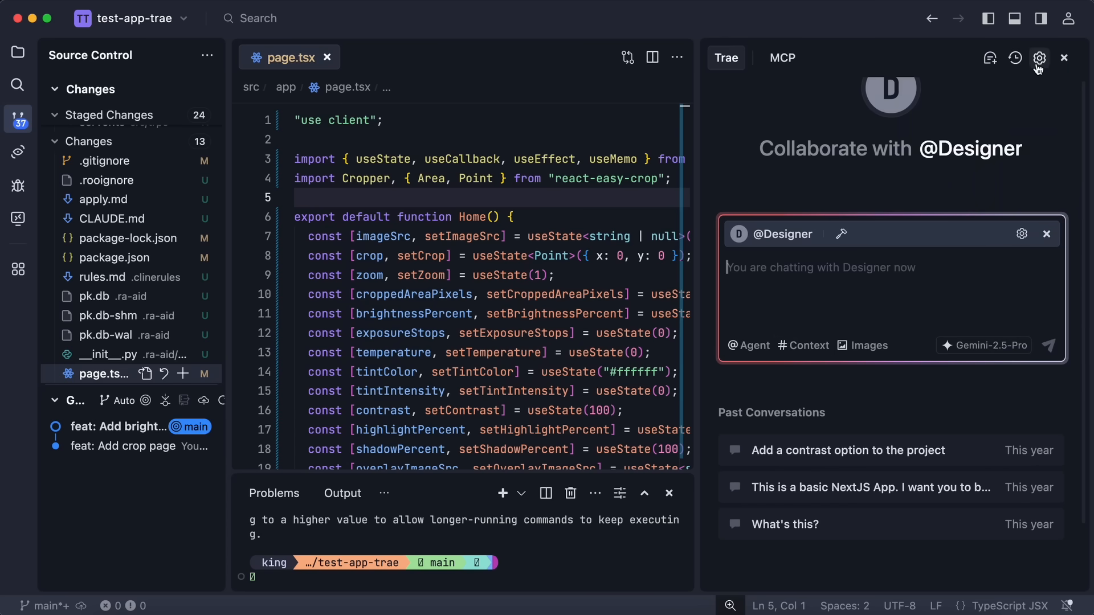
click(1038, 58)
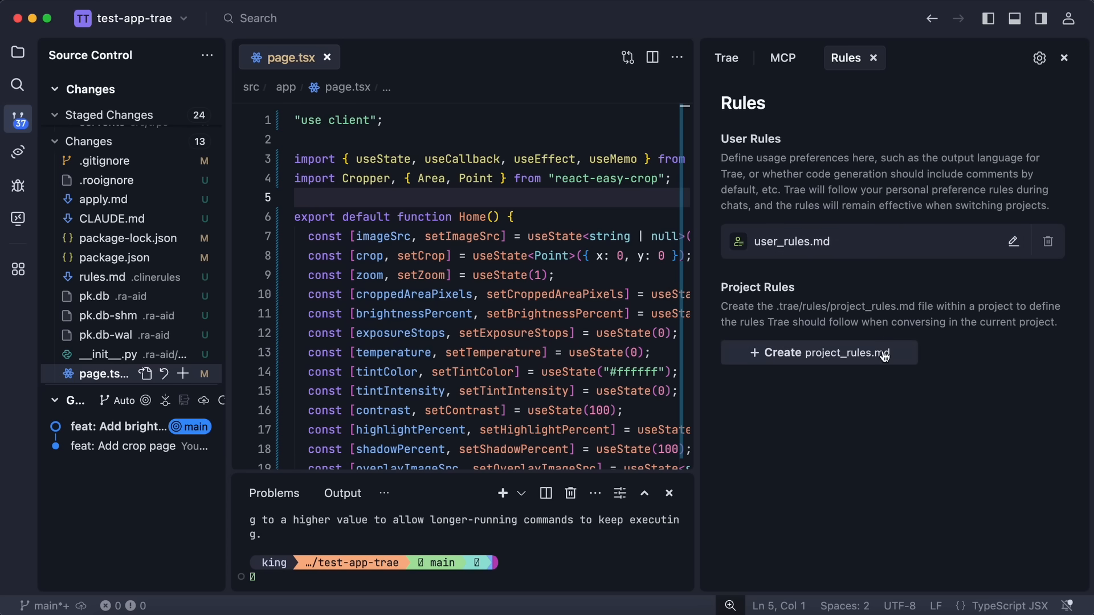
- Edit user_rules.md and show the User Rules Guide with example rules
click(1014, 242)
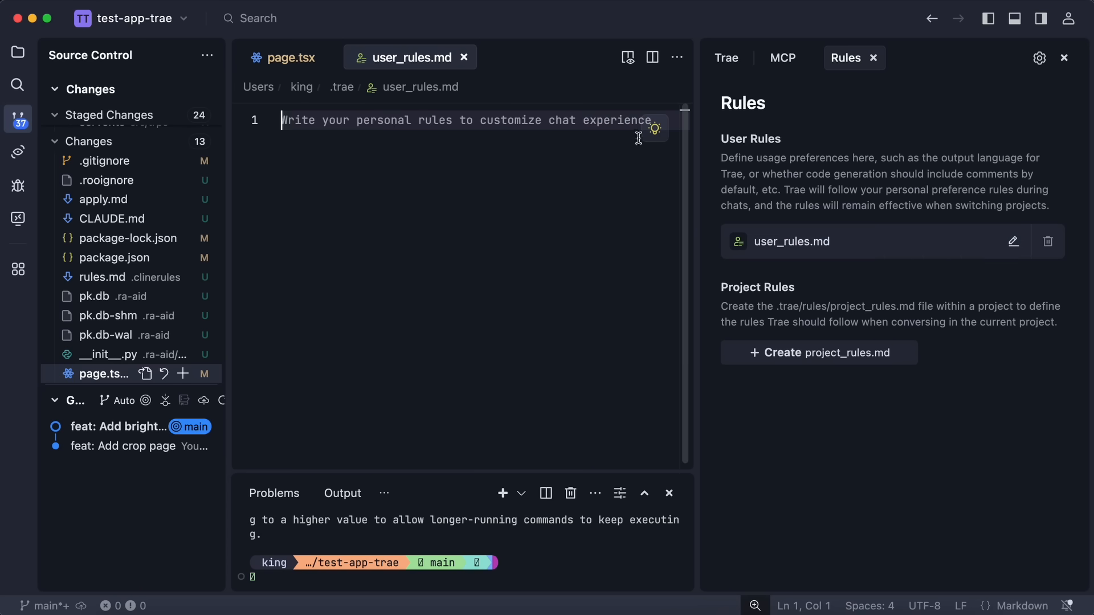
click(655, 128)
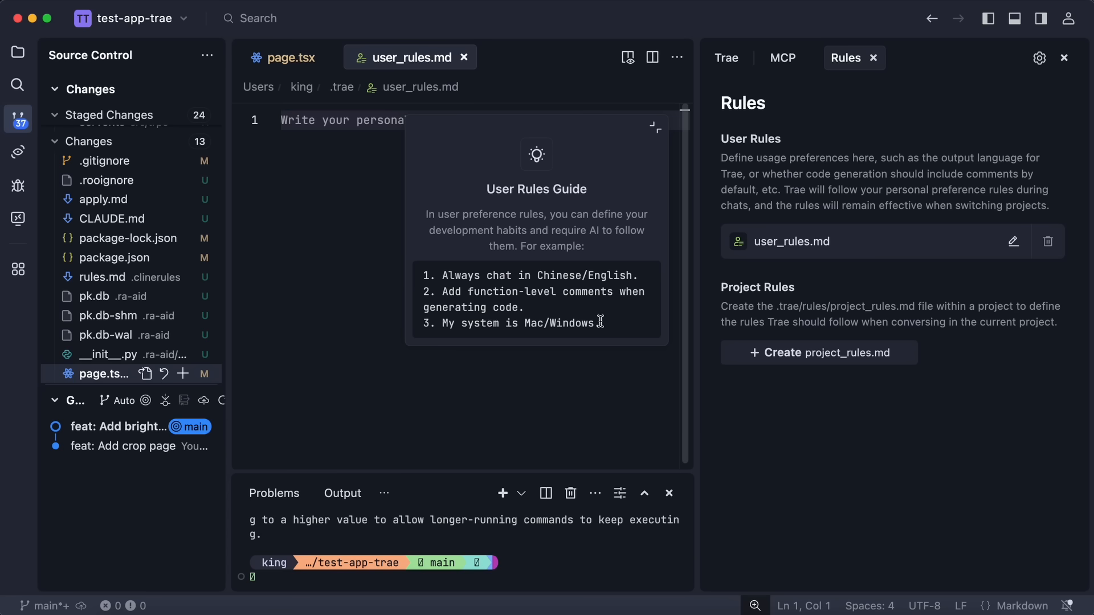
mouse_move(613, 336)
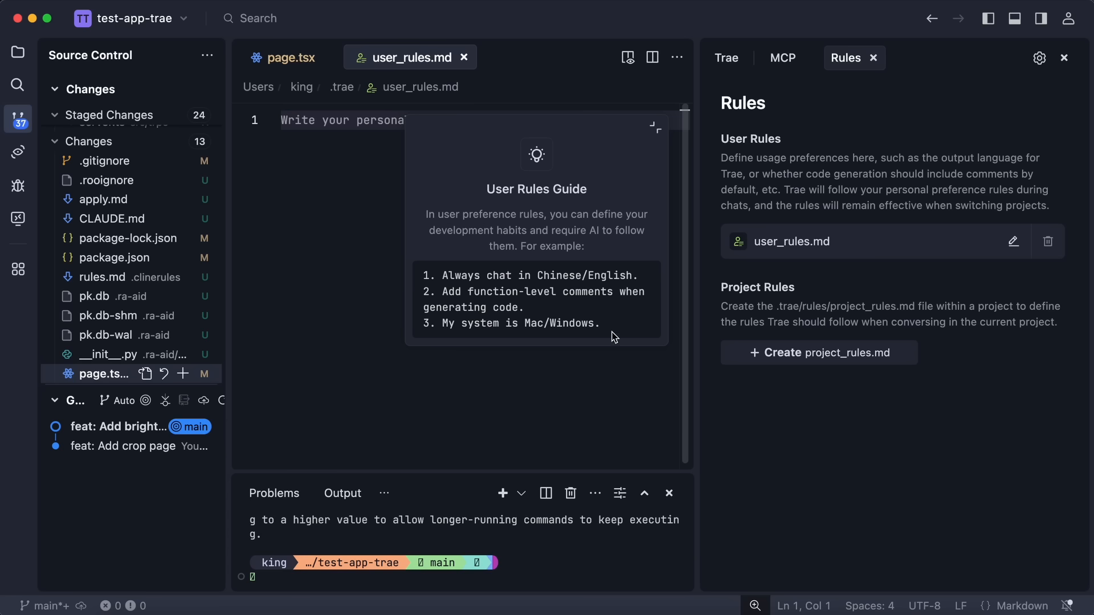
mouse_move(773, 195)
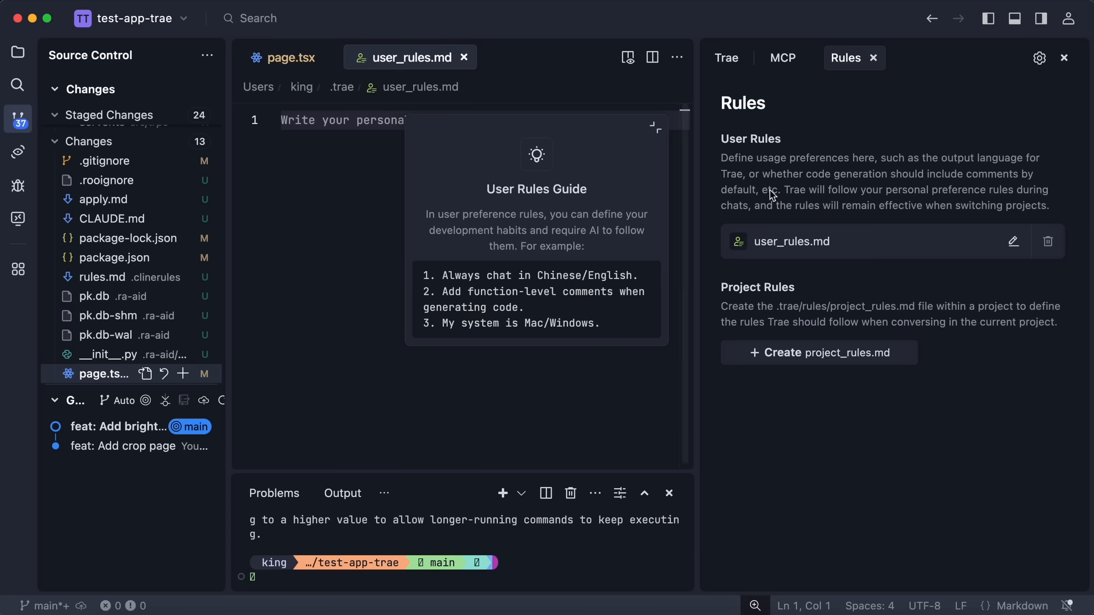
mouse_move(659, 143)
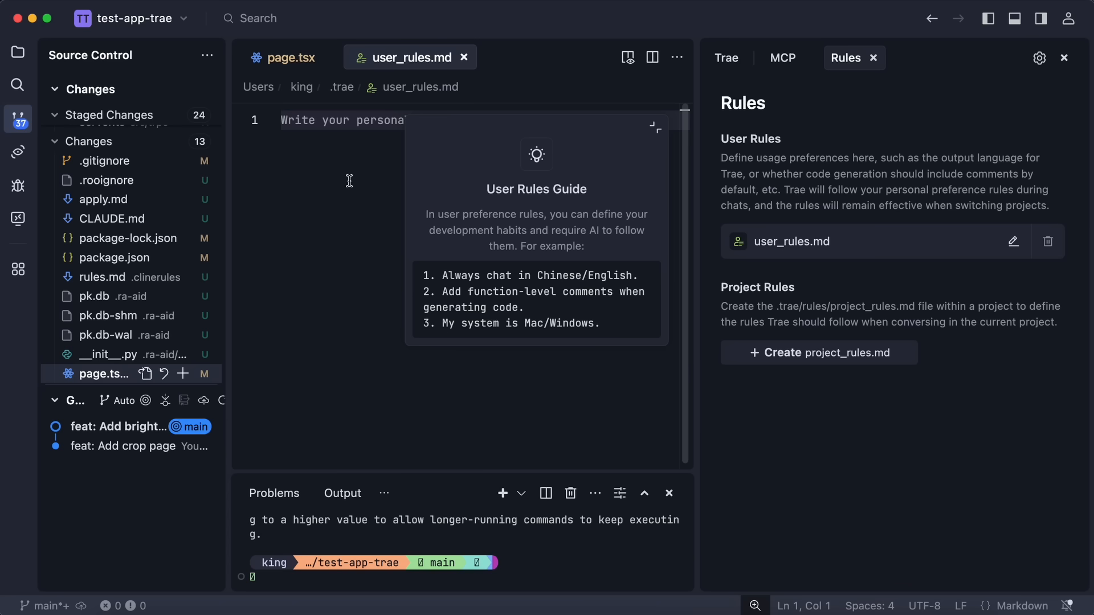
mouse_move(341, 165)
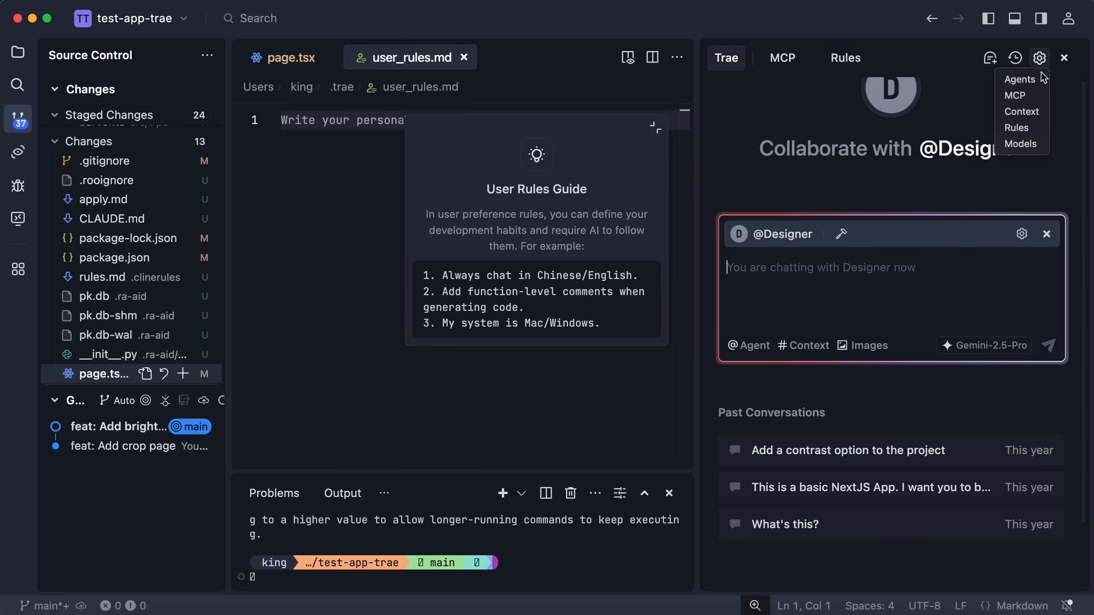
- In Models settings, start adding an OpenRouter model, Gemini 2.5 Pro Experimental (free)
click(1021, 144)
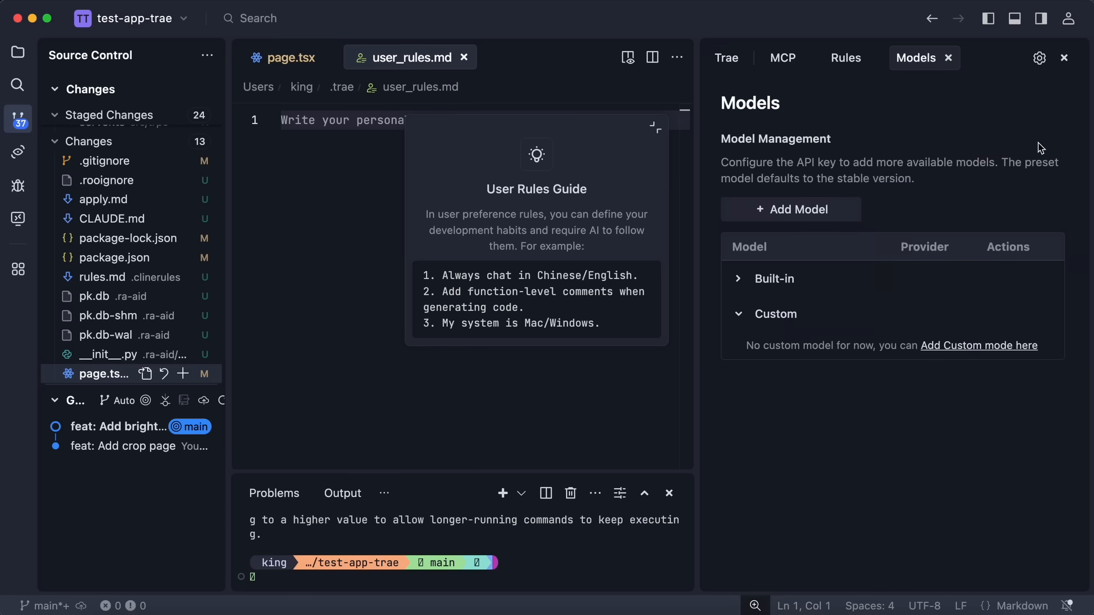
mouse_move(836, 211)
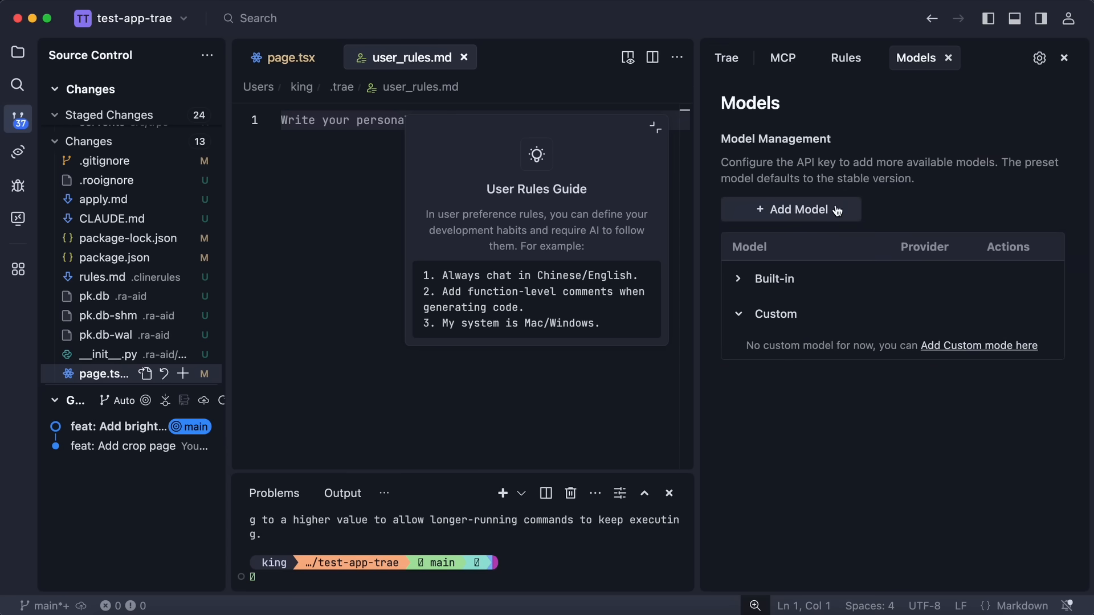
click(790, 209)
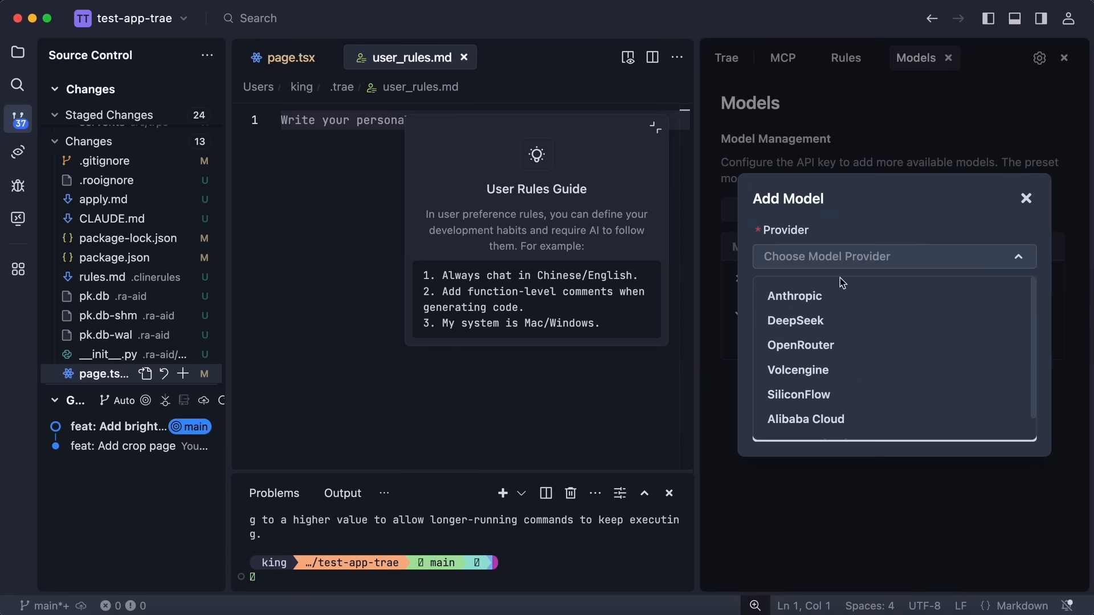
click(800, 345)
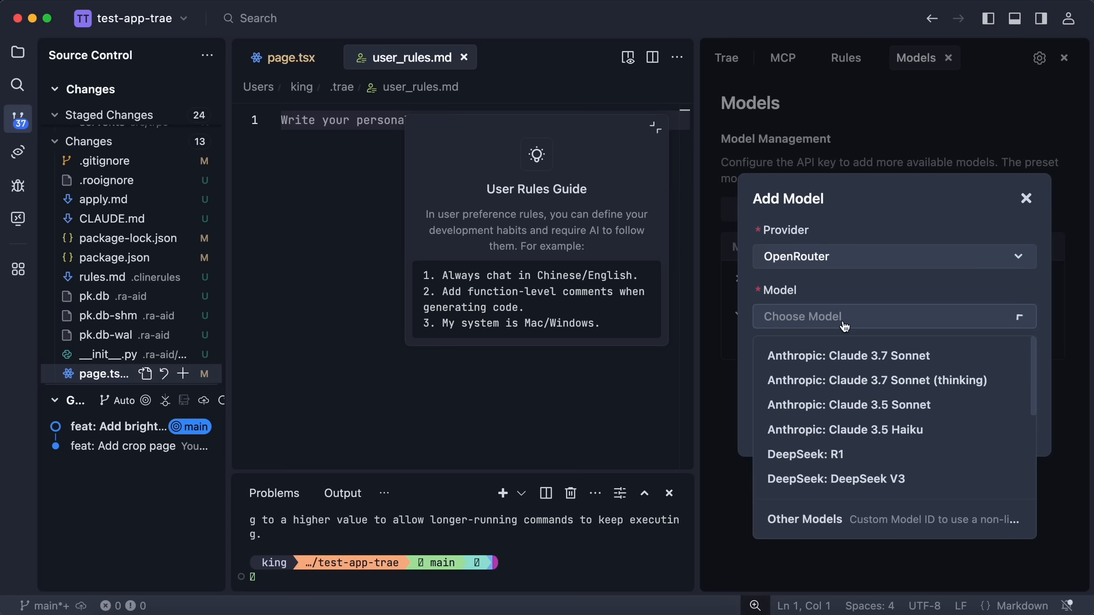
scroll(down, 3)
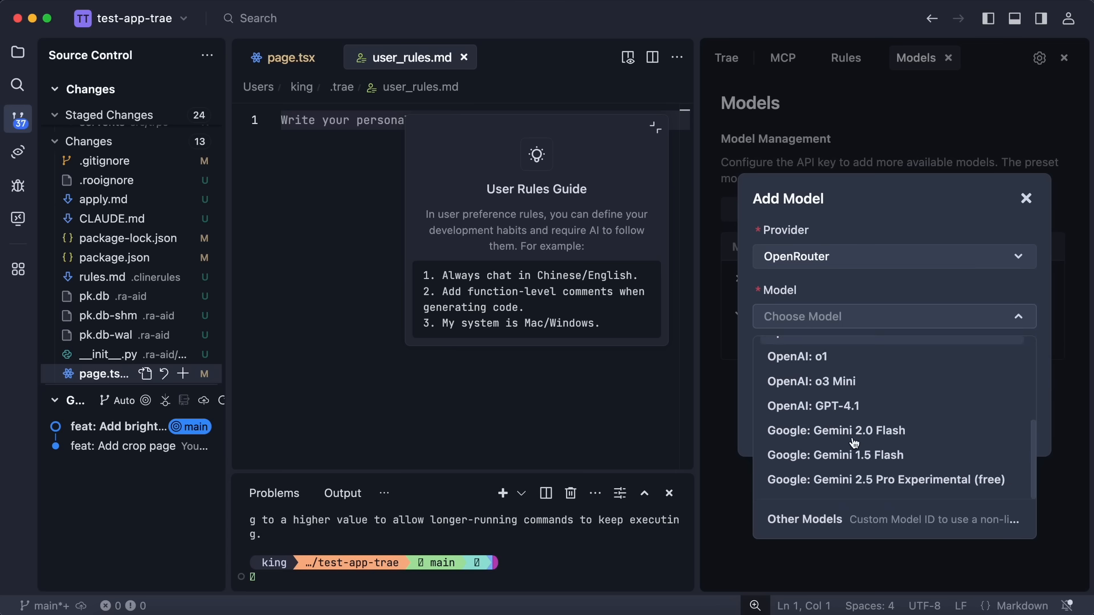
mouse_move(854, 479)
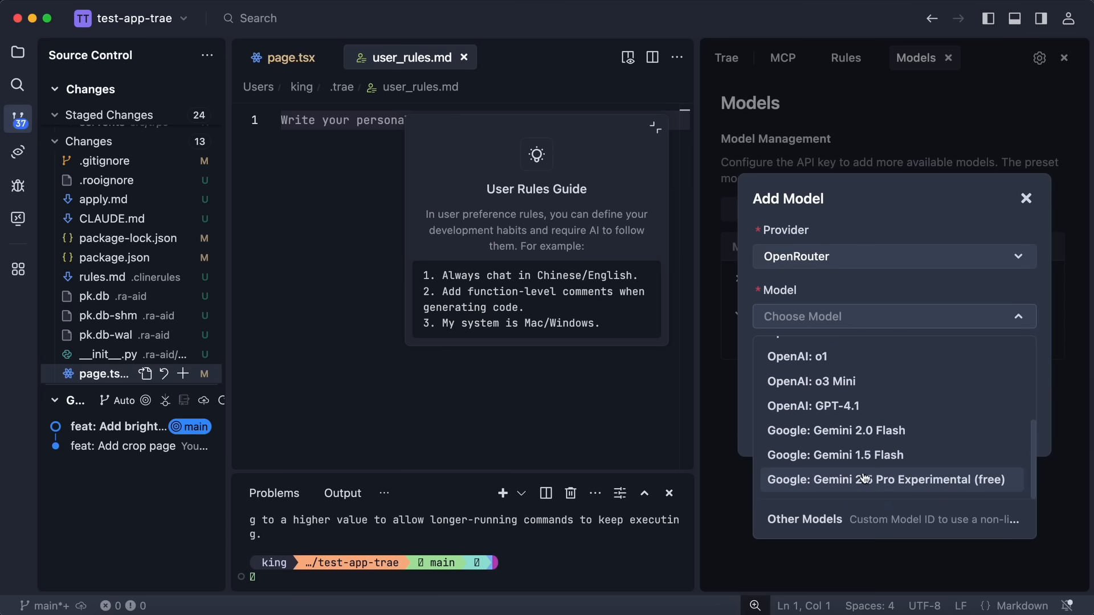
click(886, 479)
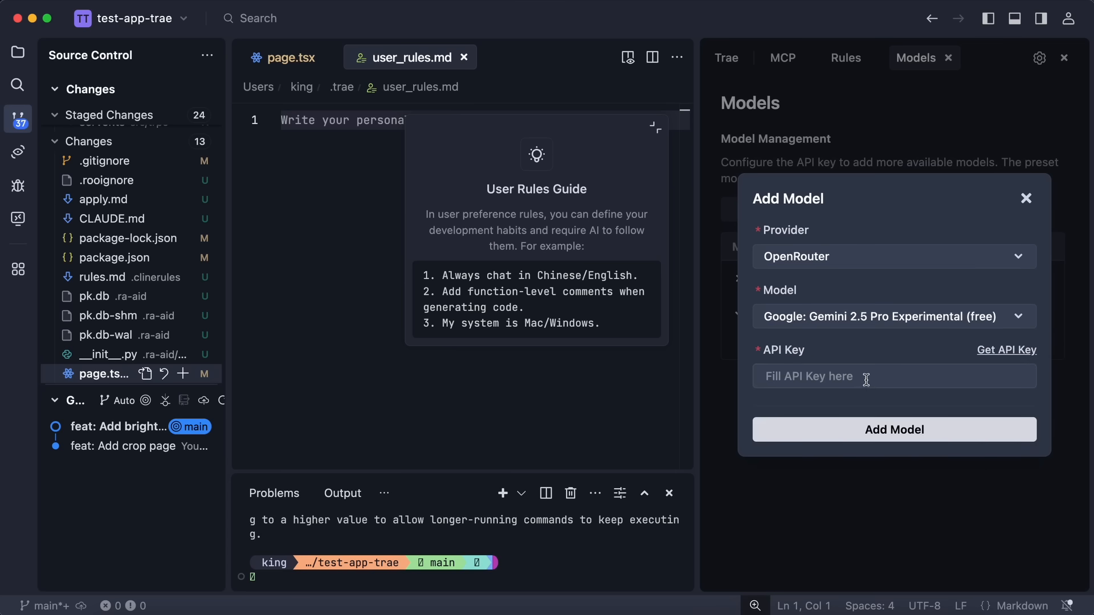
mouse_move(865, 341)
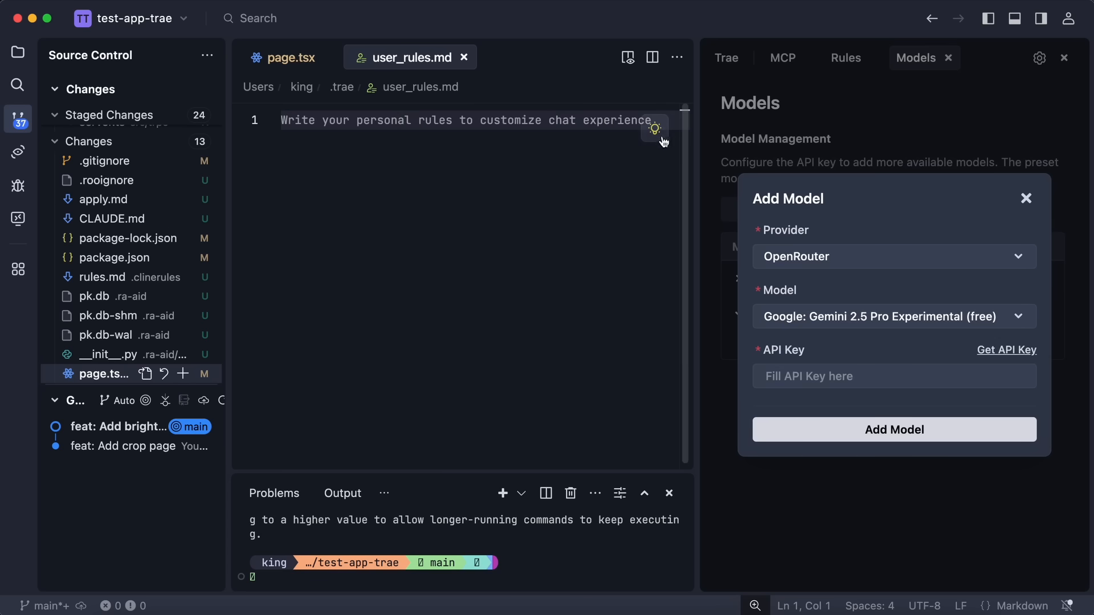
mouse_move(868, 200)
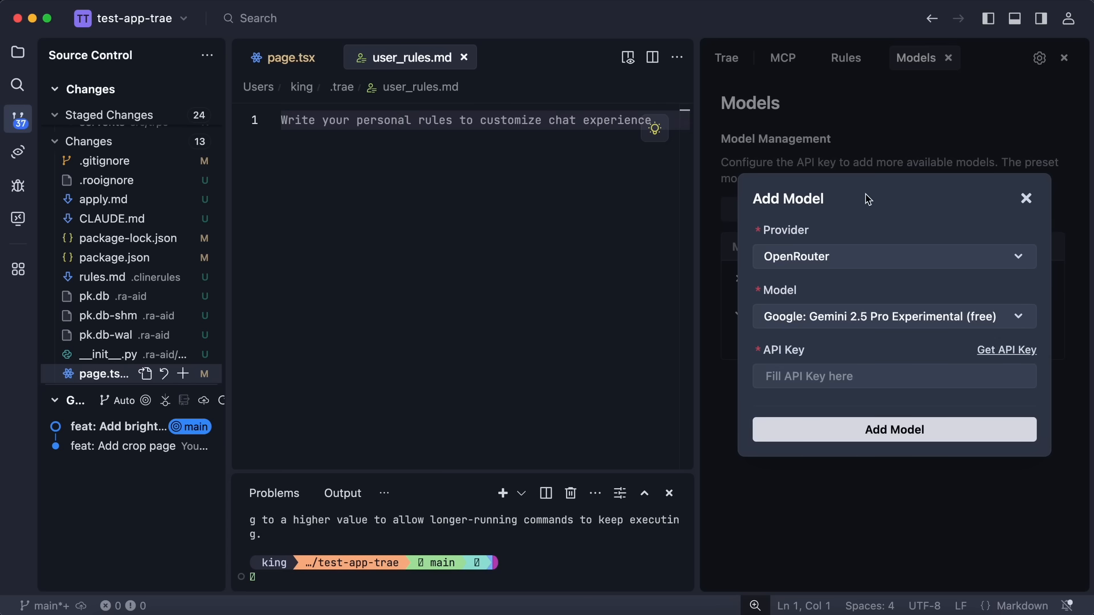
mouse_move(873, 203)
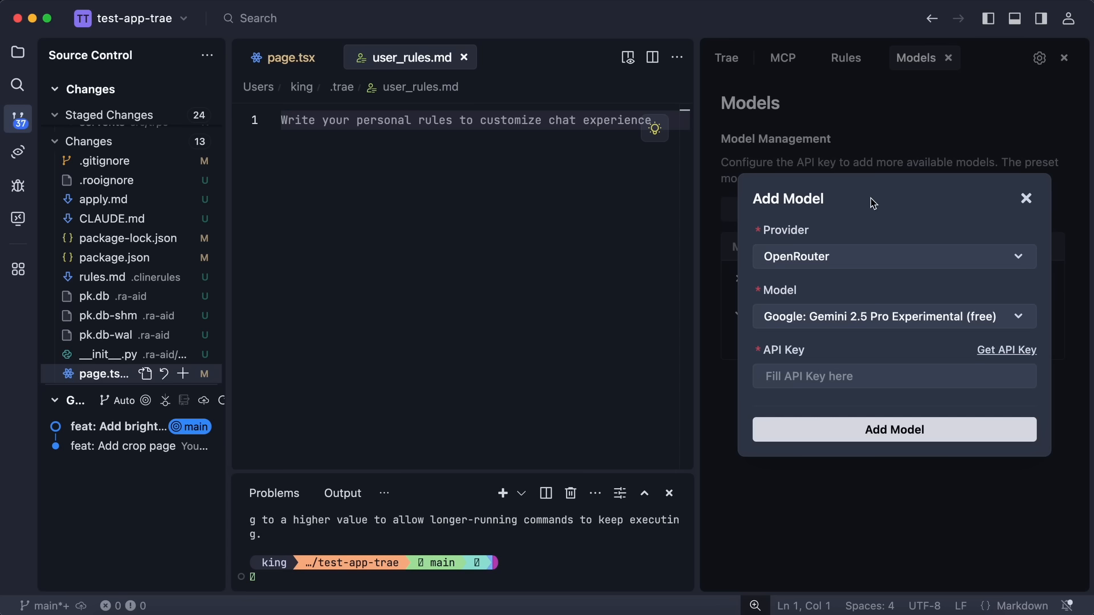
- Dismiss the add model form unsaved and return to the Designer chat
click(1026, 199)
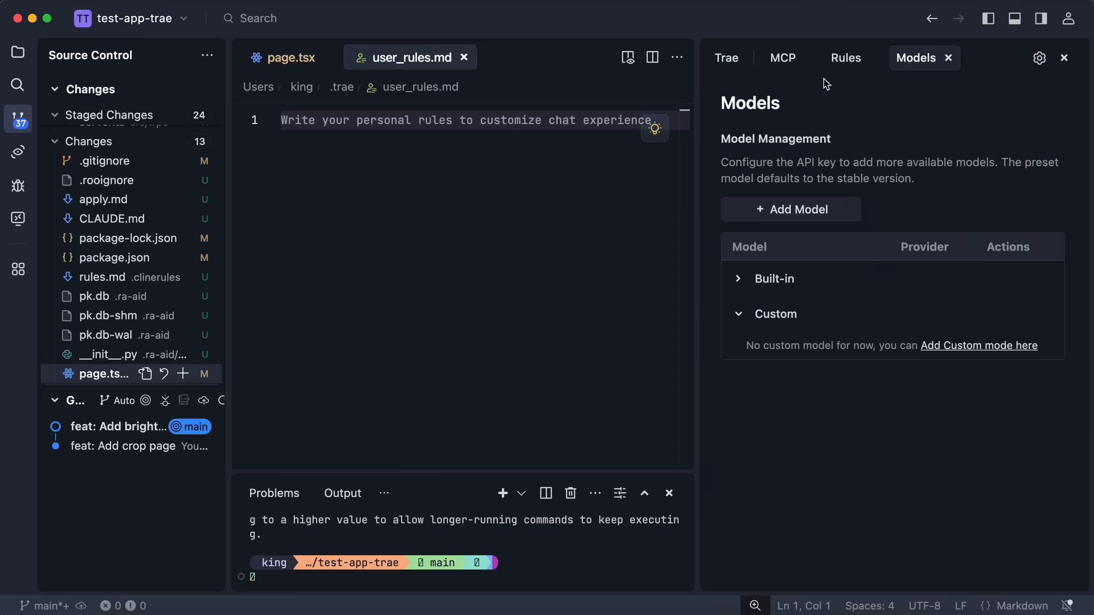
click(725, 58)
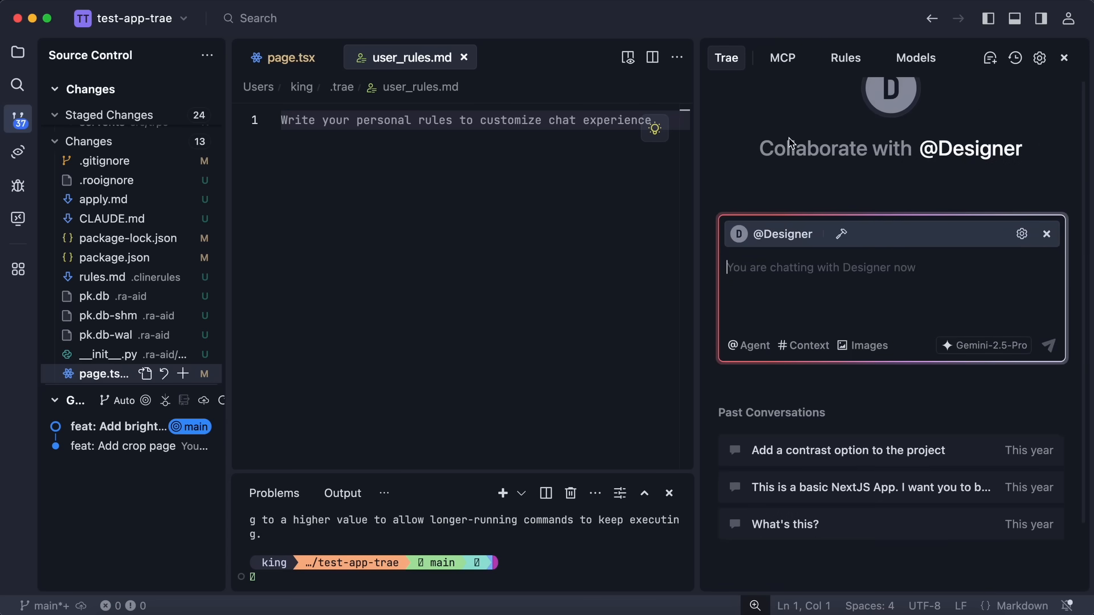
mouse_move(520, 143)
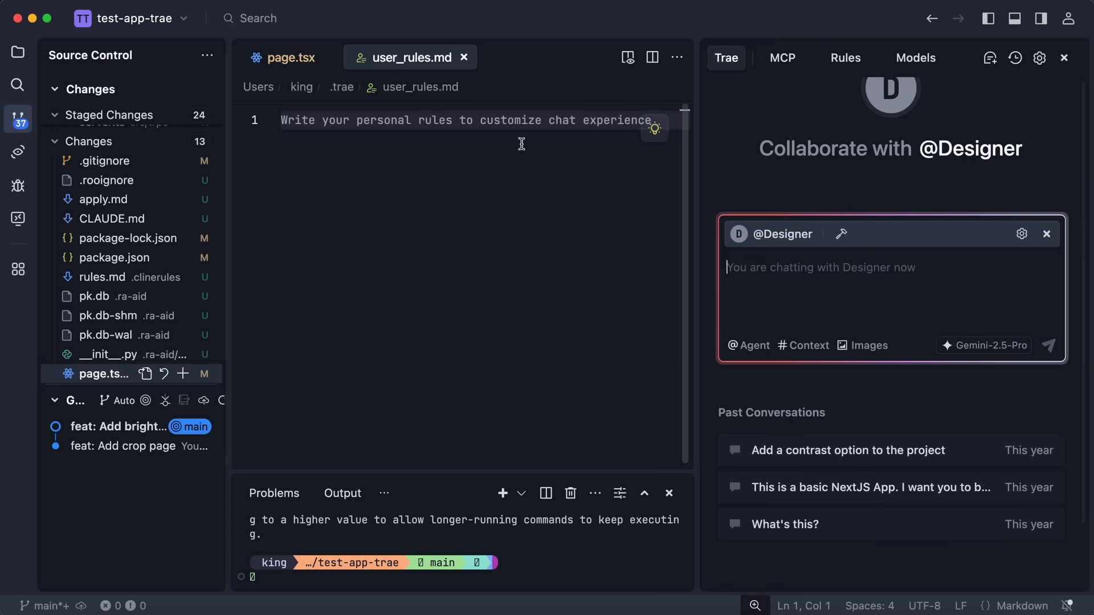
mouse_move(543, 193)
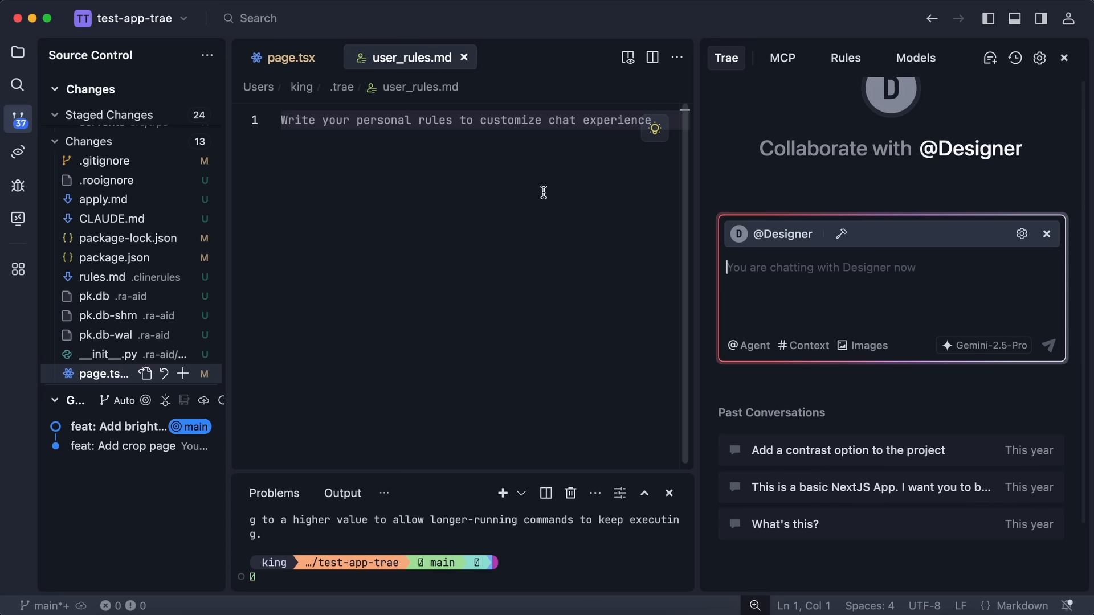
mouse_move(785, 252)
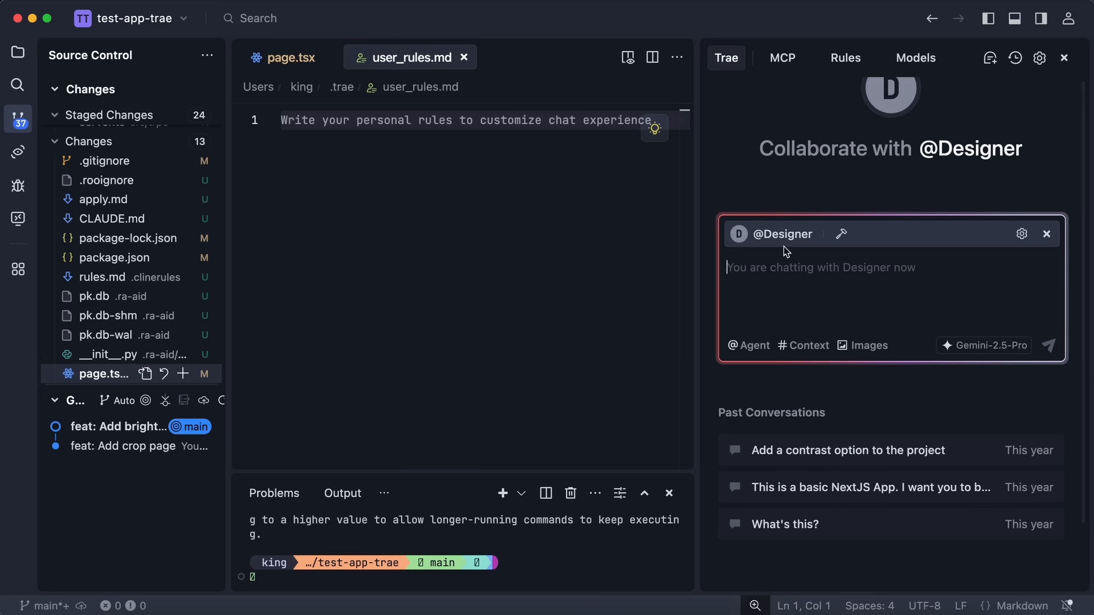
mouse_move(17, 119)
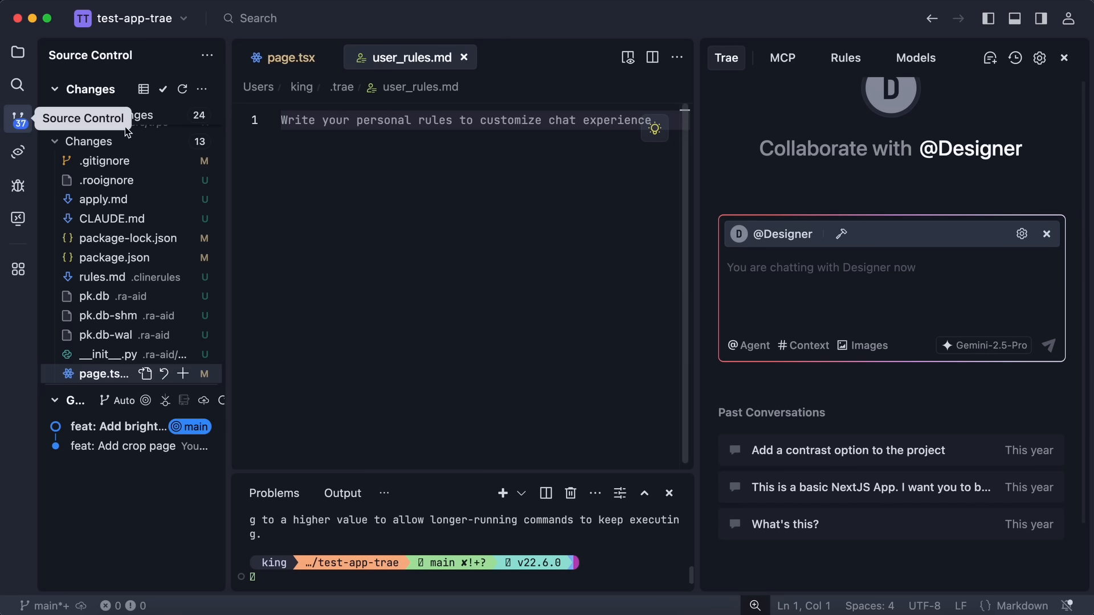
- Generate an AI commit message for the staged changes in Source Control
click(195, 130)
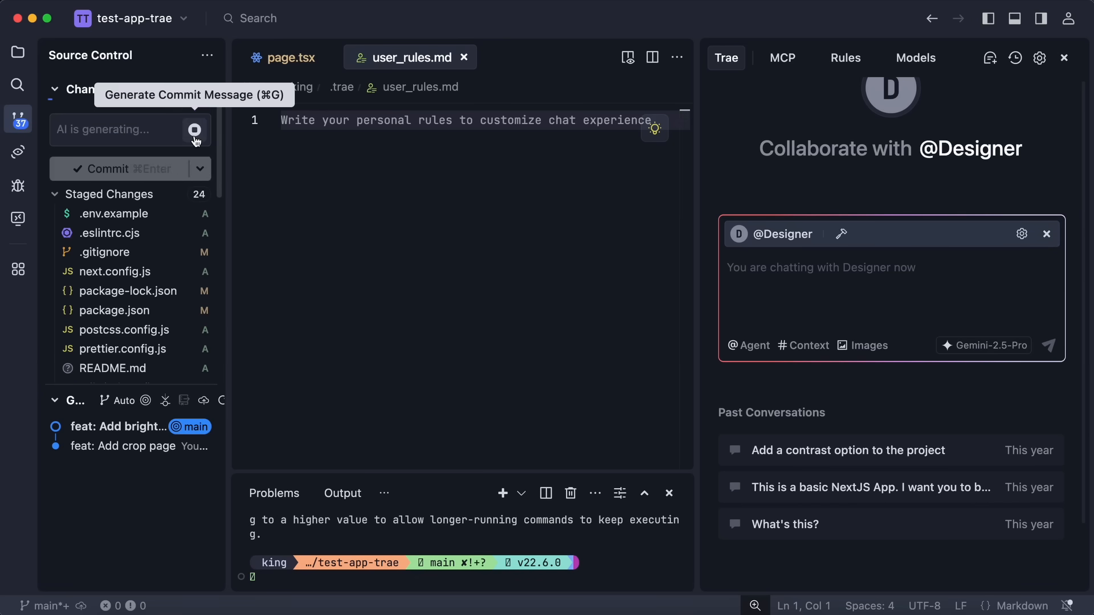
mouse_move(156, 161)
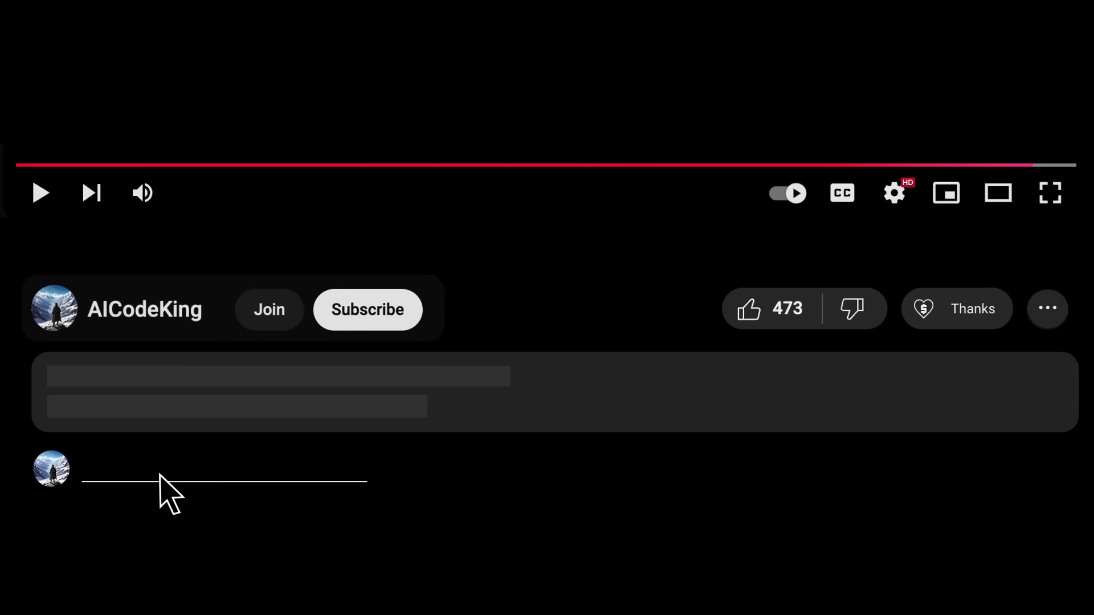
- Subscribe to the AICodeKing channel, view Super Thanks, and show the membership tiers
click(366, 308)
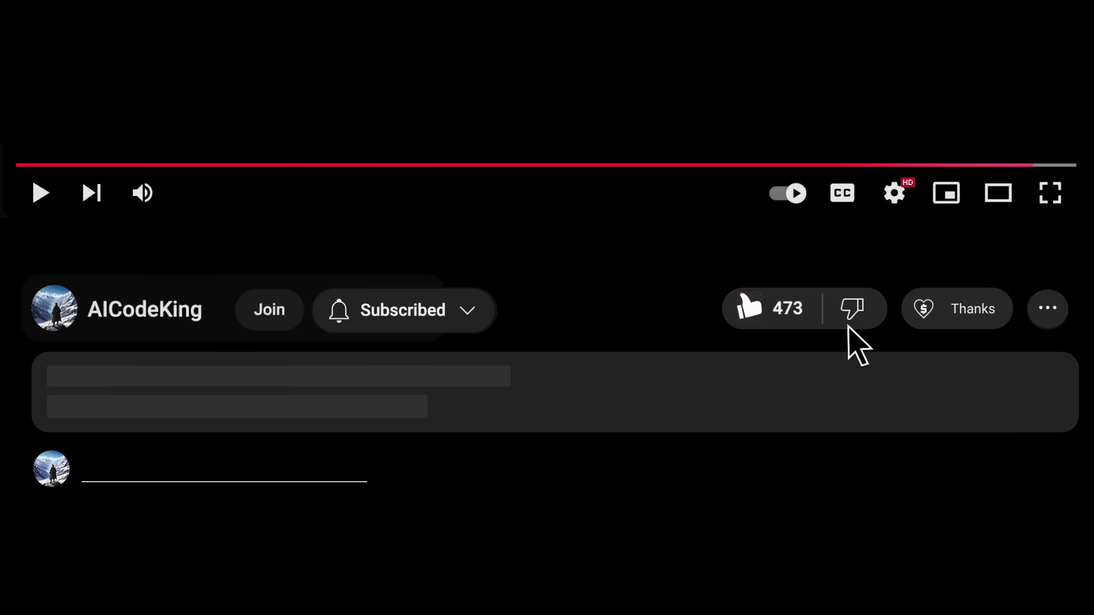
click(956, 309)
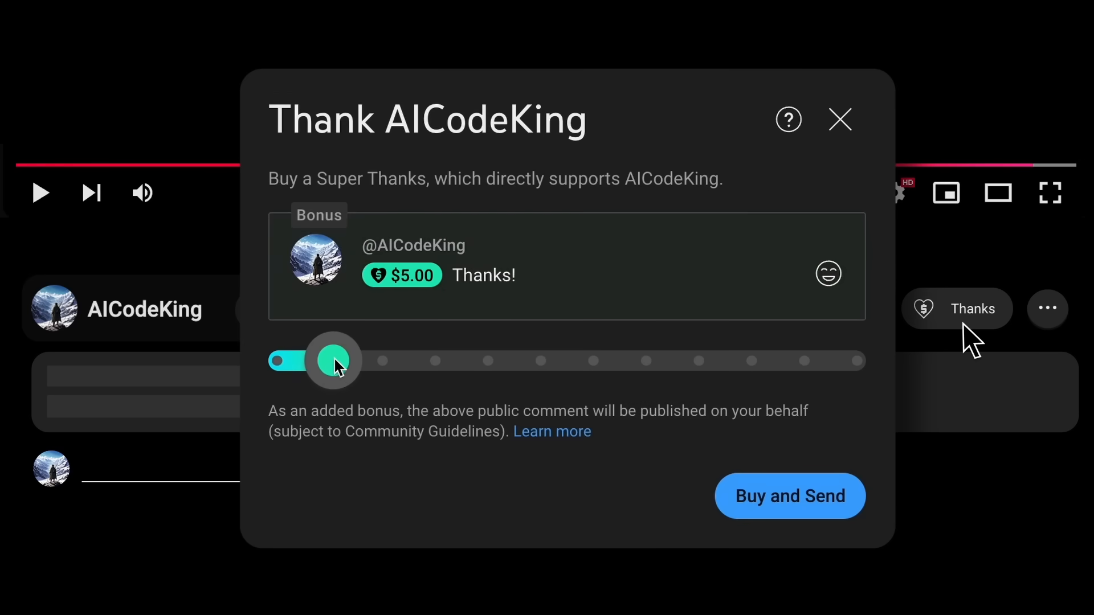
click(269, 308)
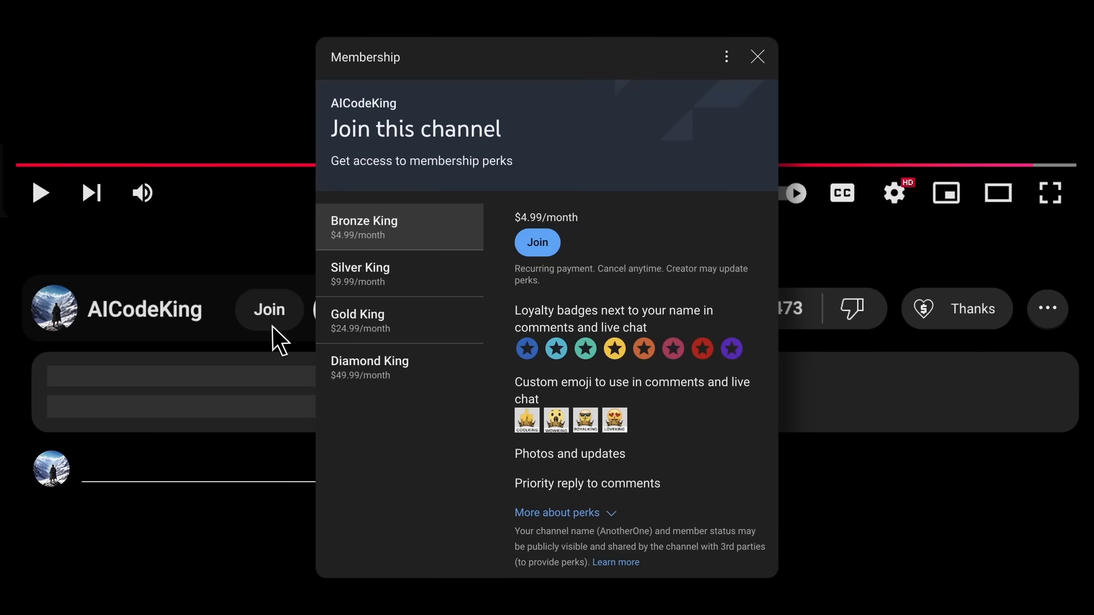